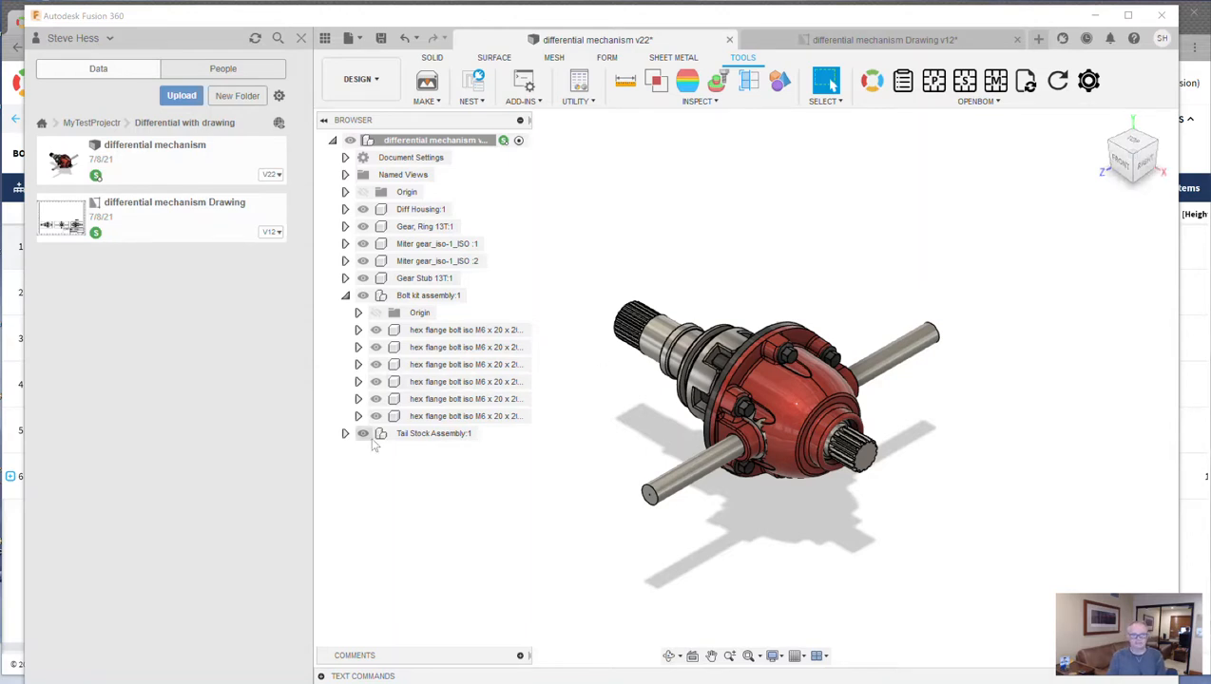
Step: Collapse Bolt kit assembly:1 so its hex flange bolts are hidden in the Browser
click(346, 294)
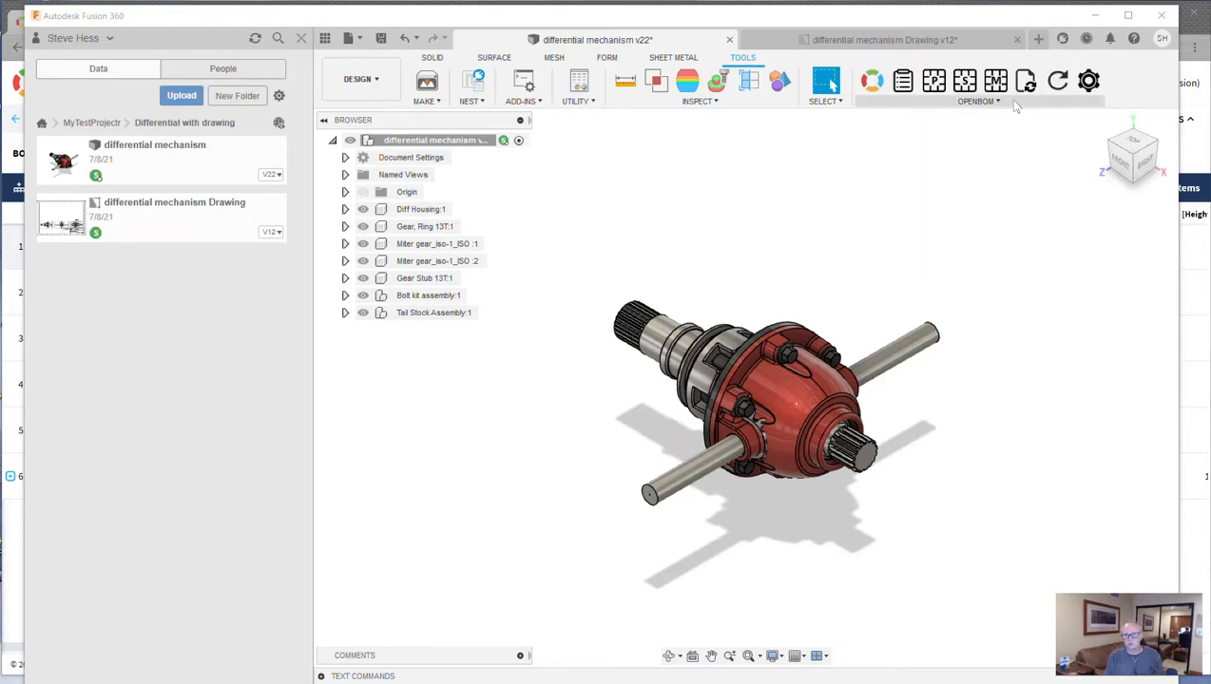
mouse_move(1056, 80)
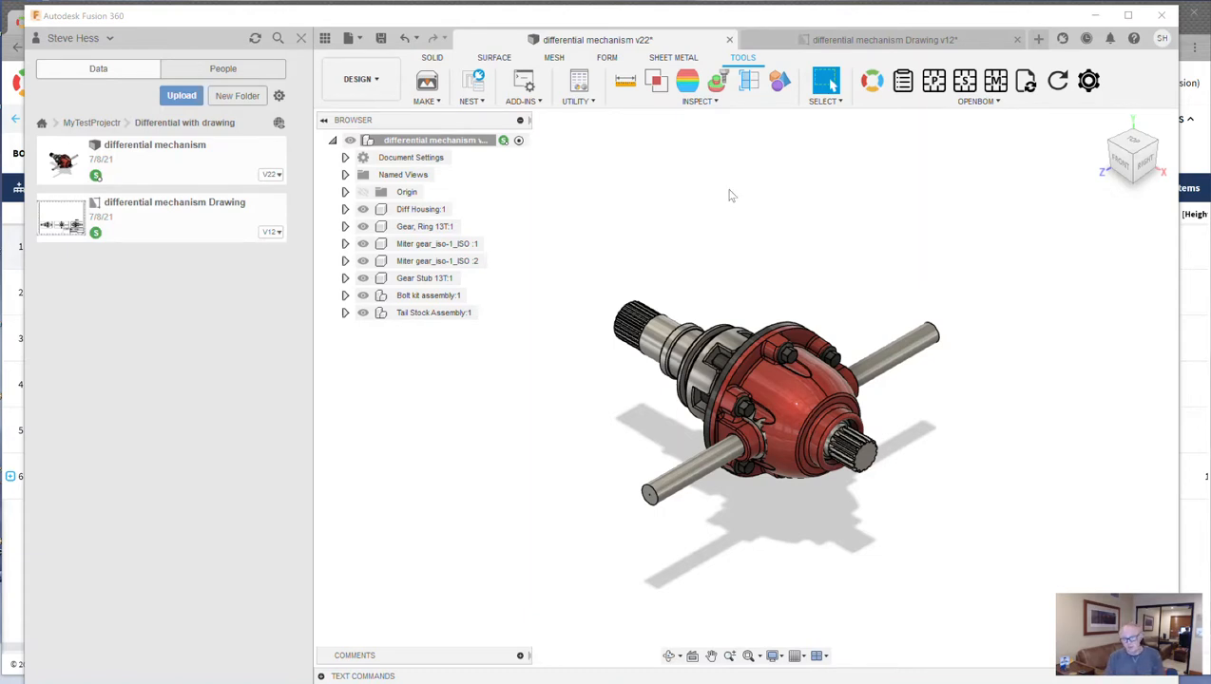
mouse_move(600, 236)
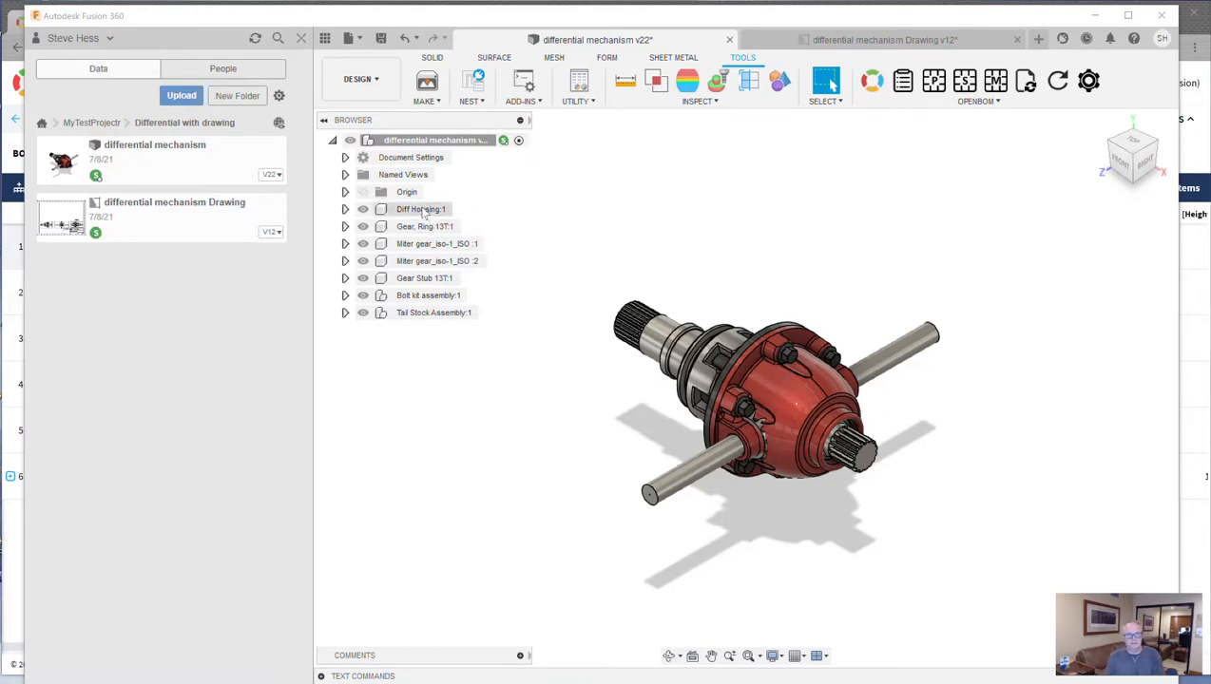
Step: Show the Properties panel for Diff Housing from its context menu
right_click(422, 208)
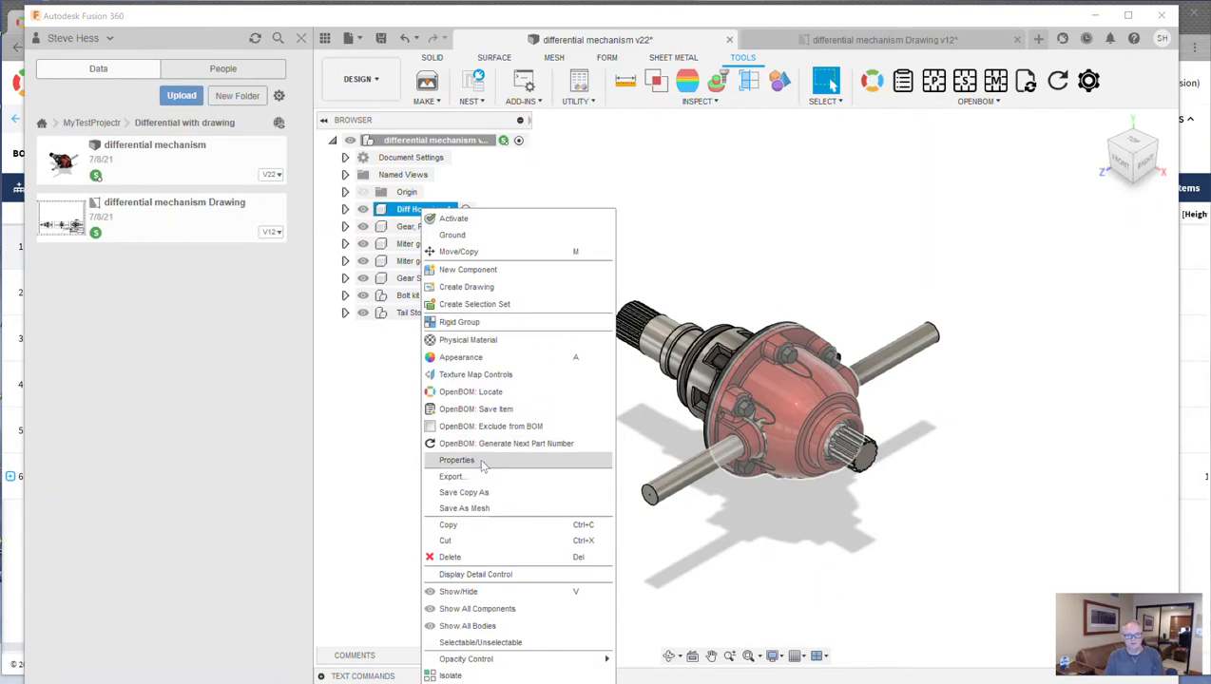
click(456, 459)
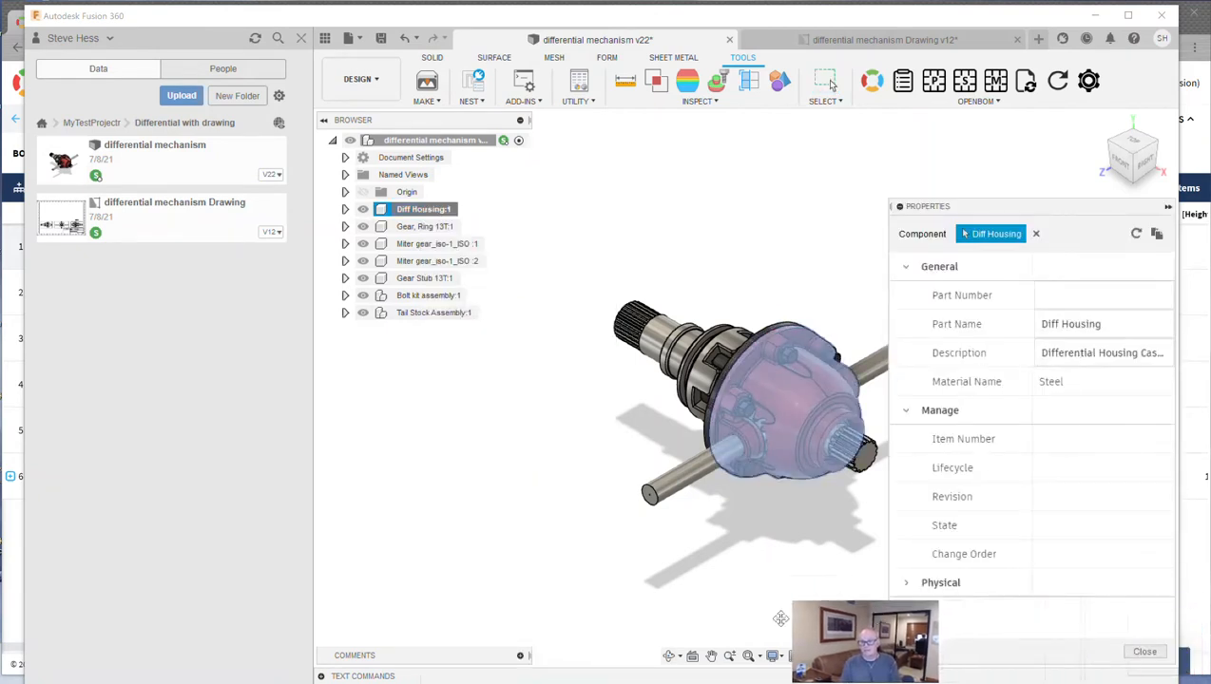
click(425, 277)
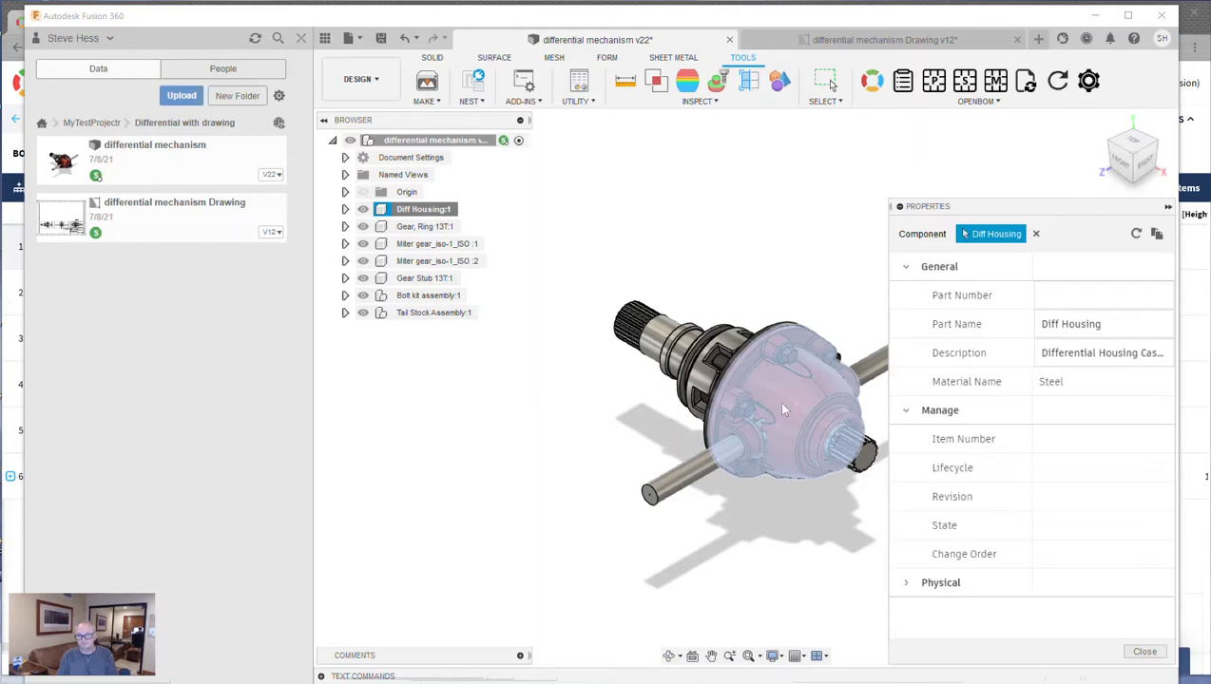
Step: Check part numbers of Gear Ring 13T, miter gear, Gear Stub 13T, Bolt kit, then Diff Housing
click(426, 226)
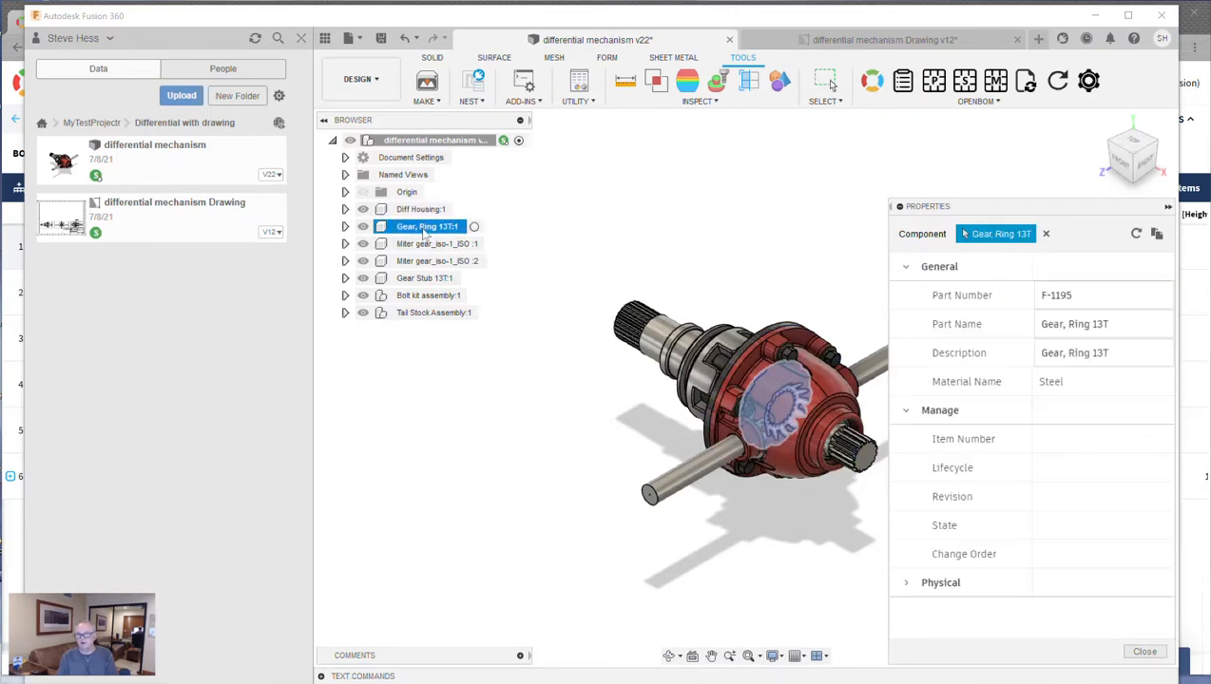
click(433, 244)
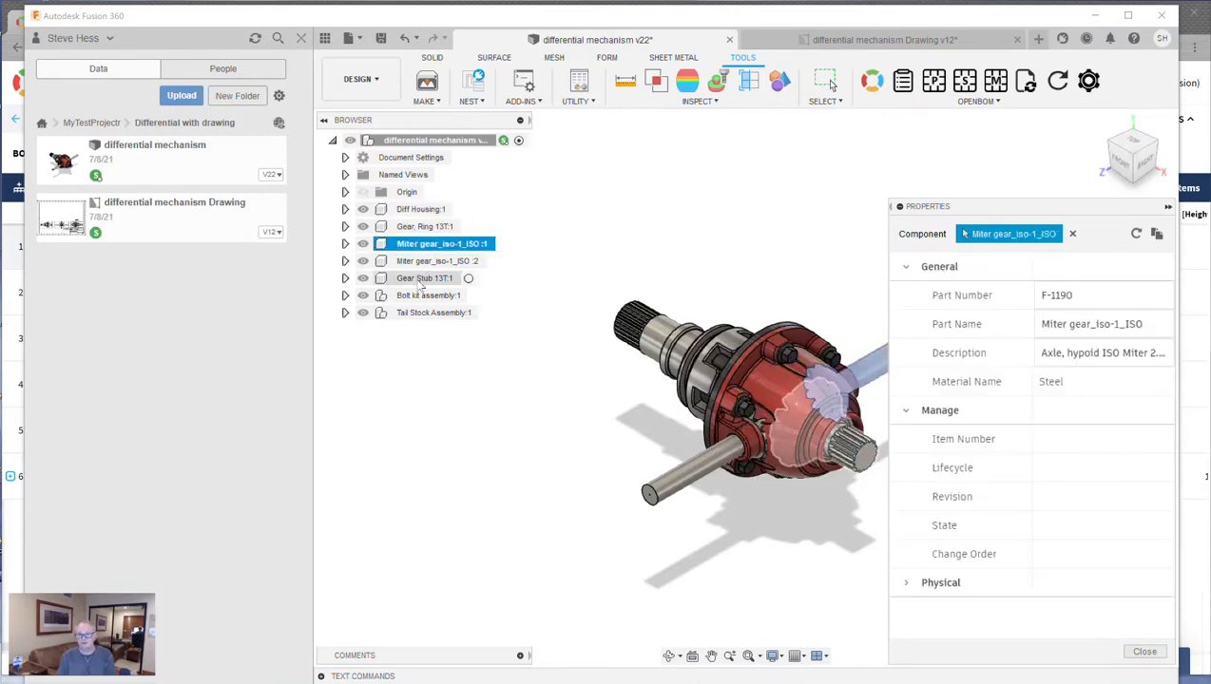
click(426, 277)
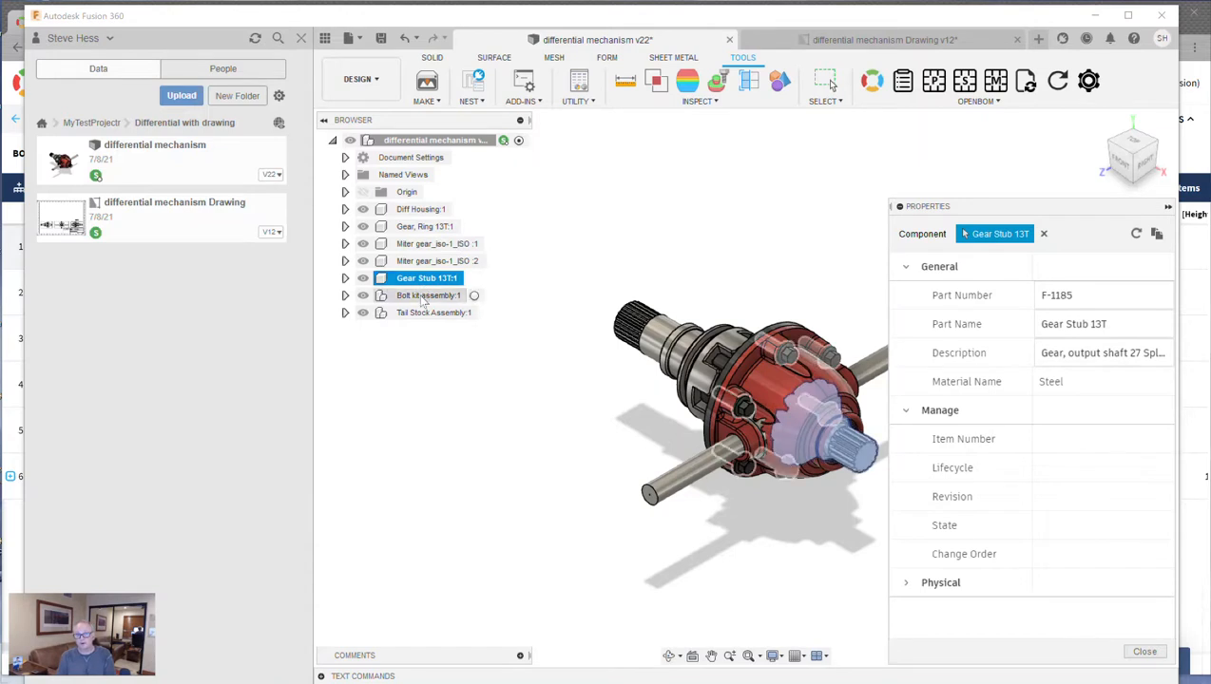
click(428, 295)
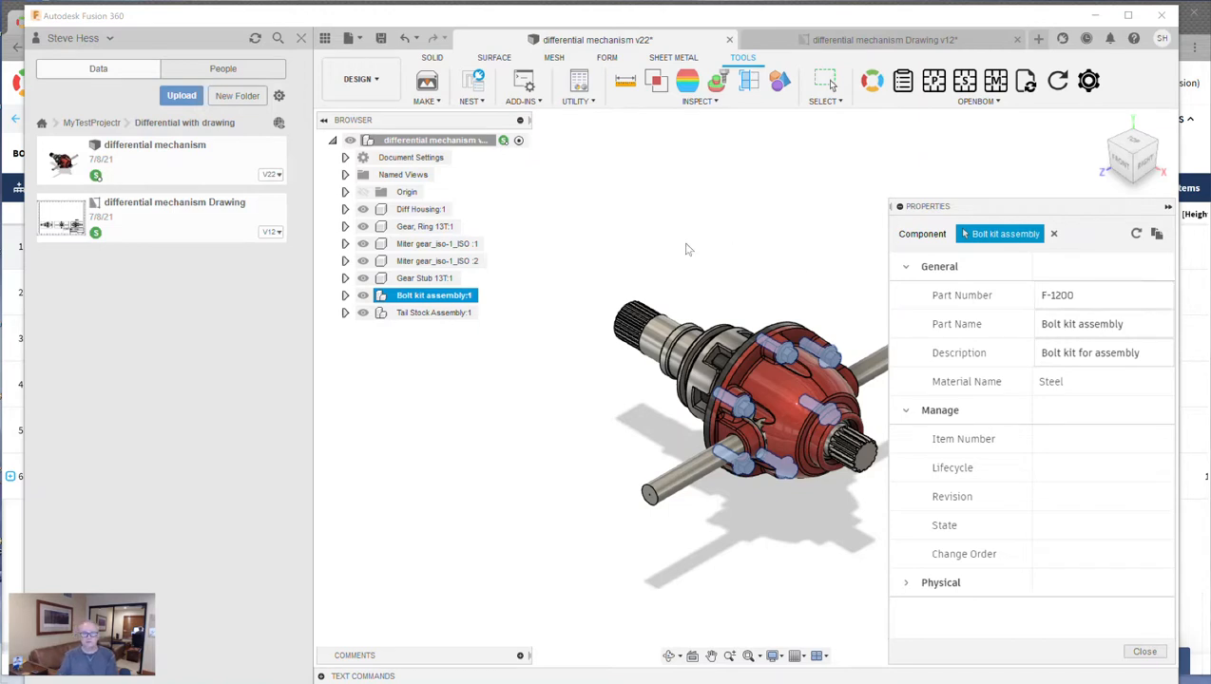
click(422, 209)
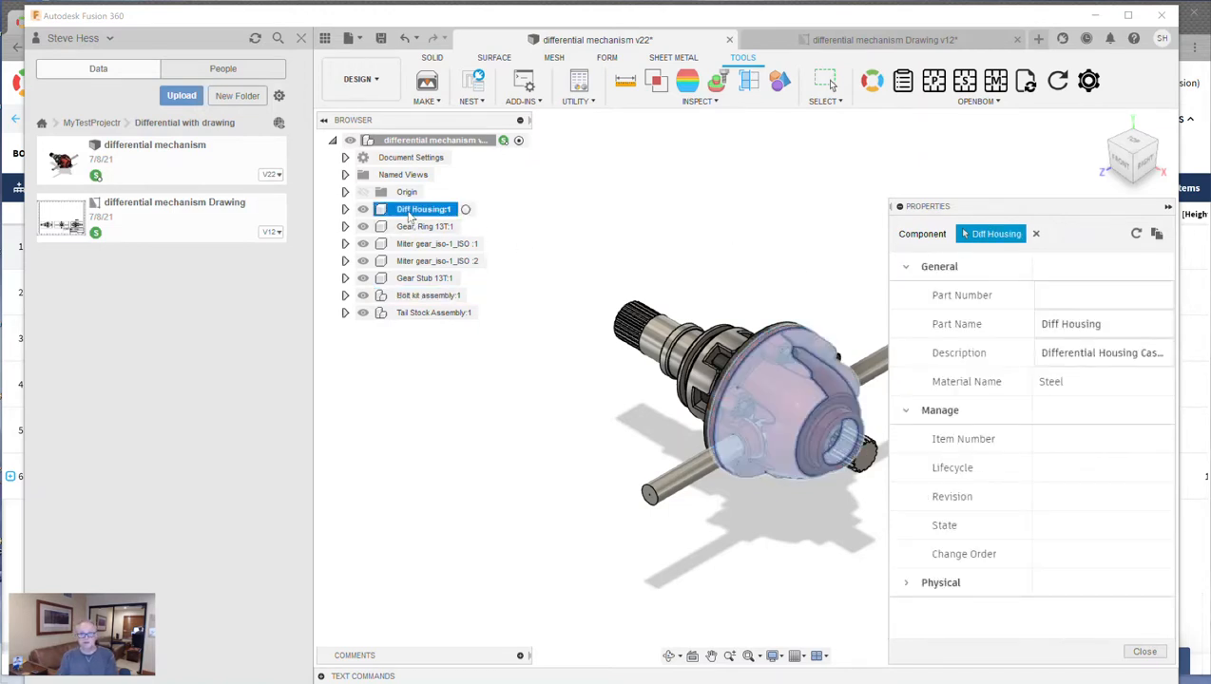
Step: Generate the next OpenBOM part number for Diff Housing, overwriting and saving it
right_click(422, 209)
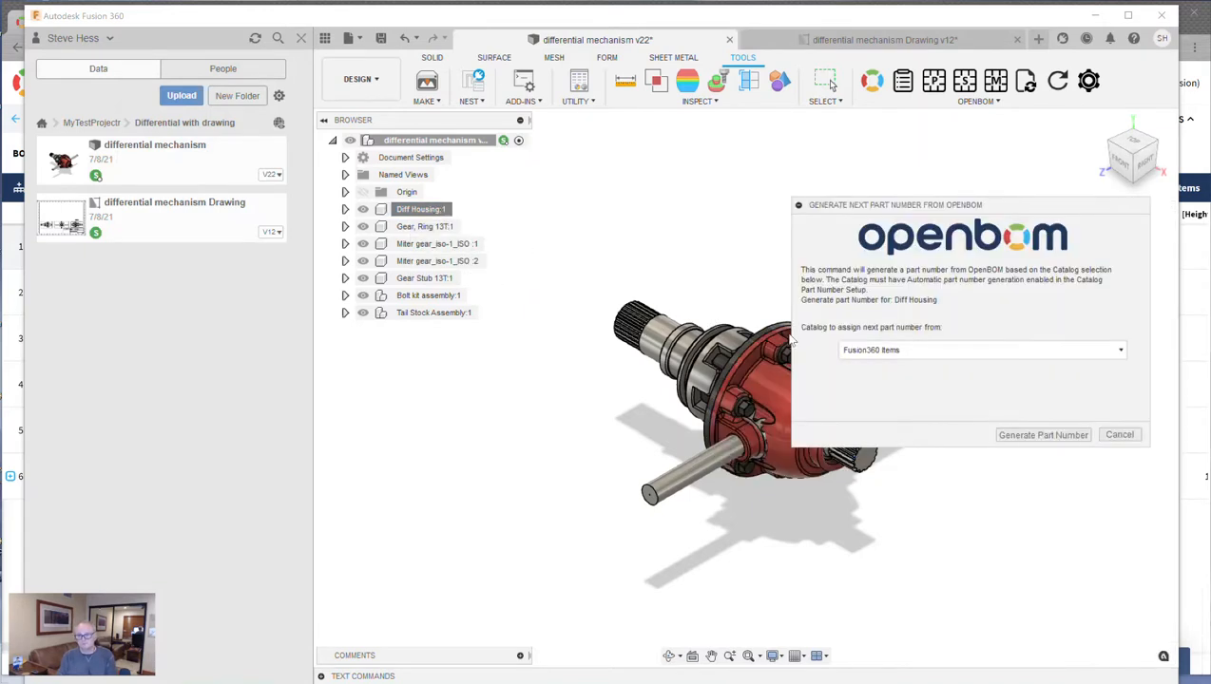
mouse_move(904, 421)
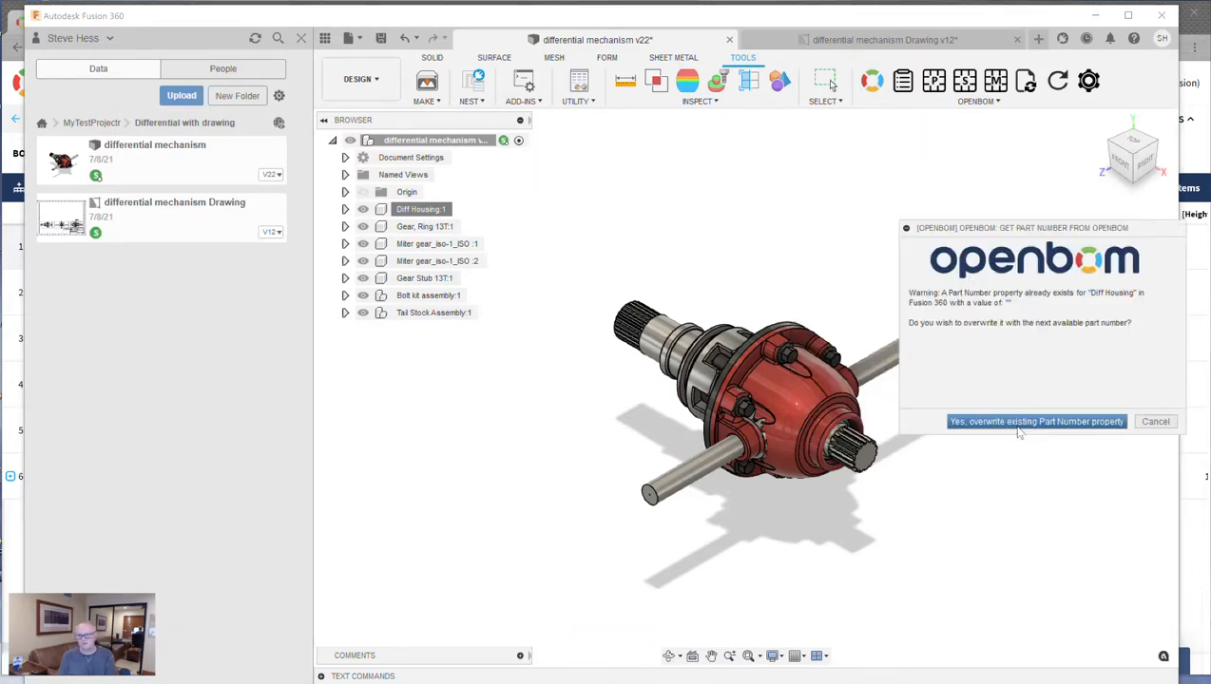
click(1034, 422)
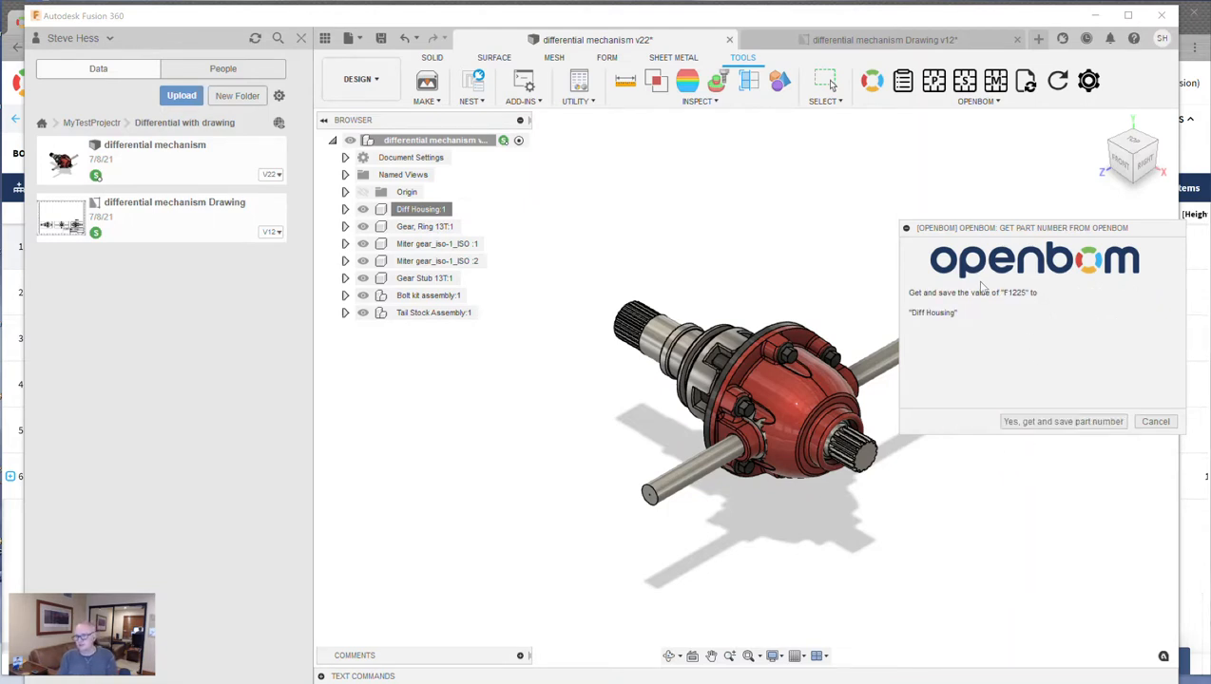
mouse_move(1020, 310)
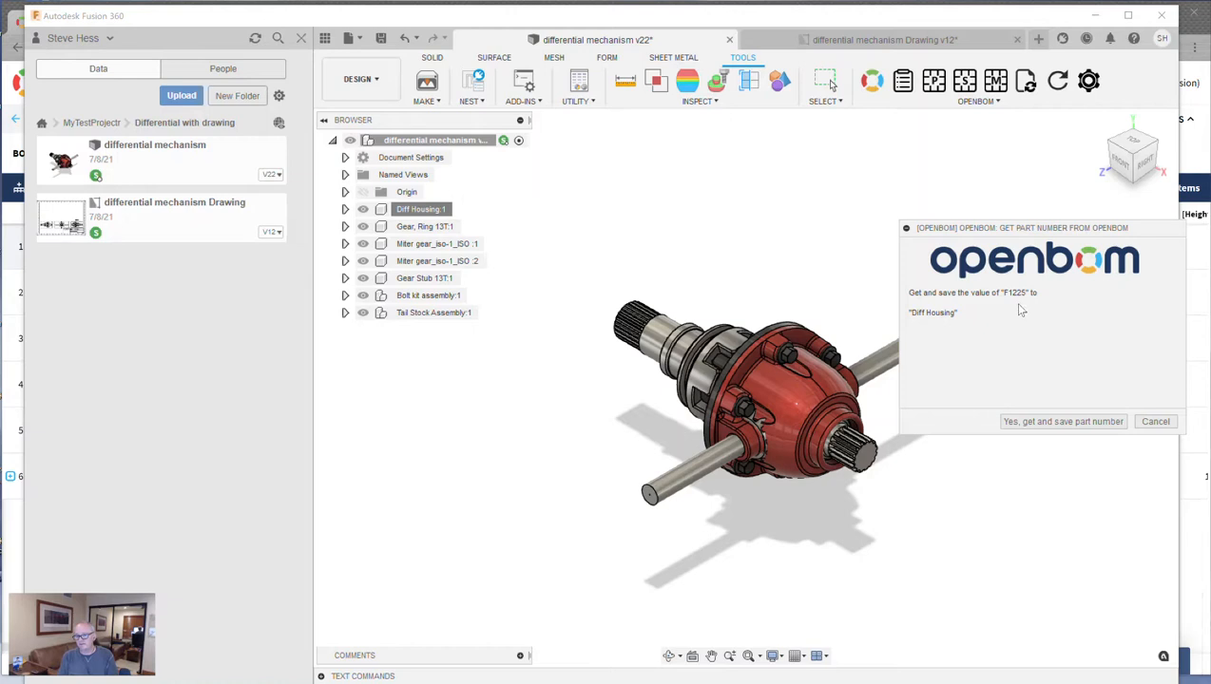
click(1062, 422)
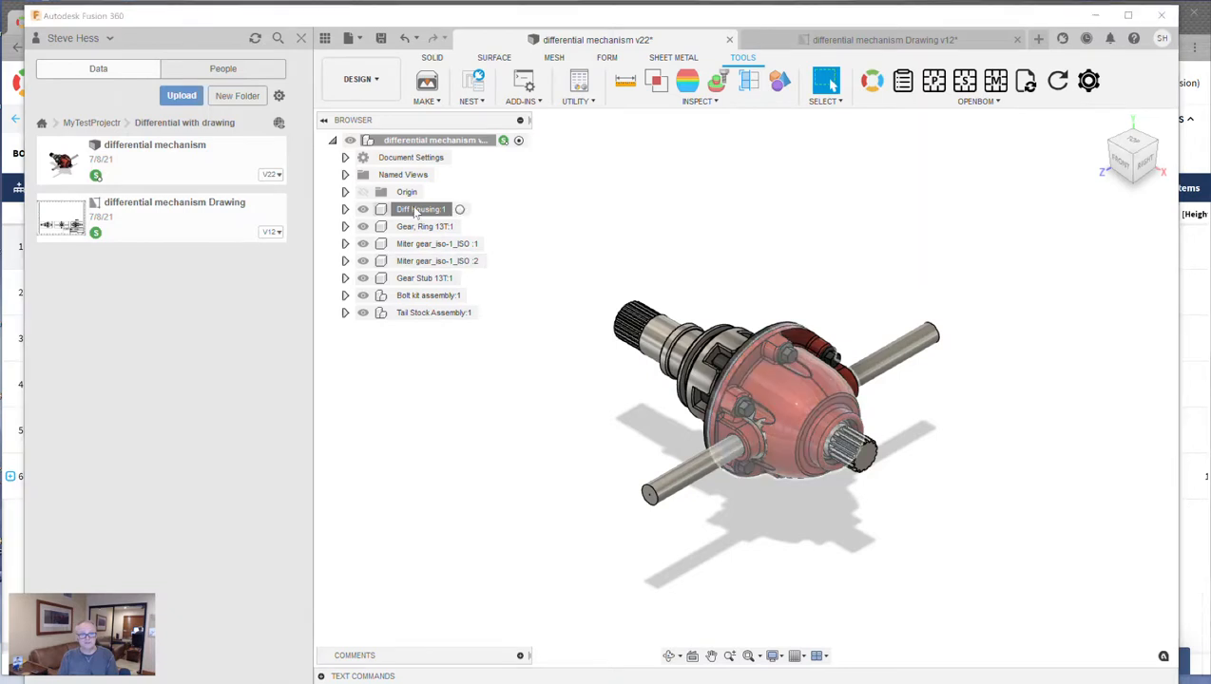
Step: Verify Diff Housing now shows part number F1225 in Properties and close the panel
click(420, 209)
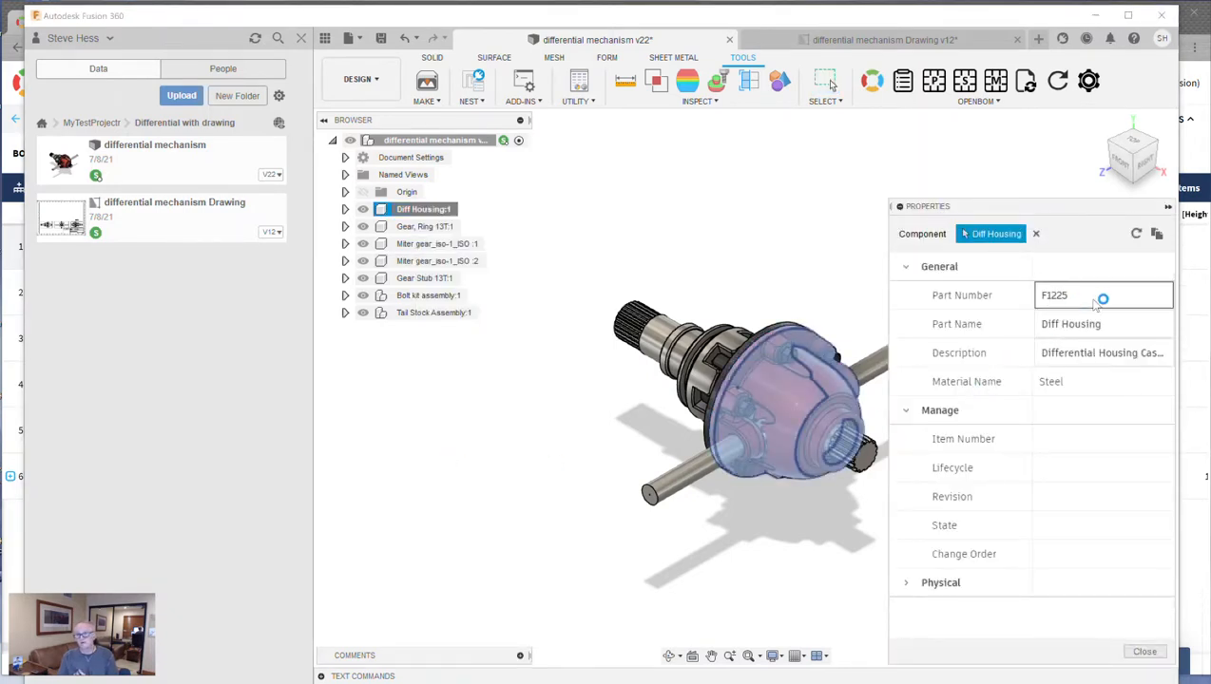
click(1102, 323)
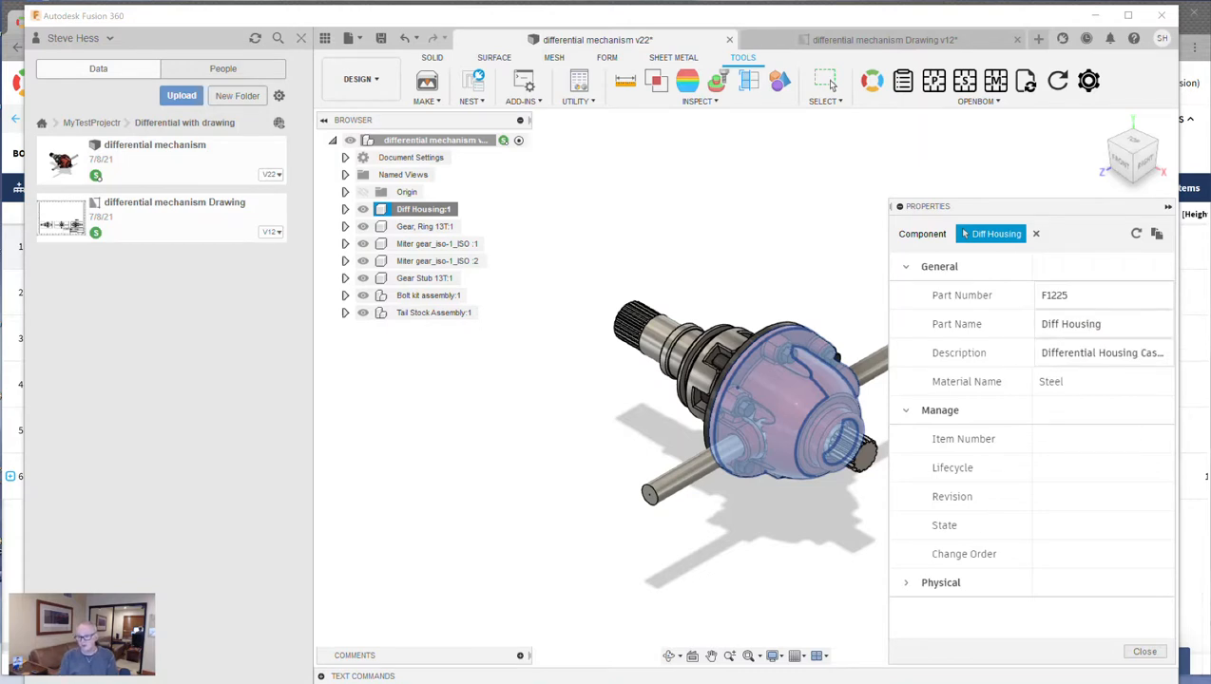
click(1144, 650)
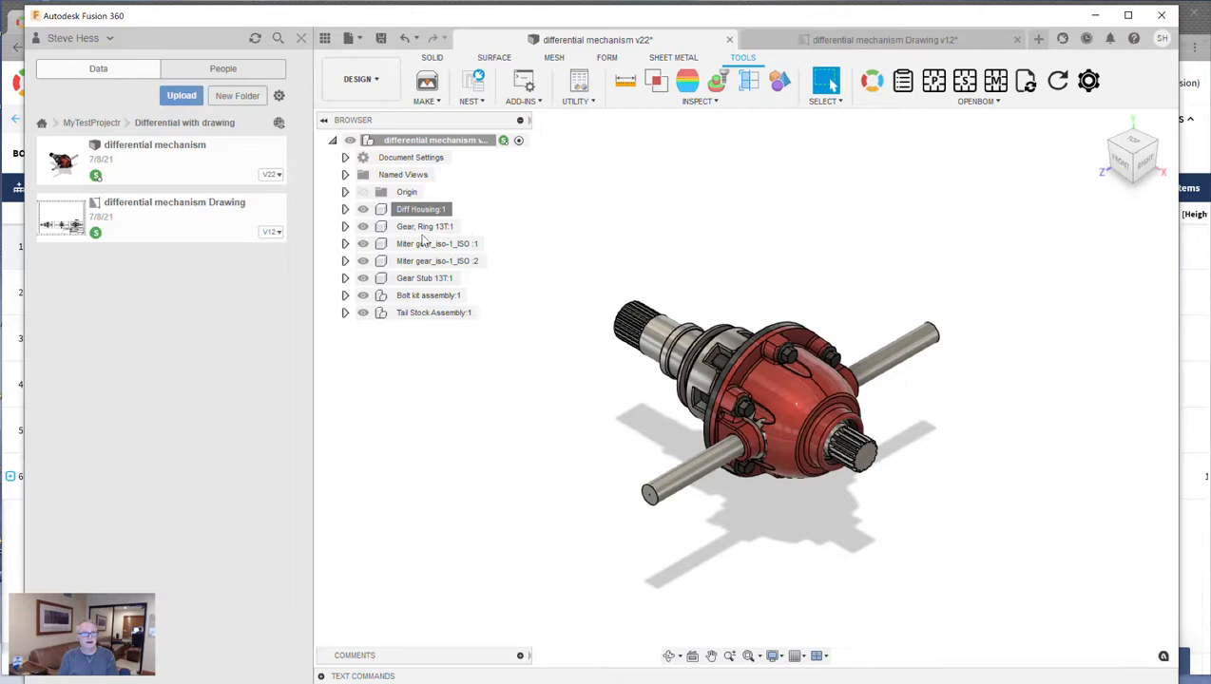
Step: Generate the next OpenBOM part number F1230 for the top-level differential assembly, overwriting the old one
right_click(435, 141)
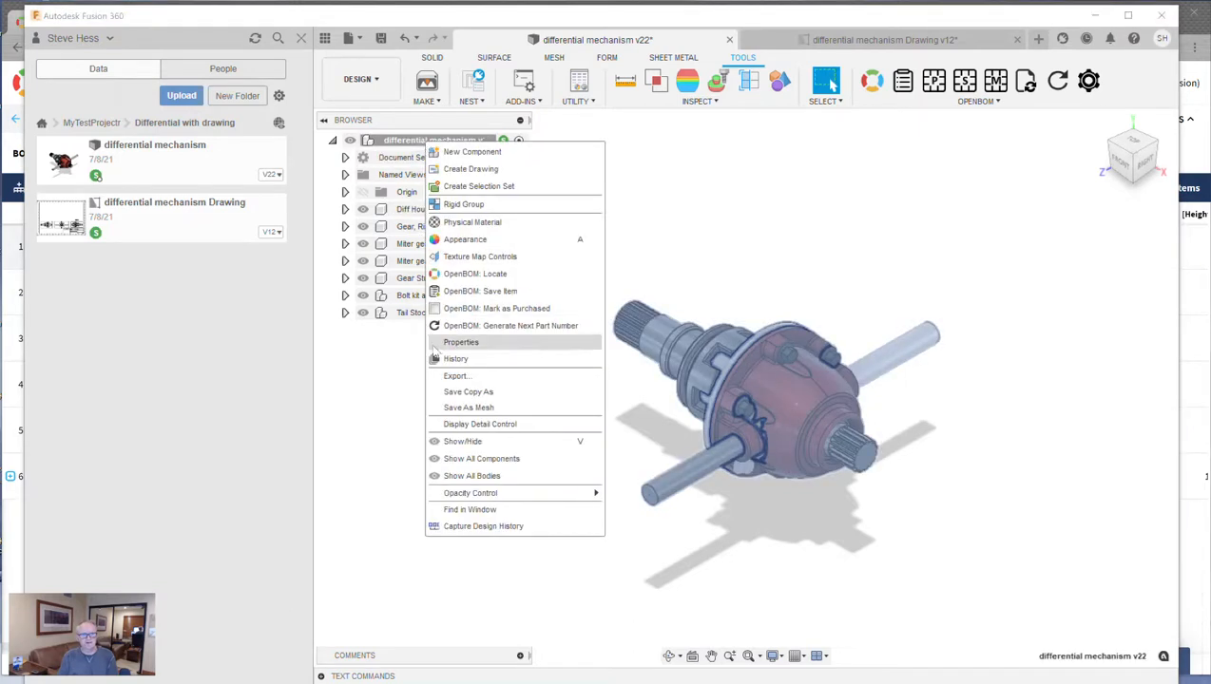
click(703, 316)
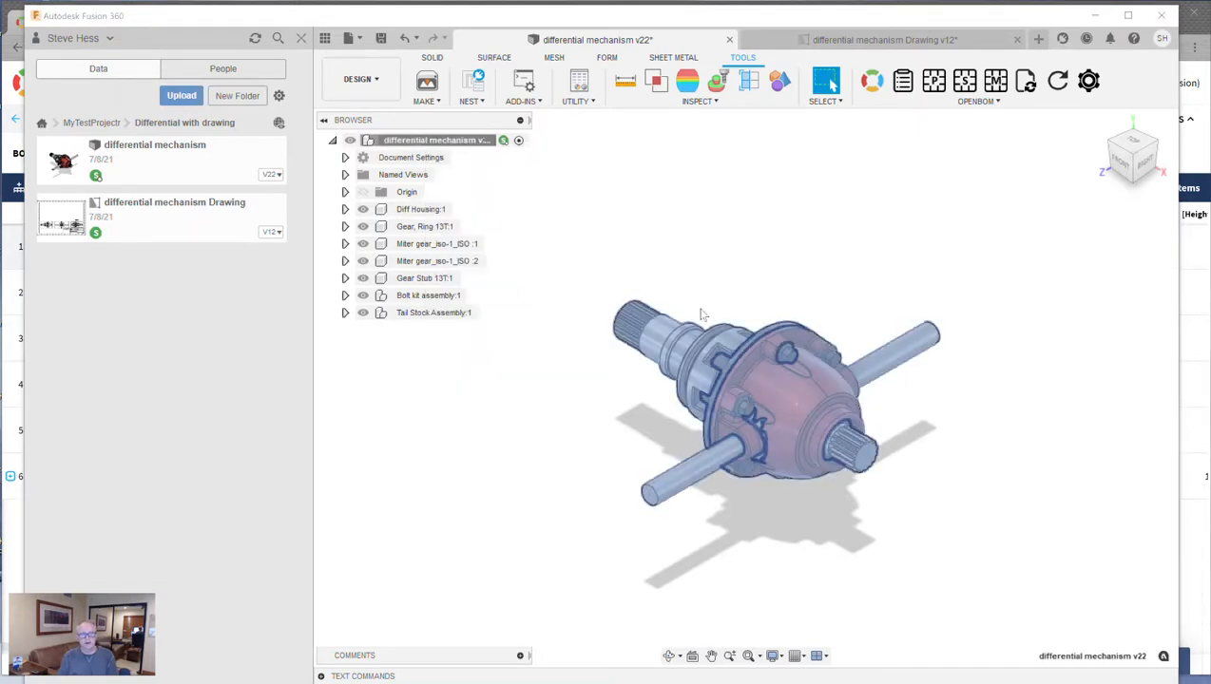
click(825, 80)
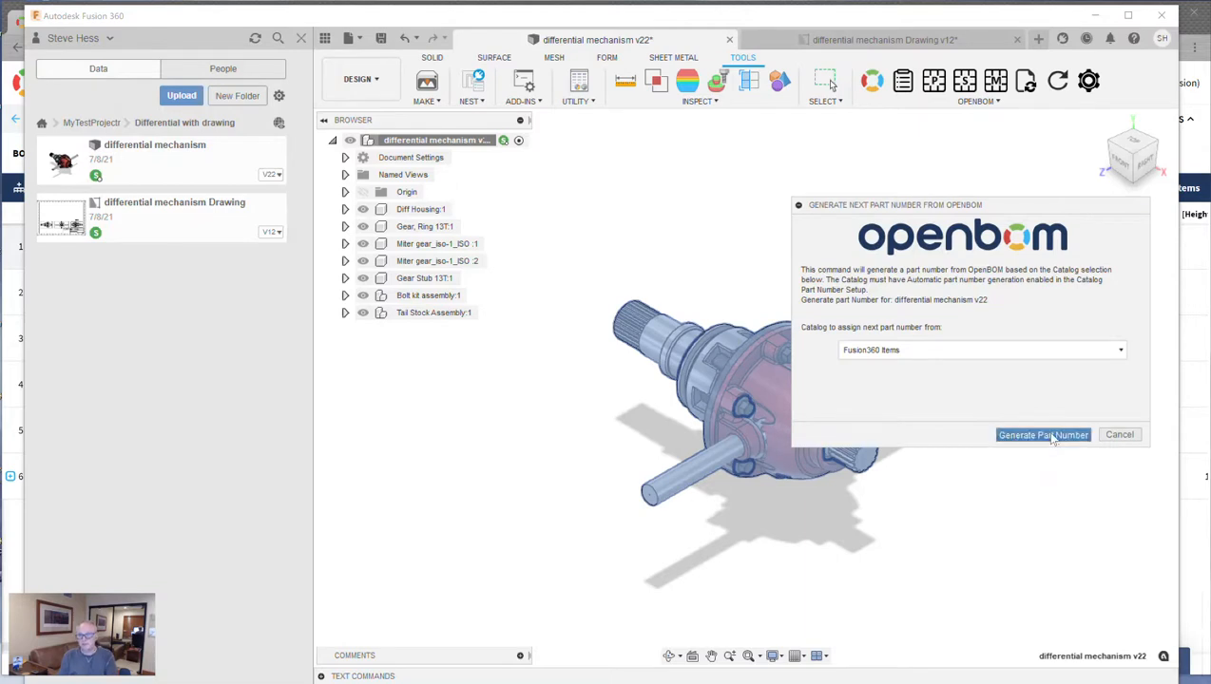
click(1041, 433)
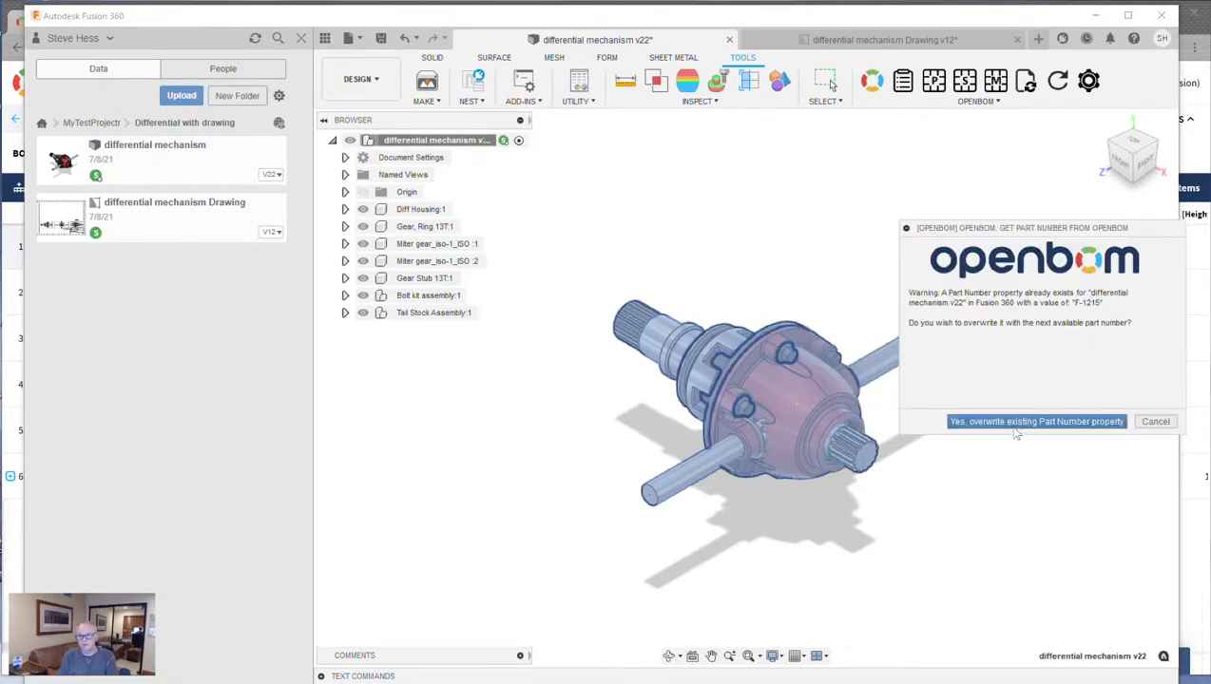
click(1036, 422)
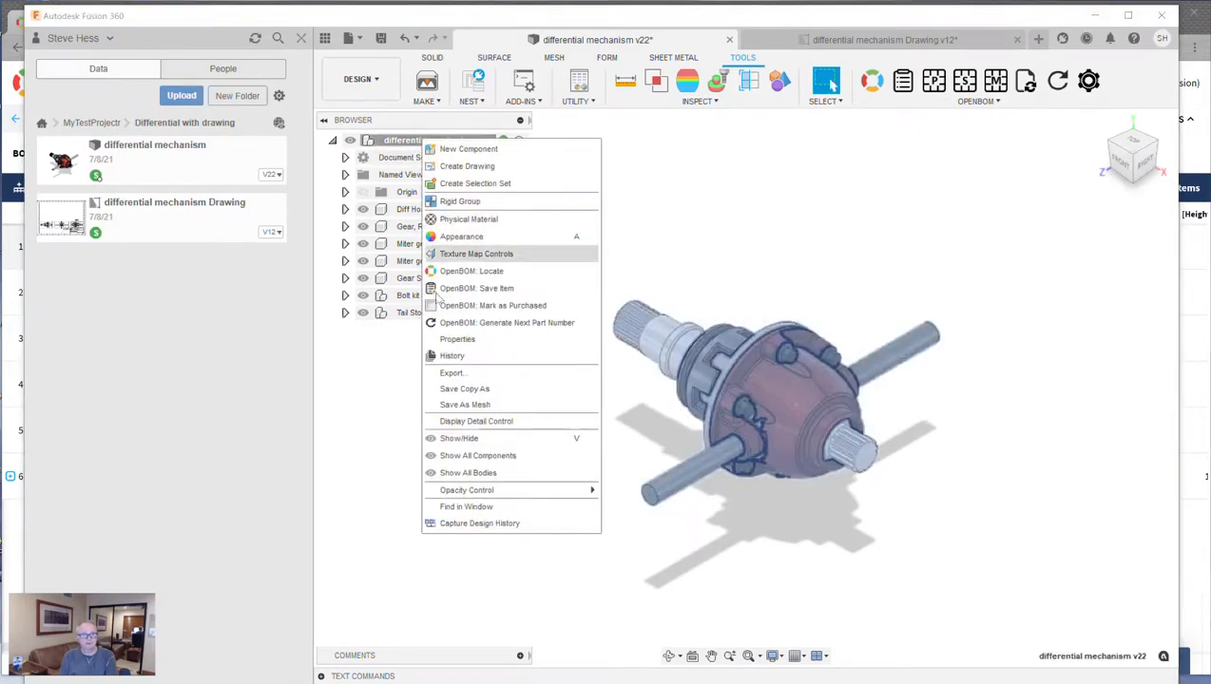
Step: Confirm F1230 in the assembly's Properties panel and dismiss it
click(456, 338)
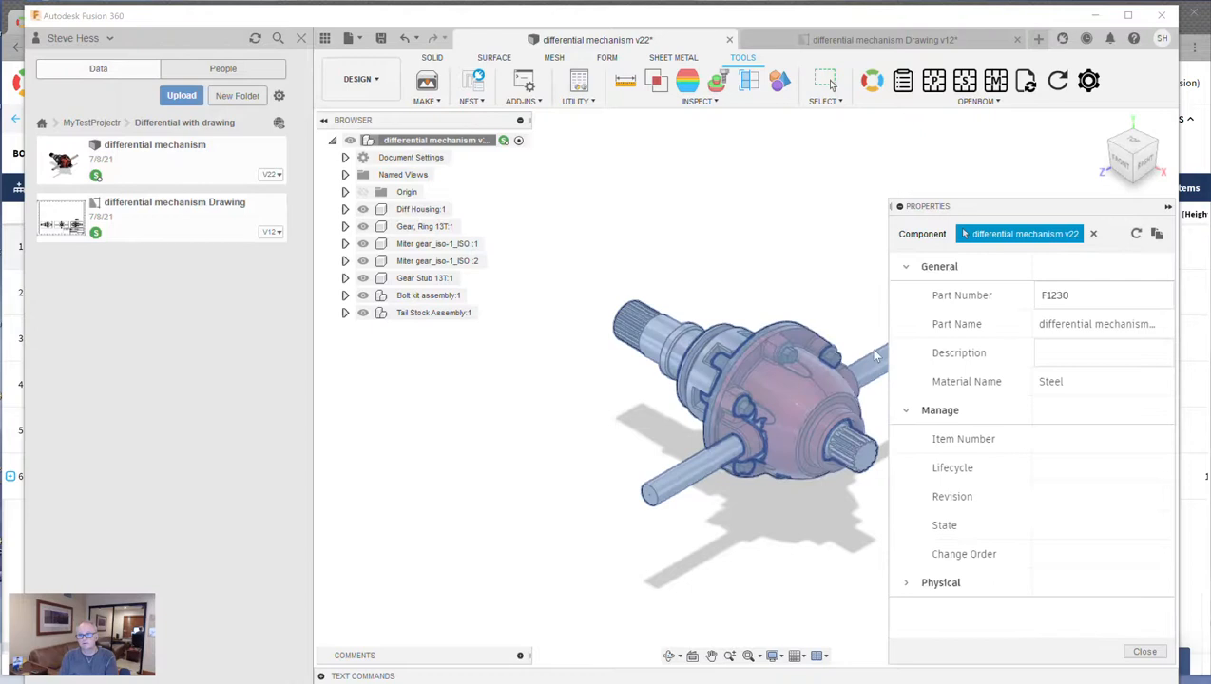
mouse_move(1121, 643)
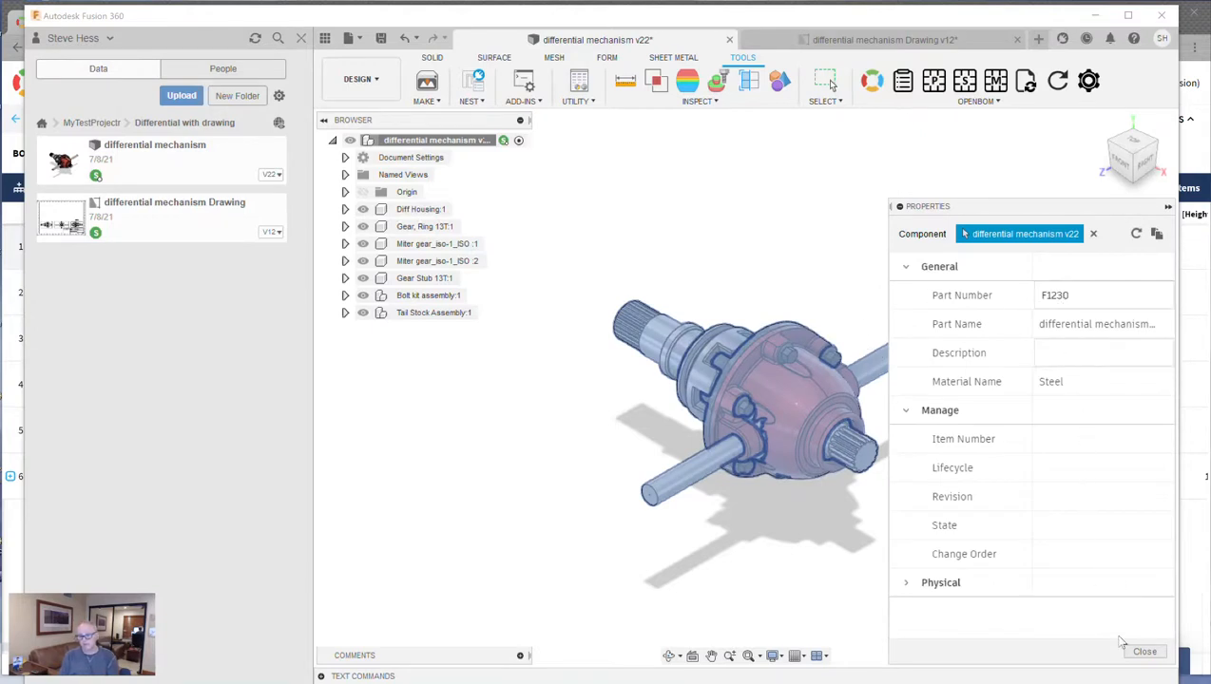
click(1144, 650)
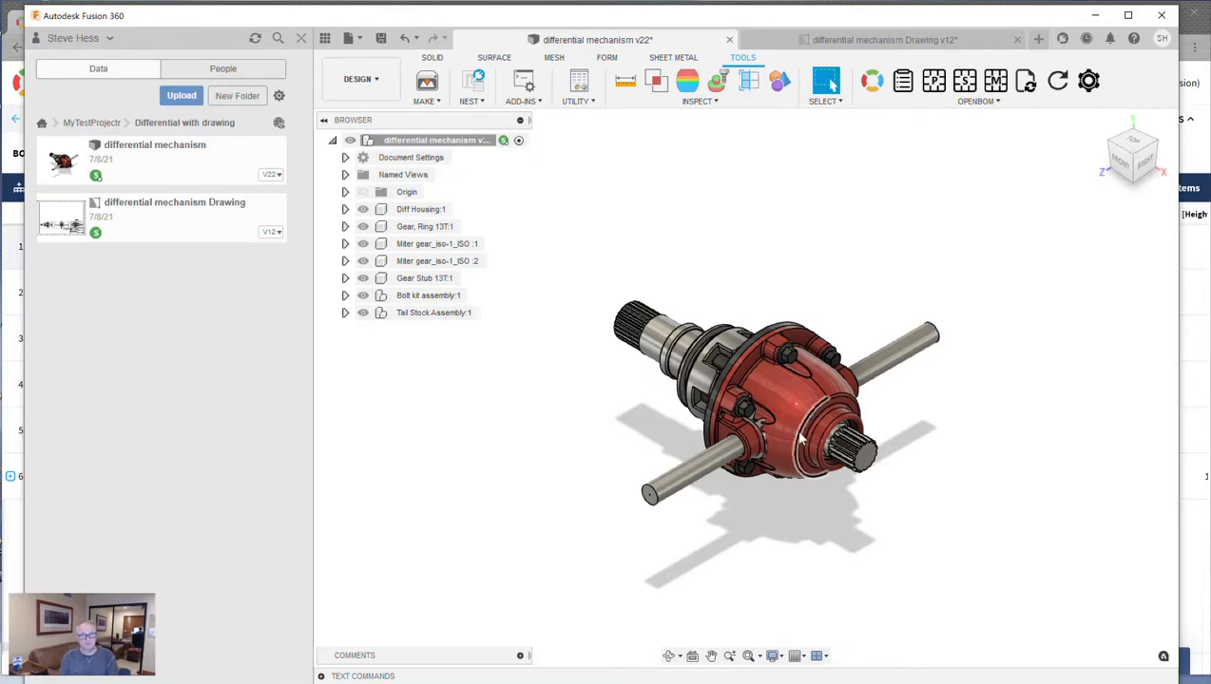
Step: Expand Bolt kit assembly and mark it as purchased via OpenBOM
click(346, 295)
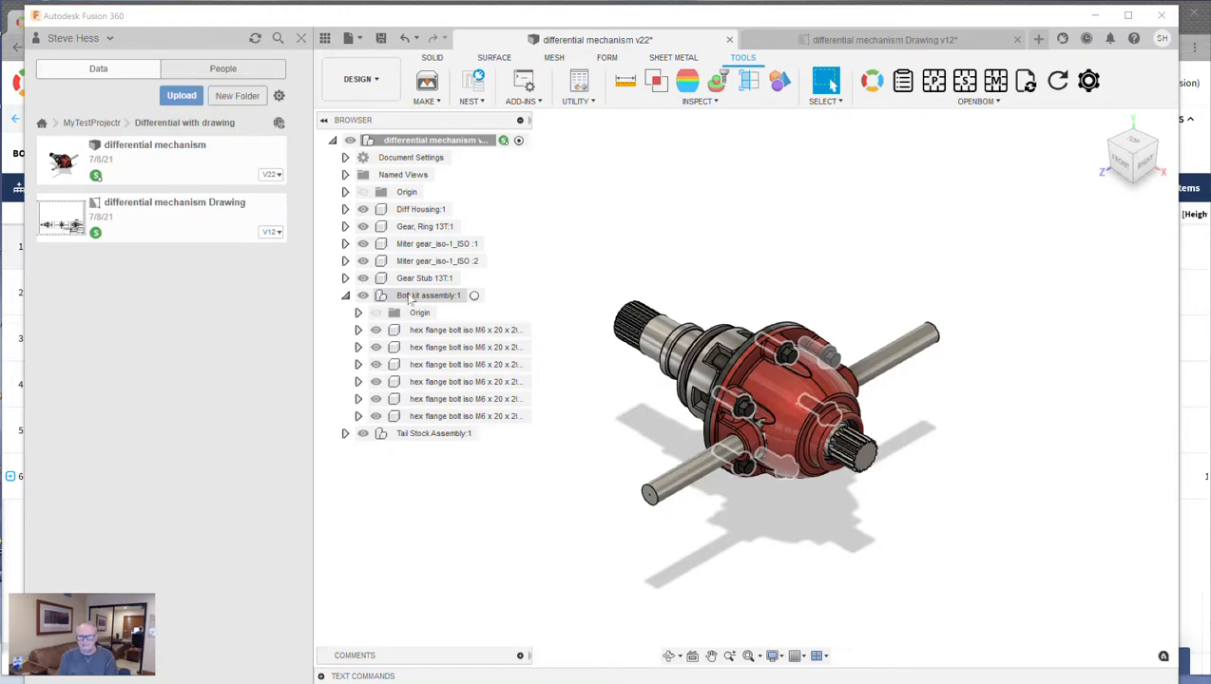
right_click(427, 295)
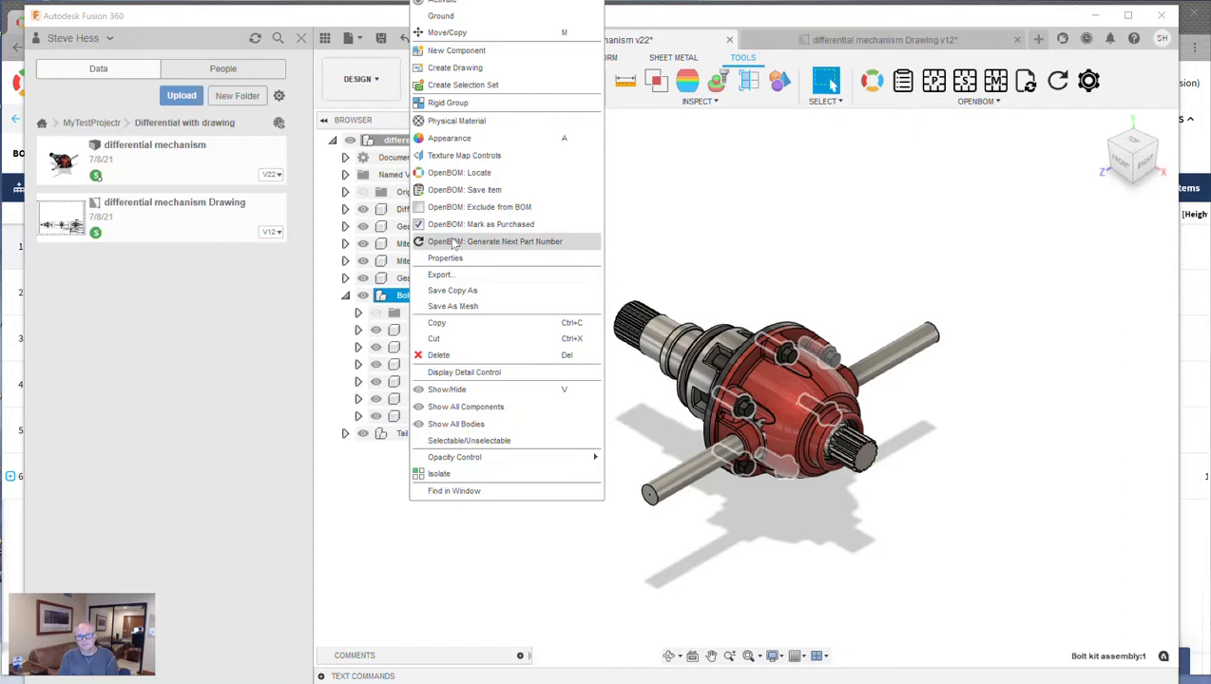
mouse_move(479, 224)
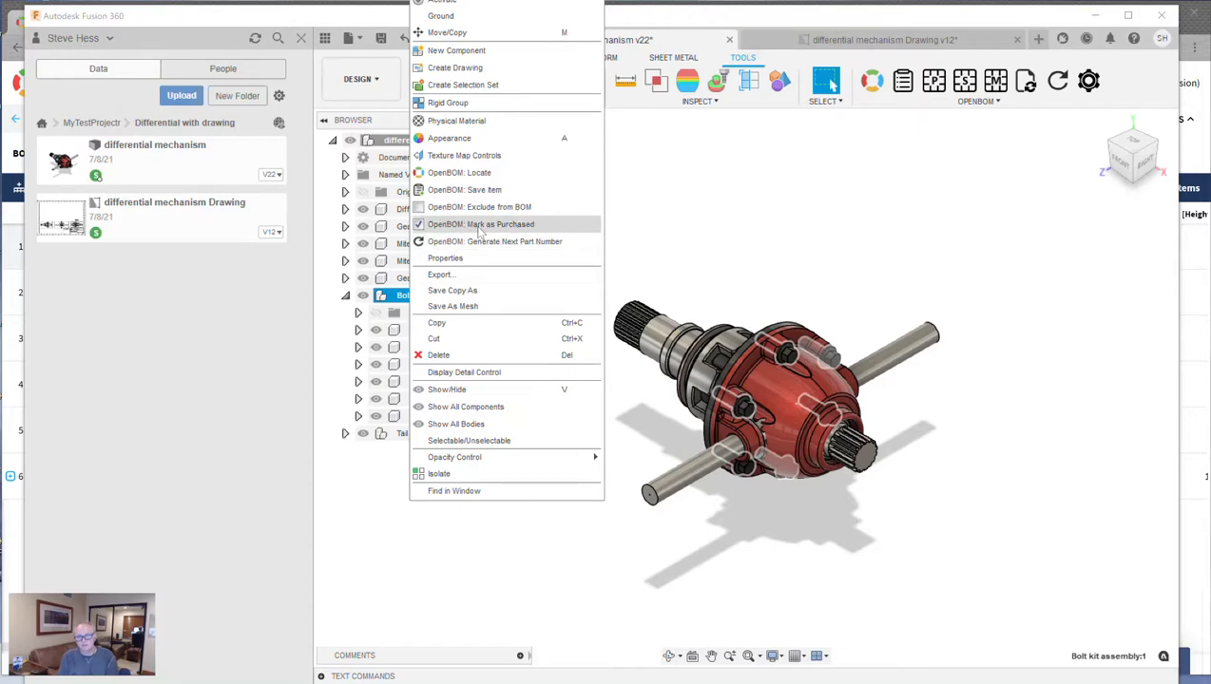
mouse_move(459, 229)
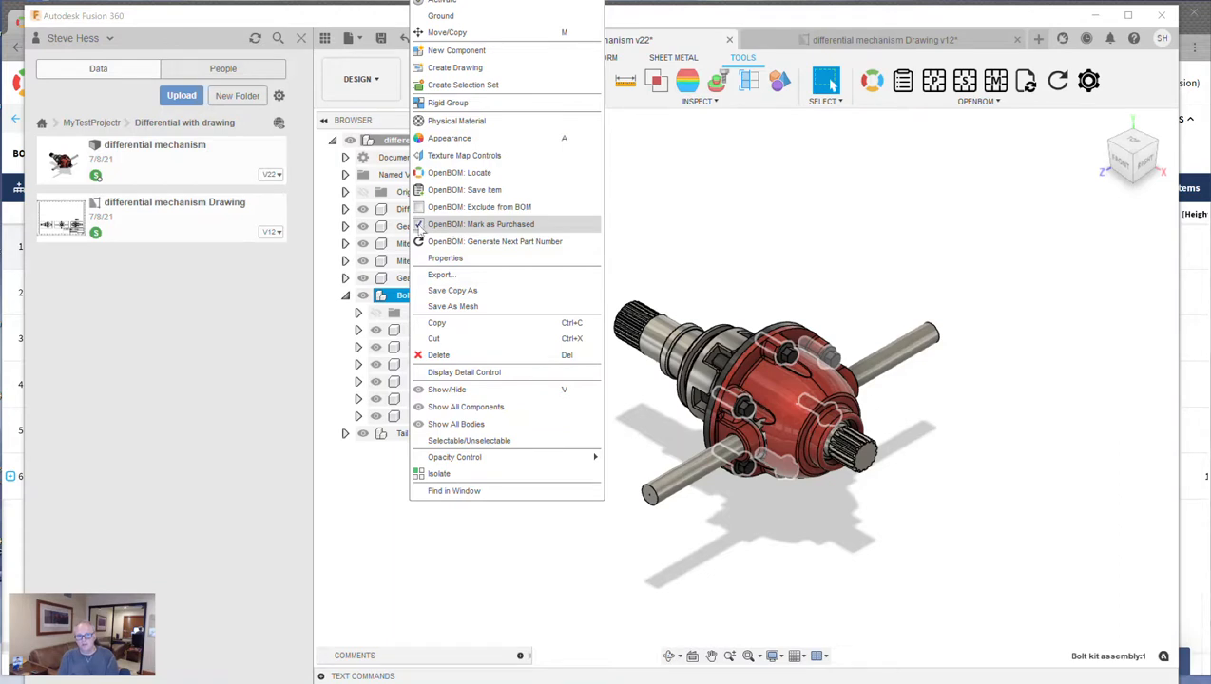
click(479, 224)
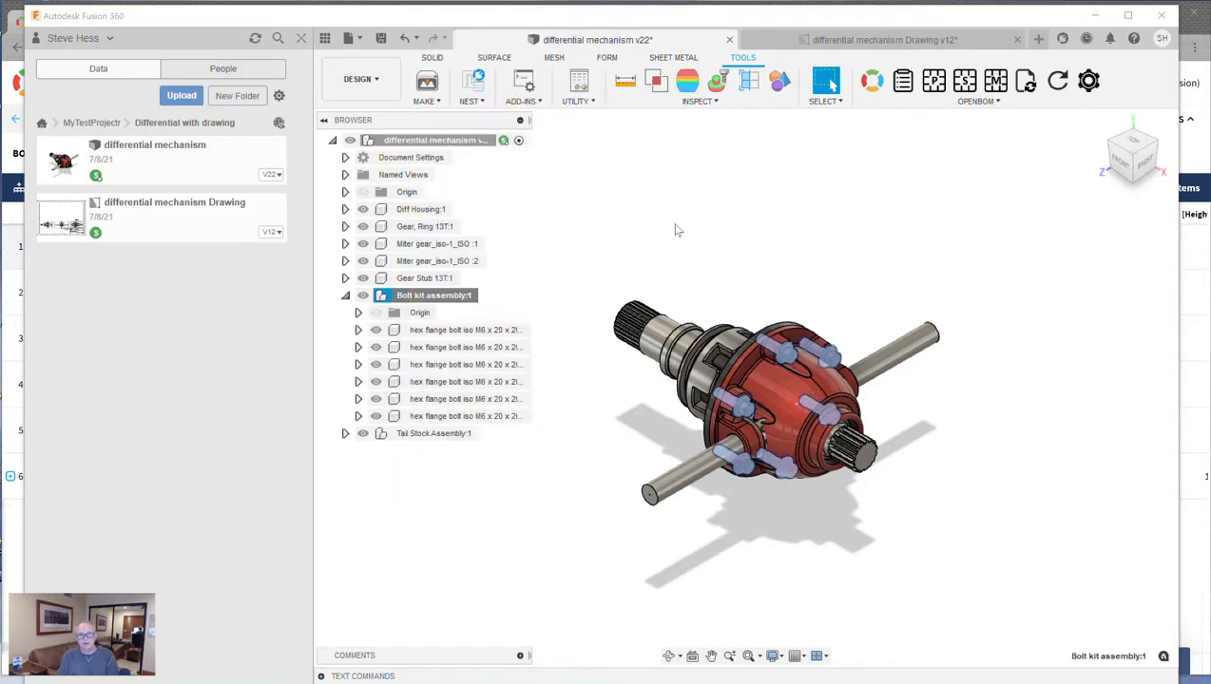
mouse_move(587, 339)
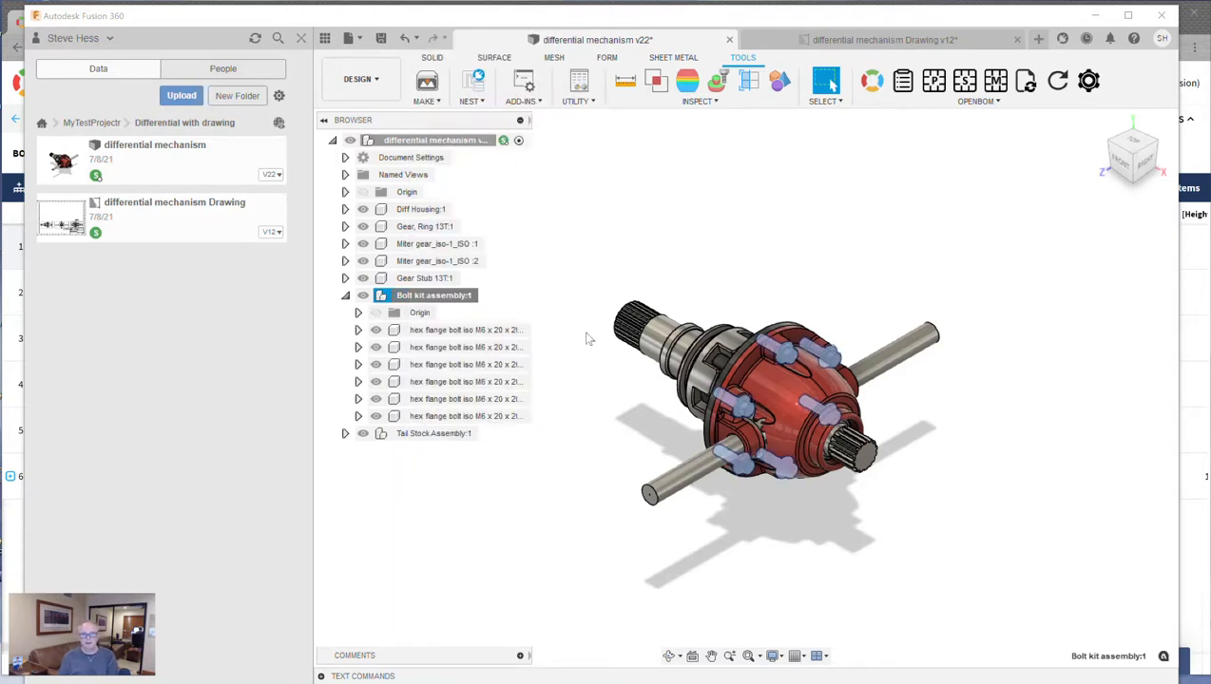
click(433, 294)
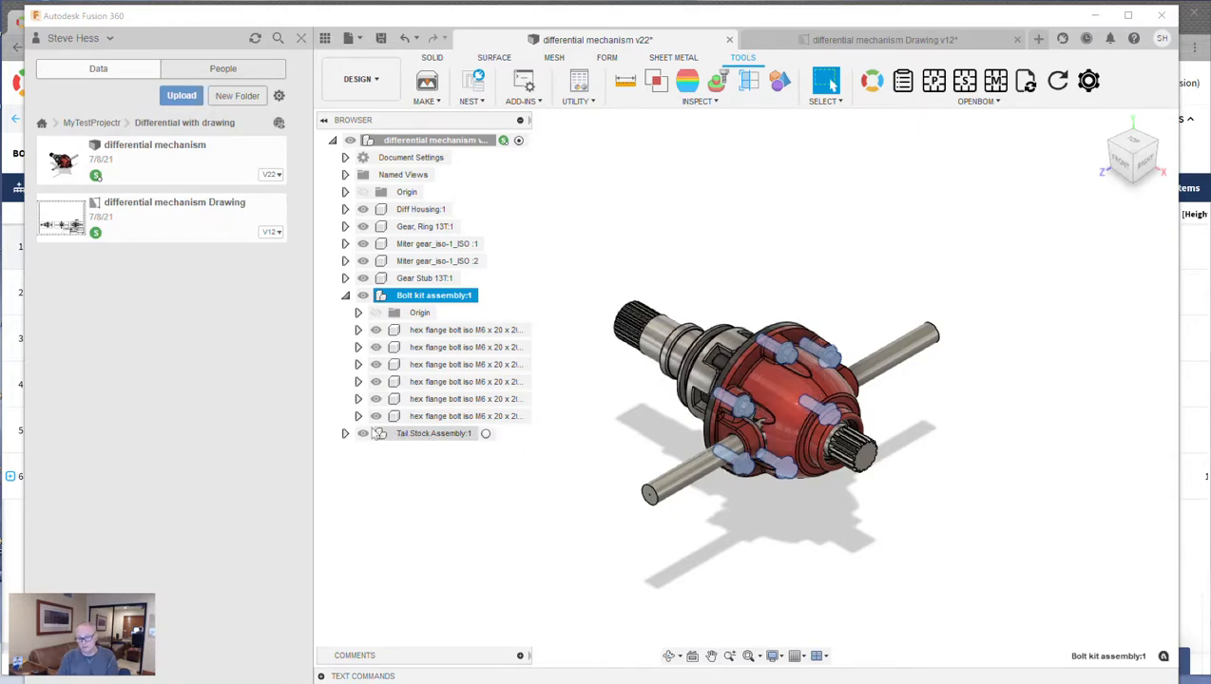
Step: Expand Tail Stock Assembly and start Create/Update Multi Level BOM
click(346, 433)
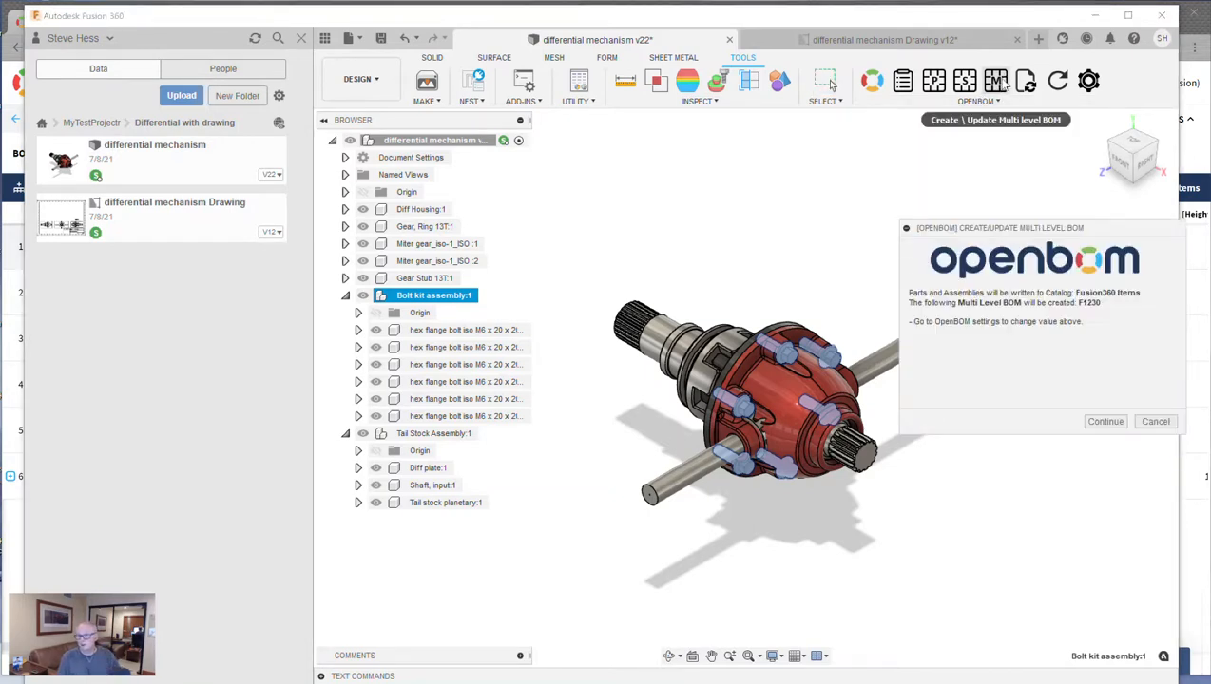
Step: Continue to create BOM F1230, expand the Tail Stock Assembly row and review its parts
click(1104, 422)
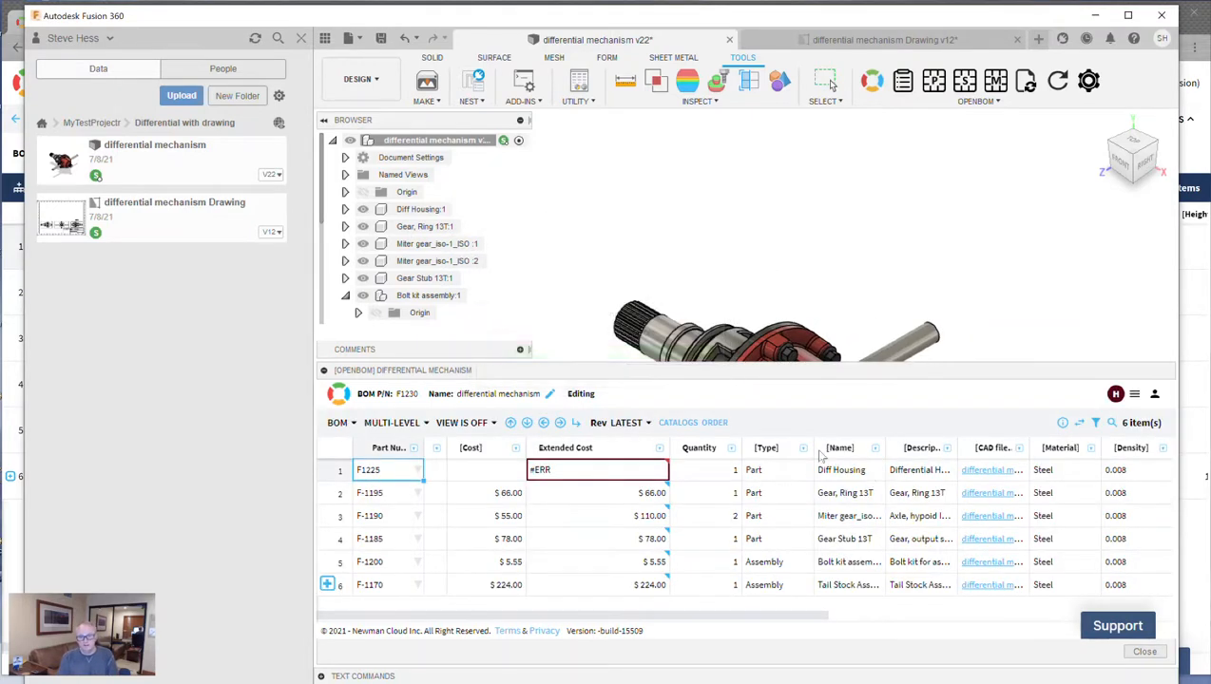
click(824, 80)
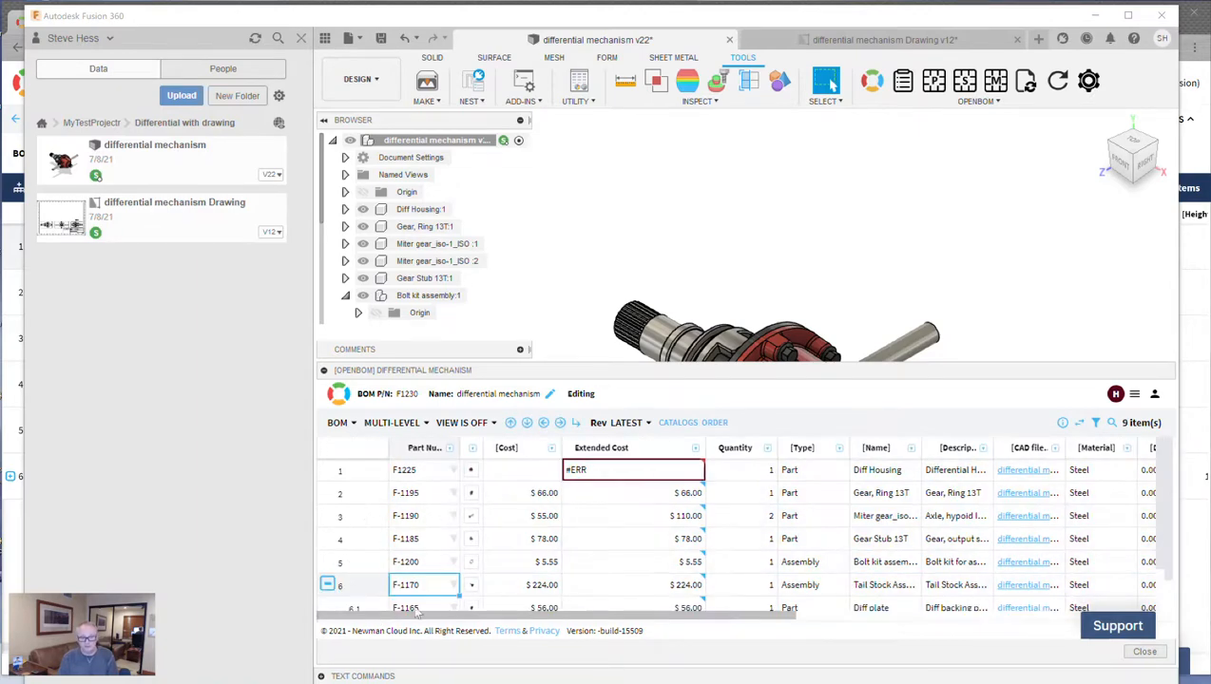
scroll(down, 3)
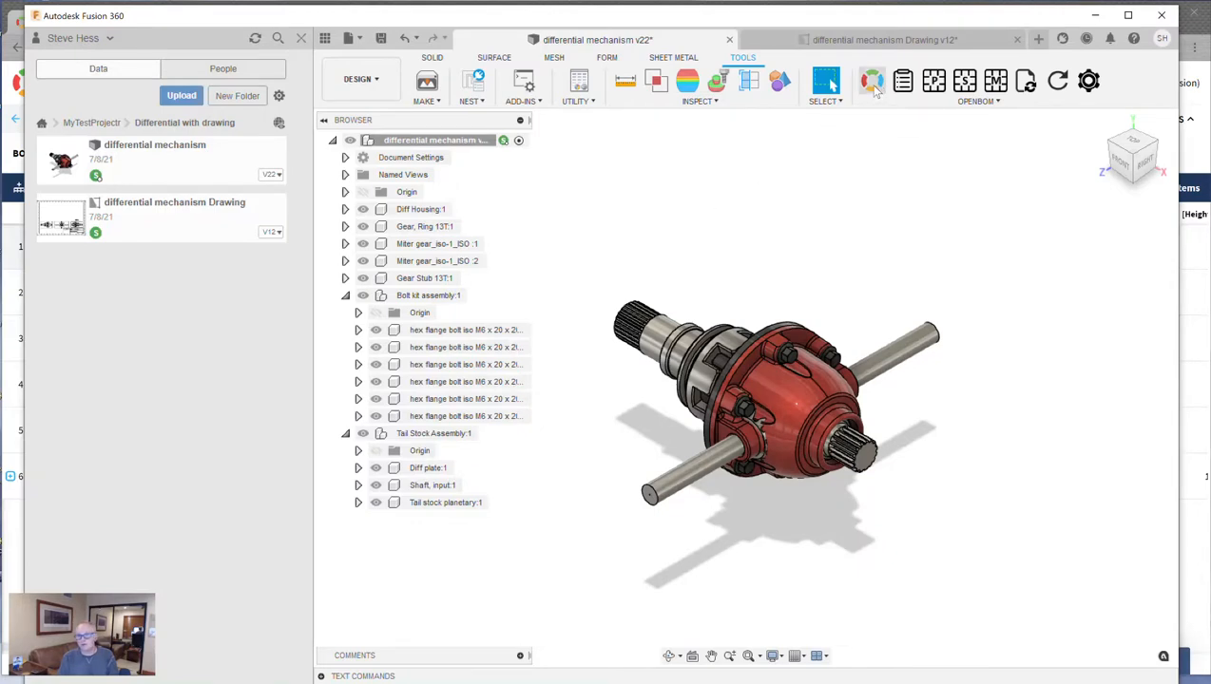
Step: Locate the differential mechanism BOM F1230 in the OpenBOM web app
click(870, 79)
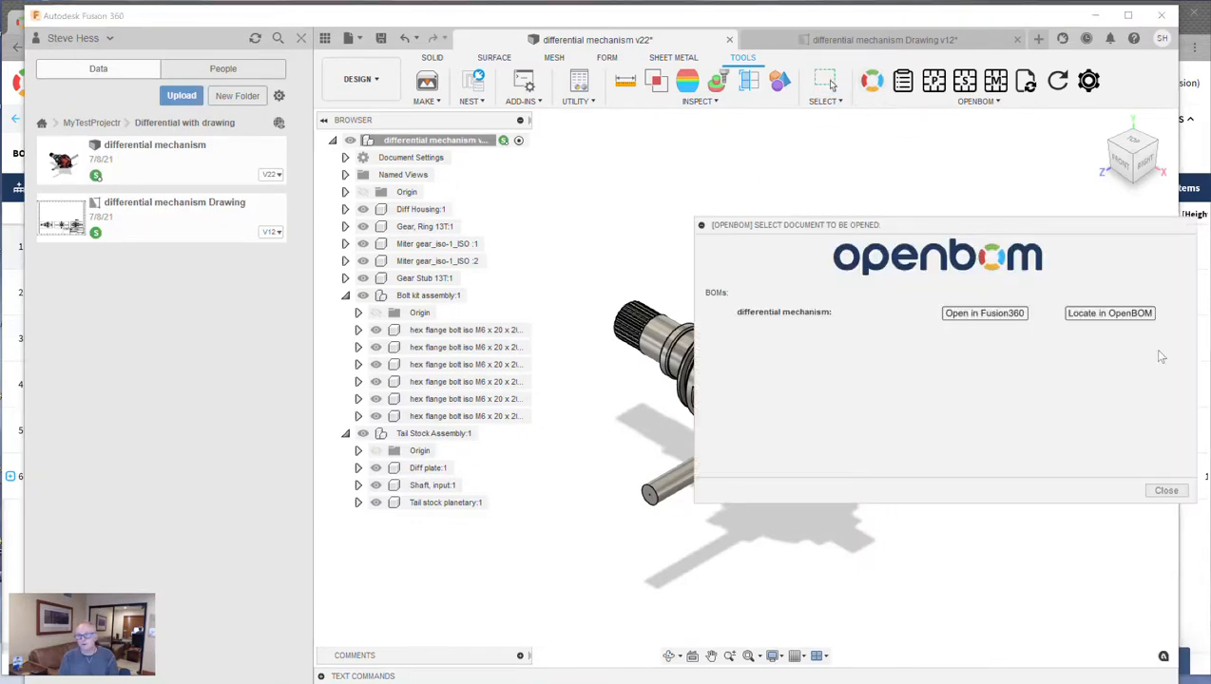
click(1110, 312)
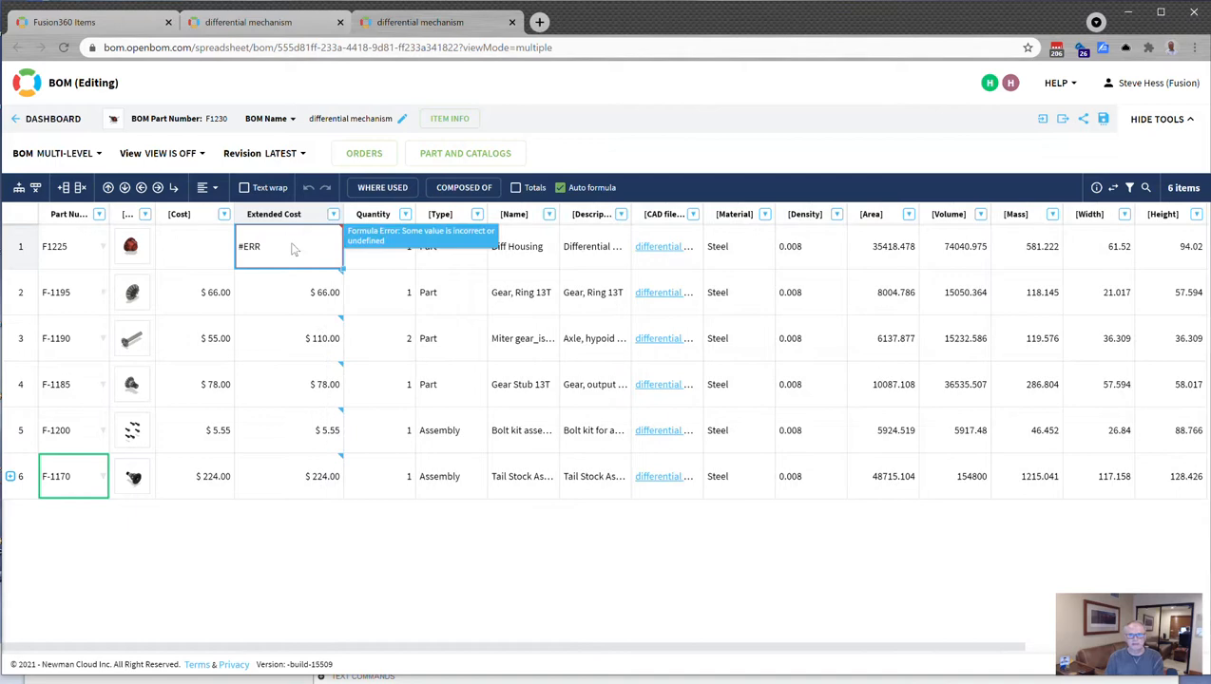
Step: Enter a cost of 34 for Diff Housing F1225 so Extended Cost recalculates to $34.00
scroll(right, 3)
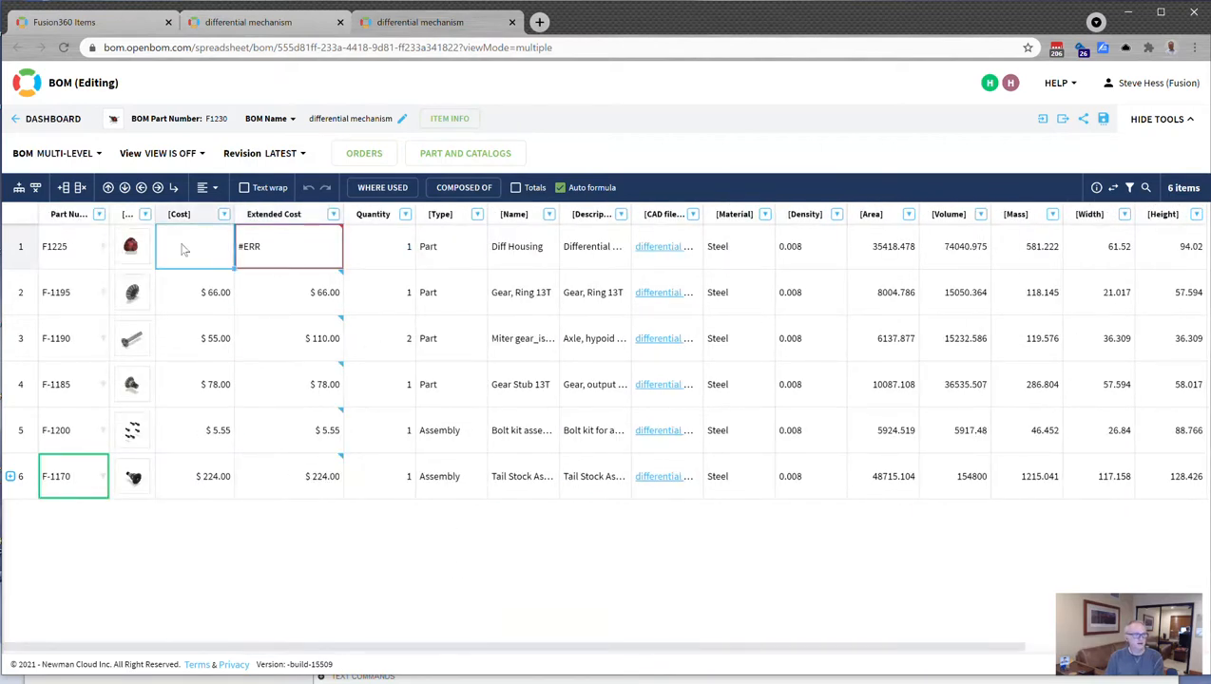
text(34/4)
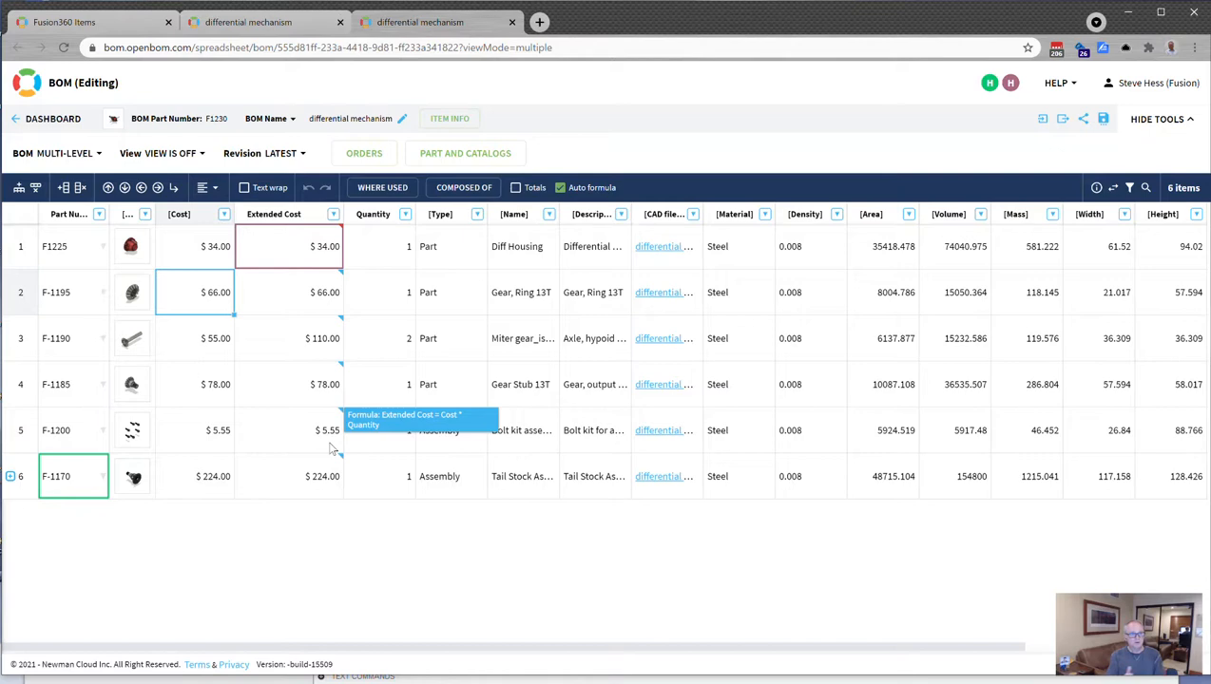
mouse_move(281, 492)
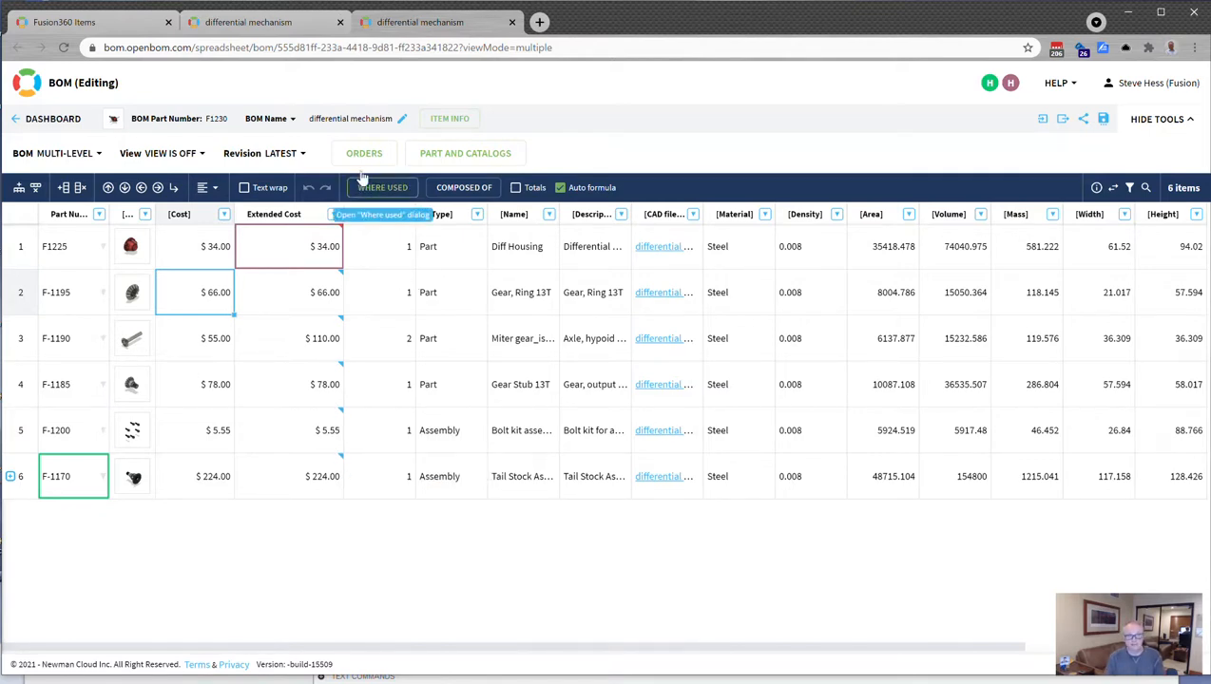
Step: Create and save a new order for 10 units with an 'ABC' order description
click(364, 152)
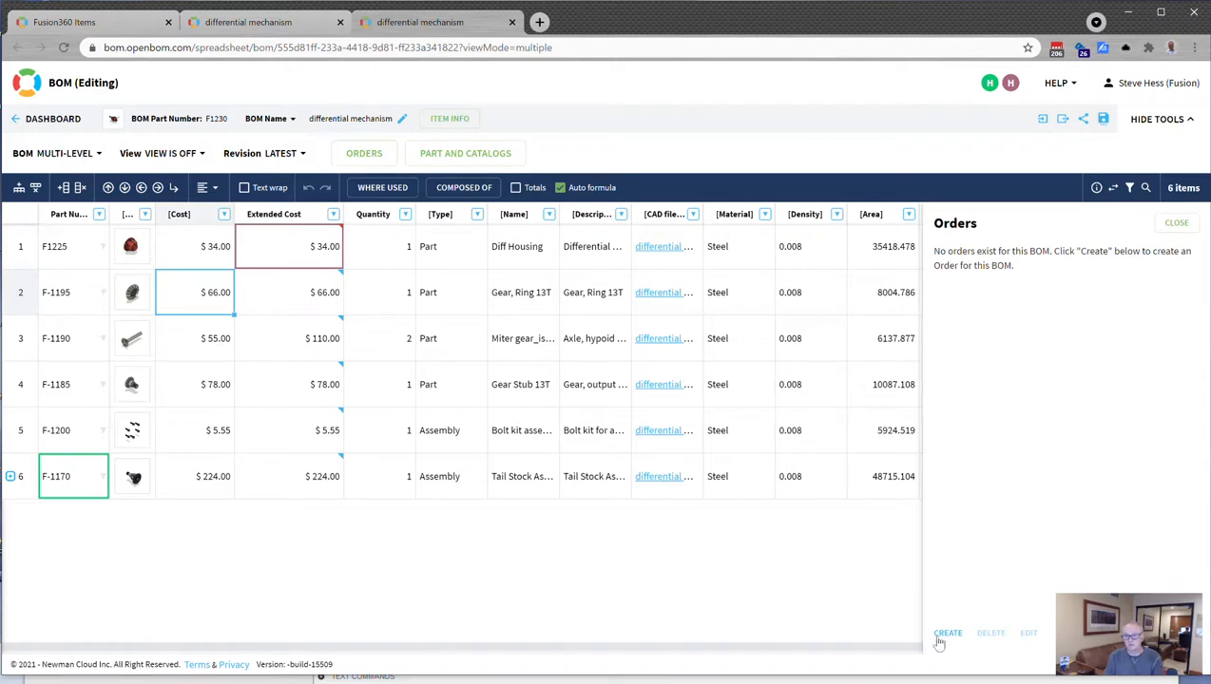
click(946, 632)
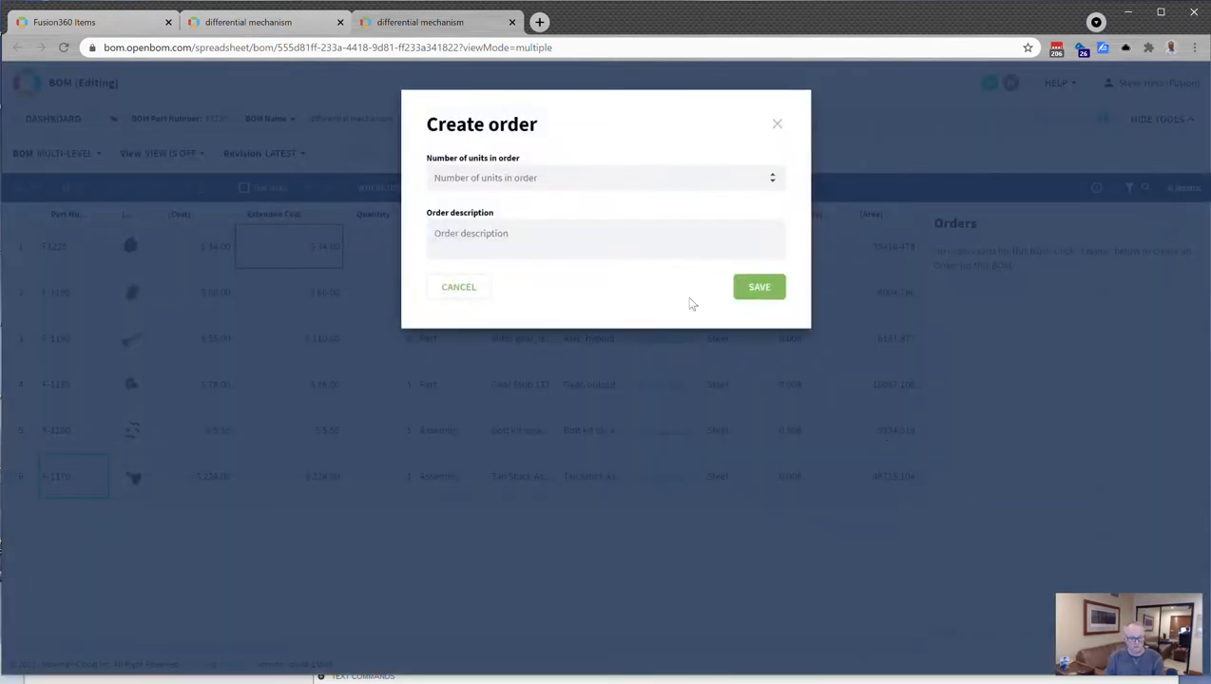
text(10)
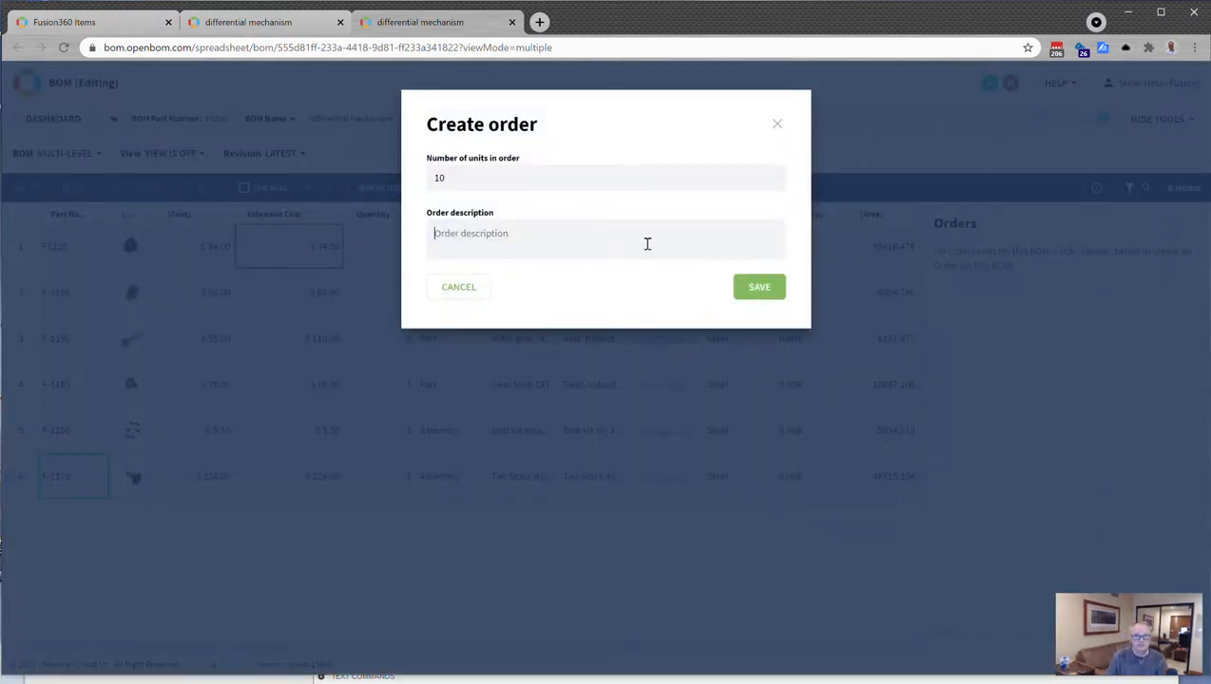
text(ABC)
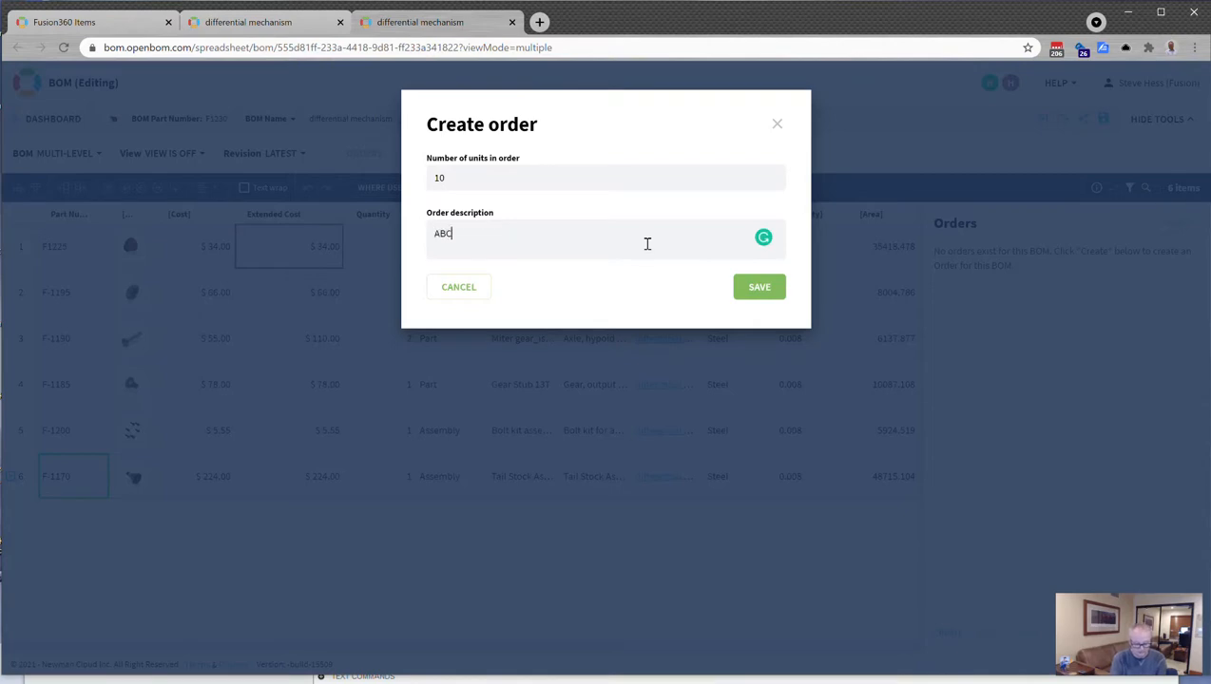
text(Austop)
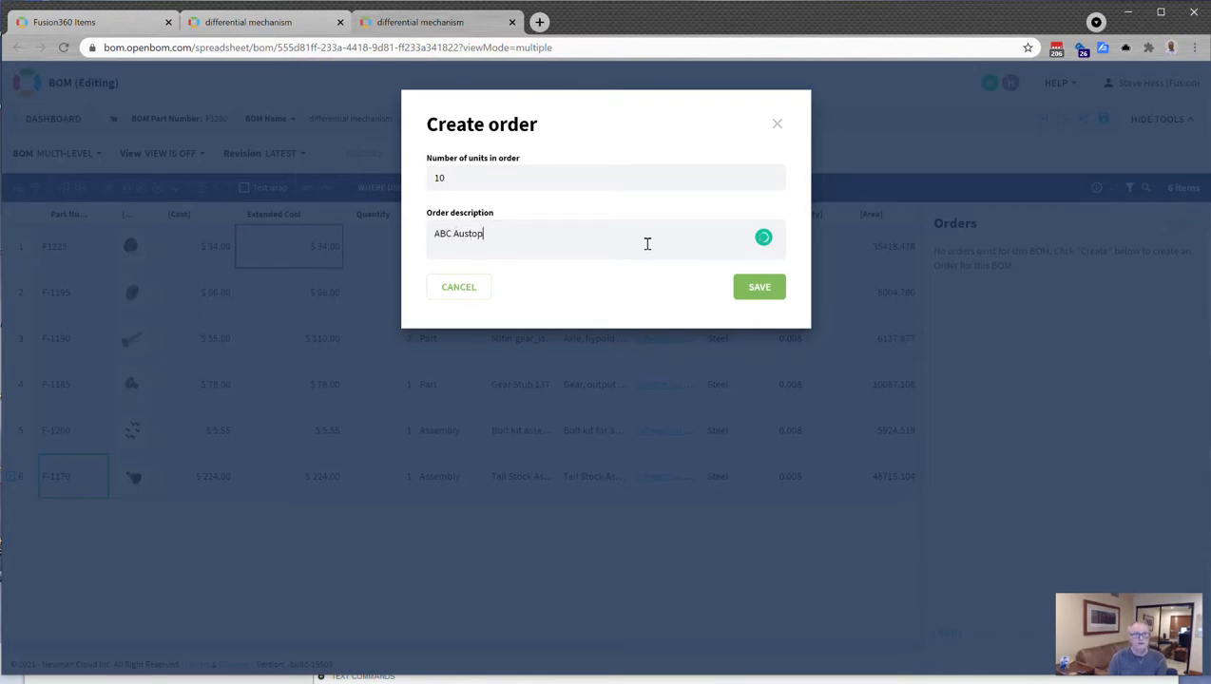
key(Backspace)
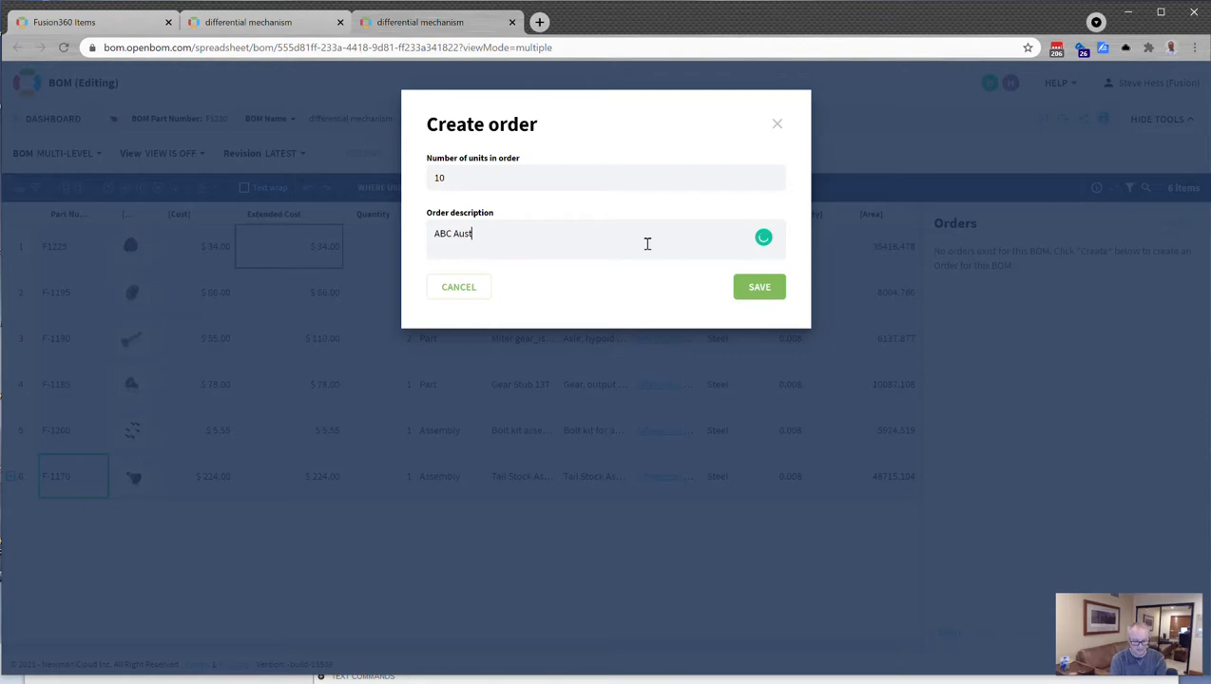
key(Backspace)
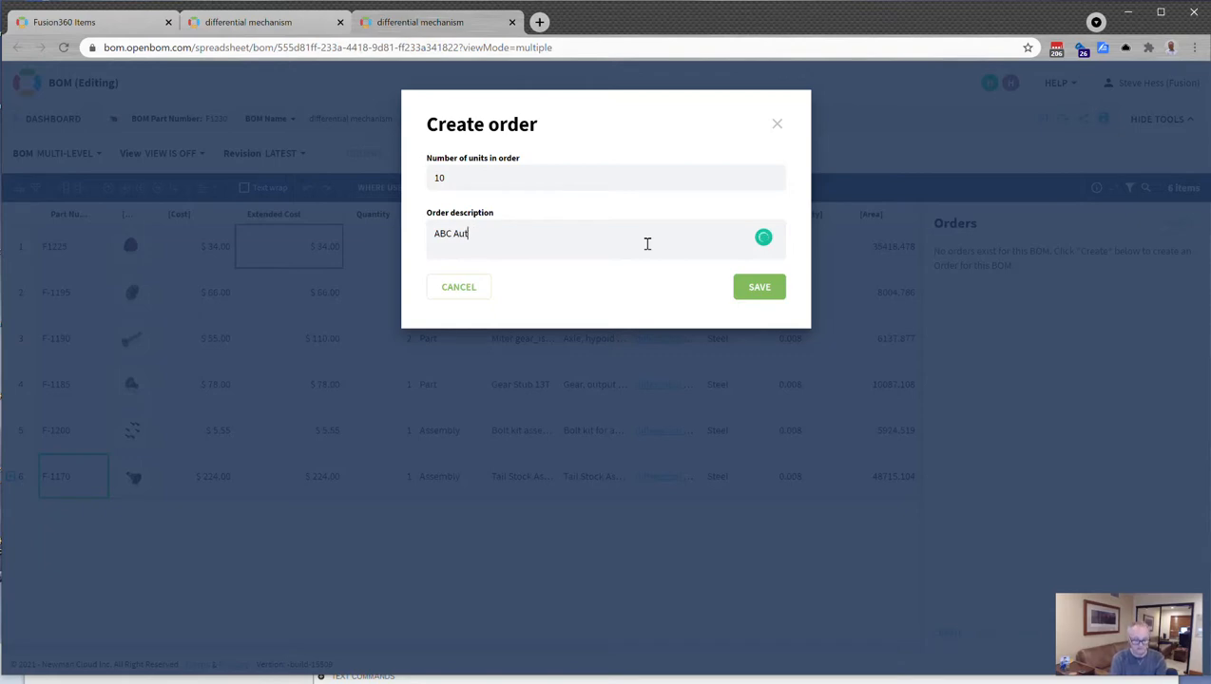
click(758, 287)
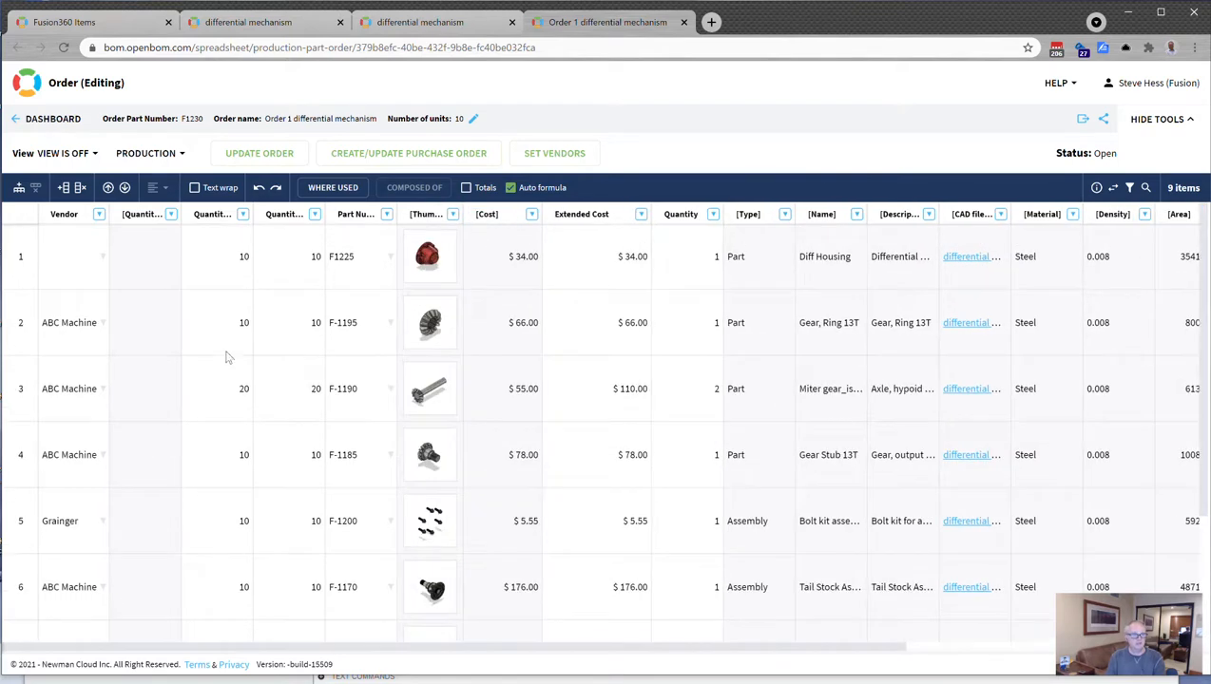
mouse_move(371, 308)
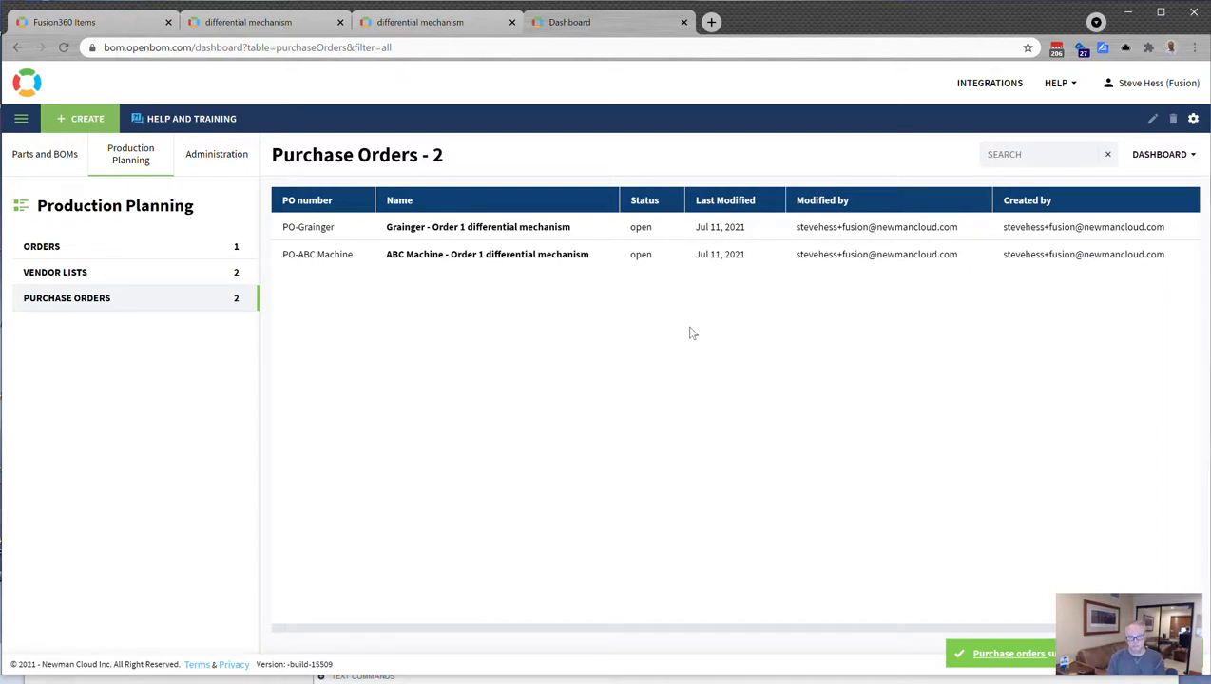
mouse_move(338, 273)
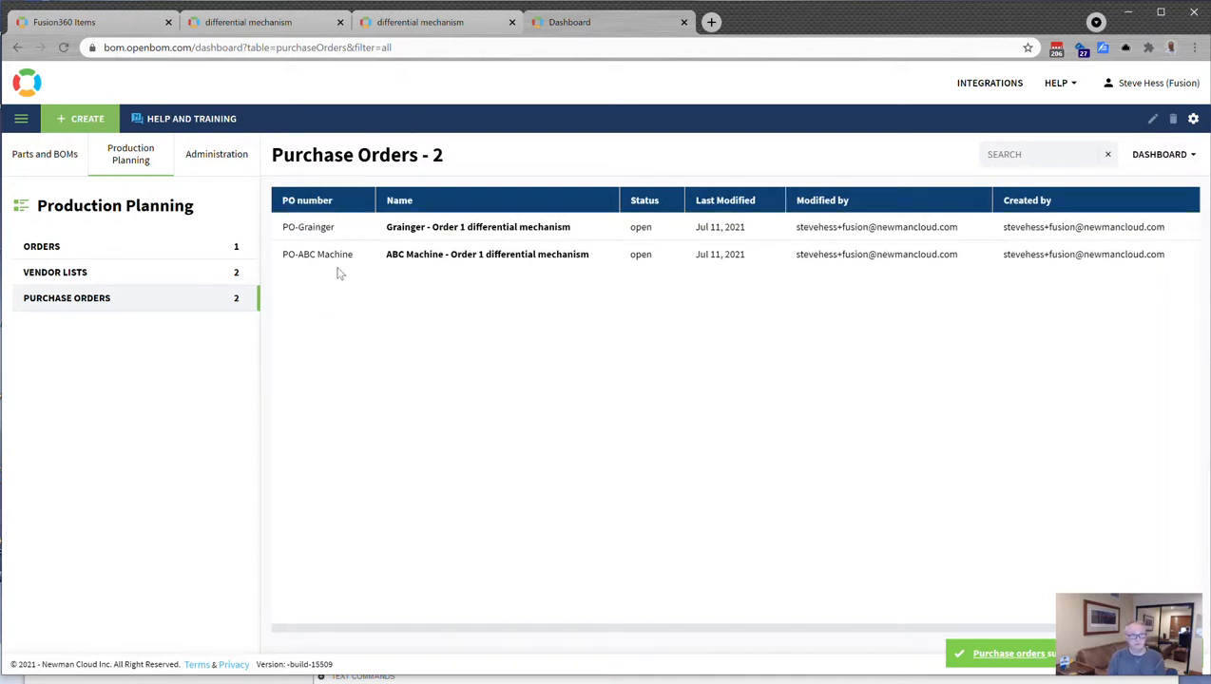
Step: Open the PO-ABC Machine purchase order from the Purchase Orders list
click(487, 254)
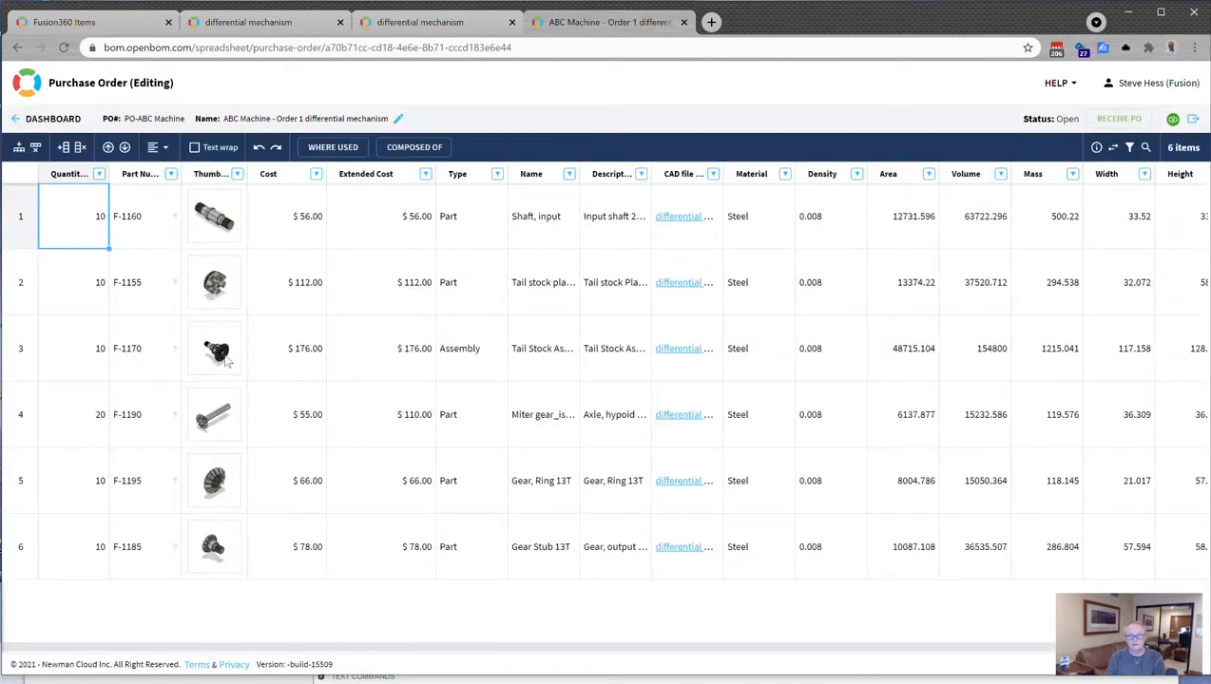
mouse_move(199, 276)
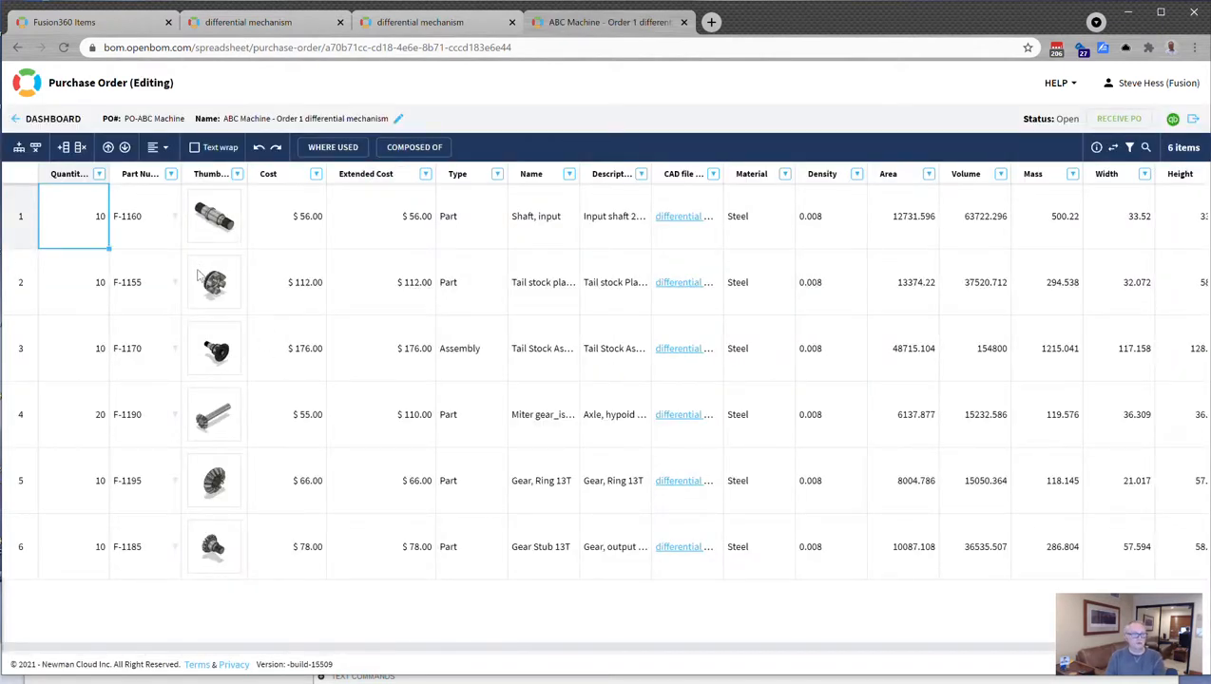
mouse_move(236, 321)
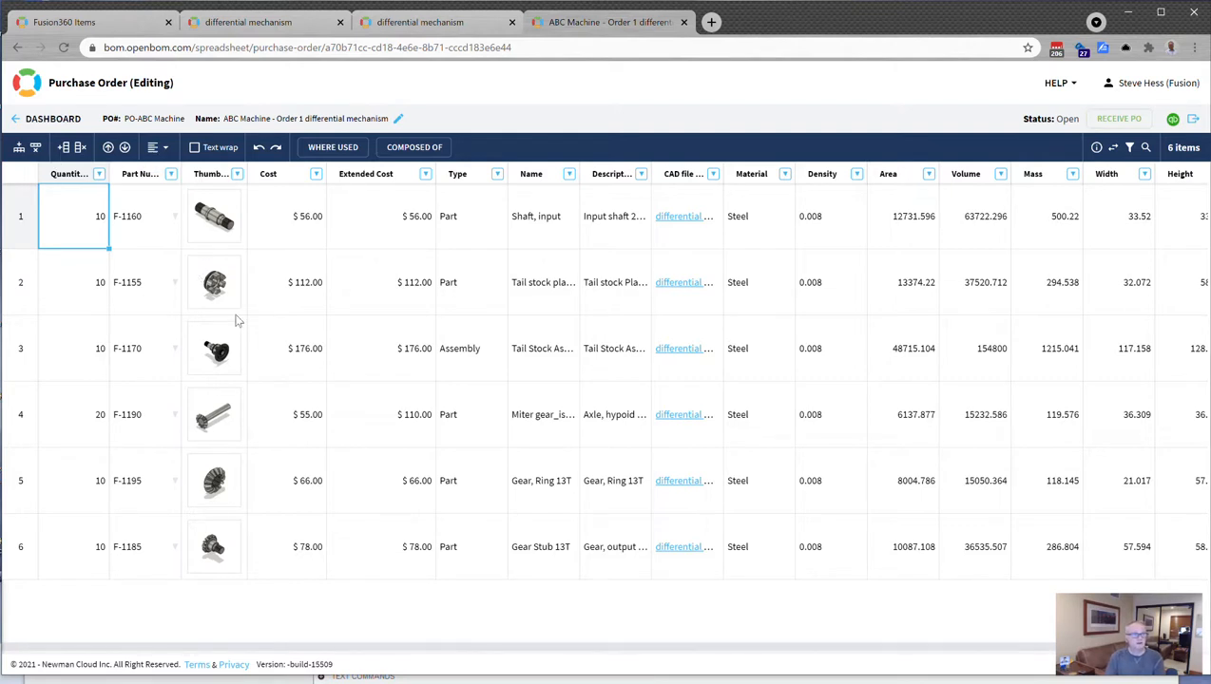
mouse_move(78, 479)
text(22)
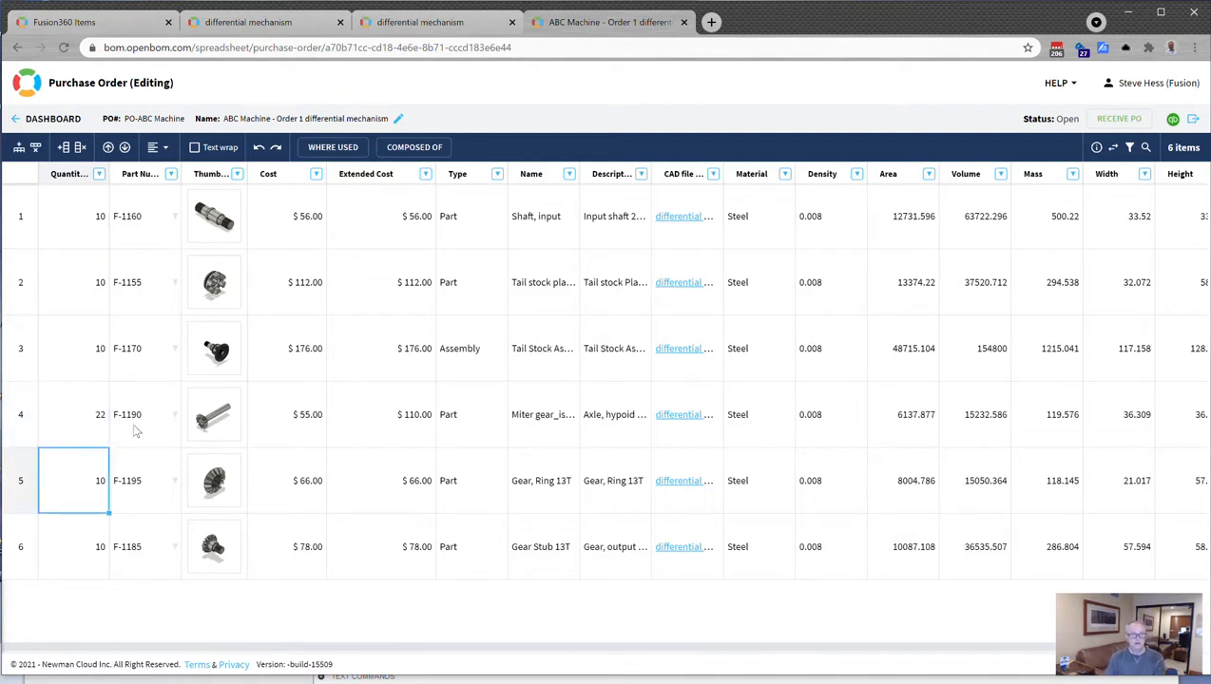
mouse_move(152, 429)
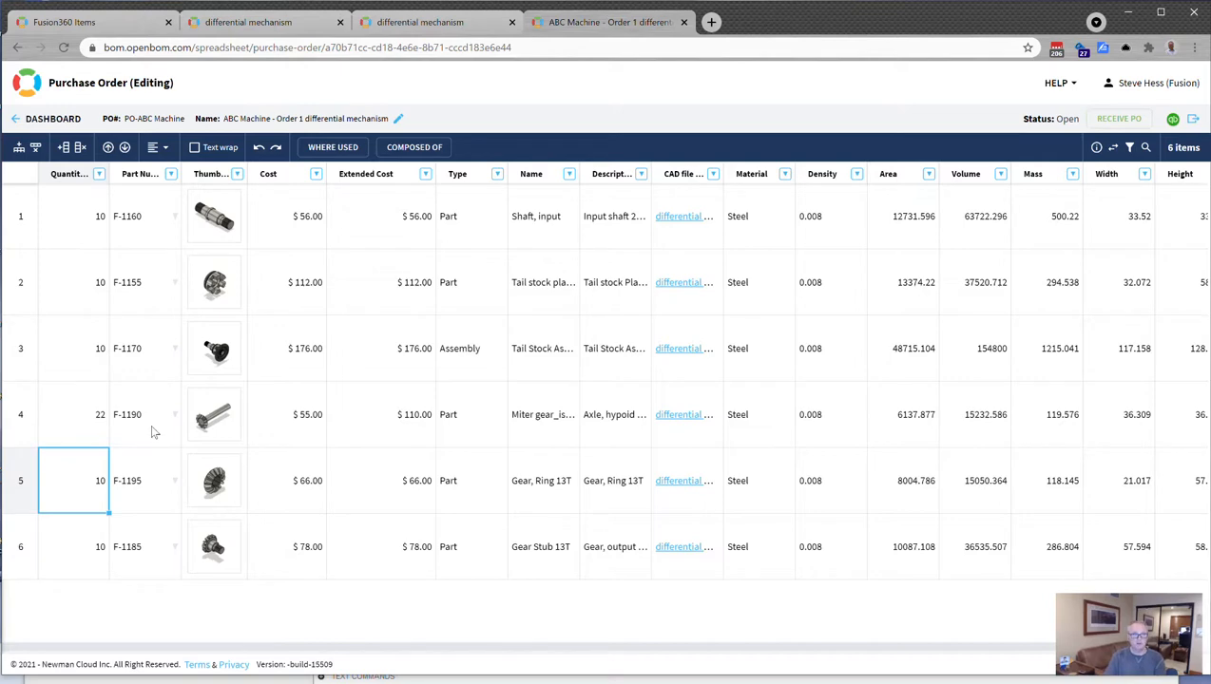
mouse_move(1159, 144)
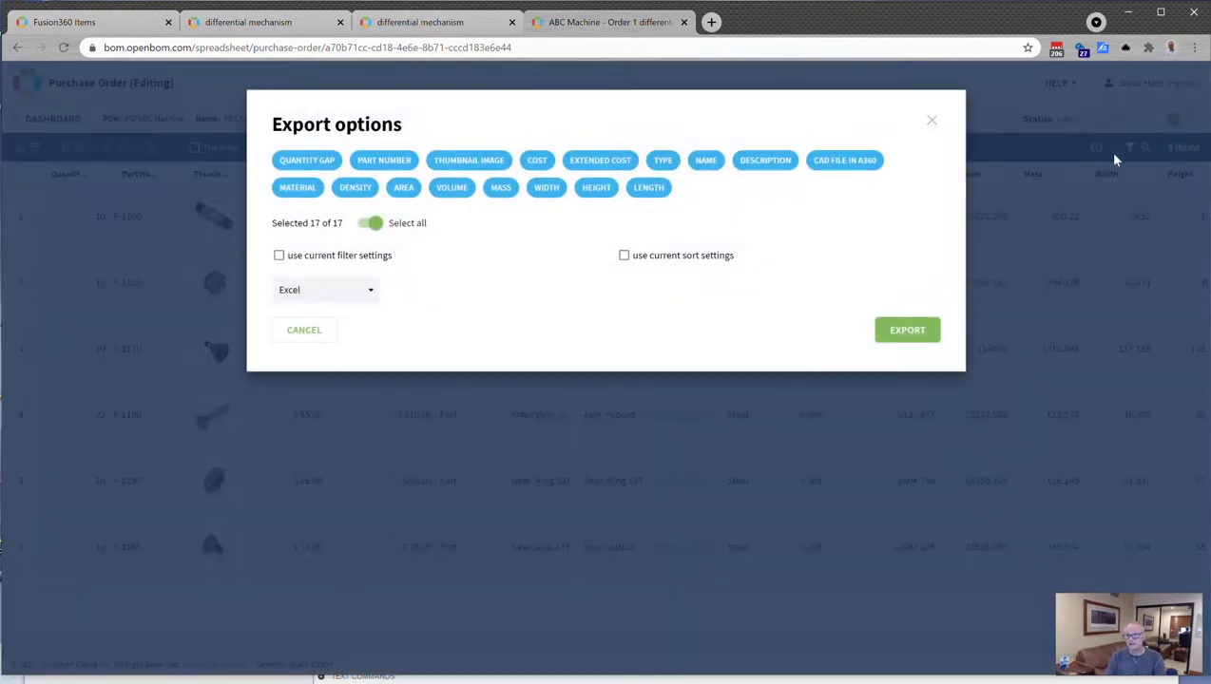
Step: Clear Select all and export only Quantity Gap, Part Number, Thumbnail, Cost and Material as PDF
click(368, 223)
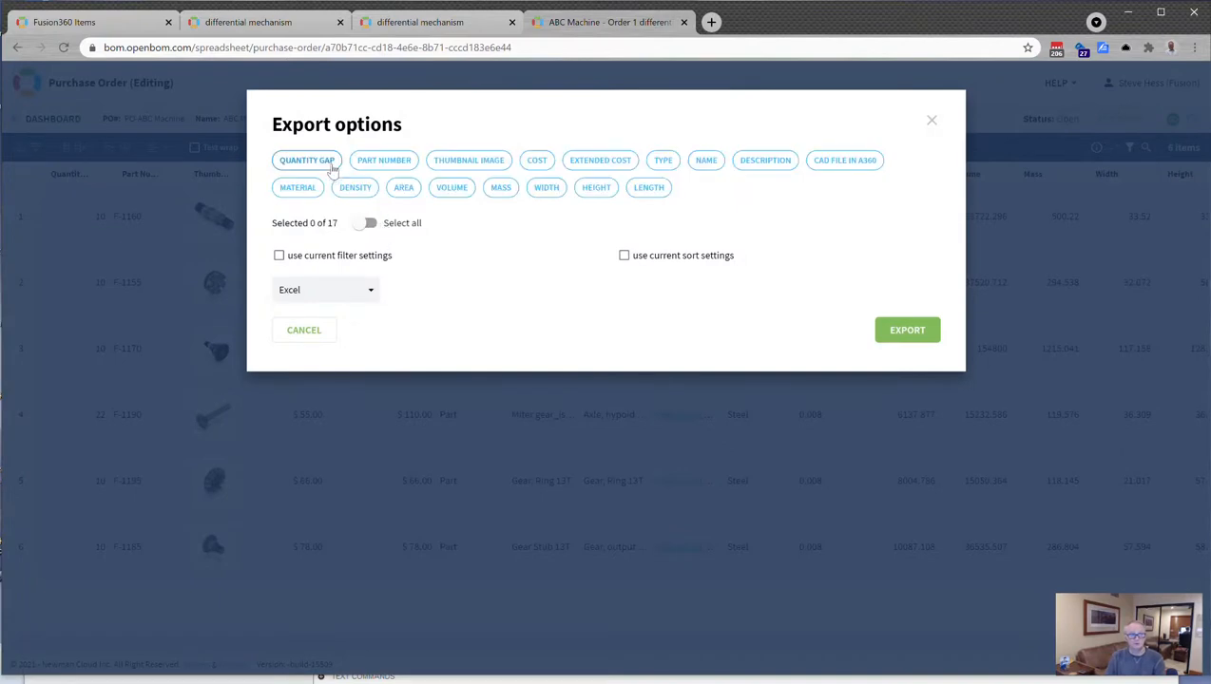
click(535, 159)
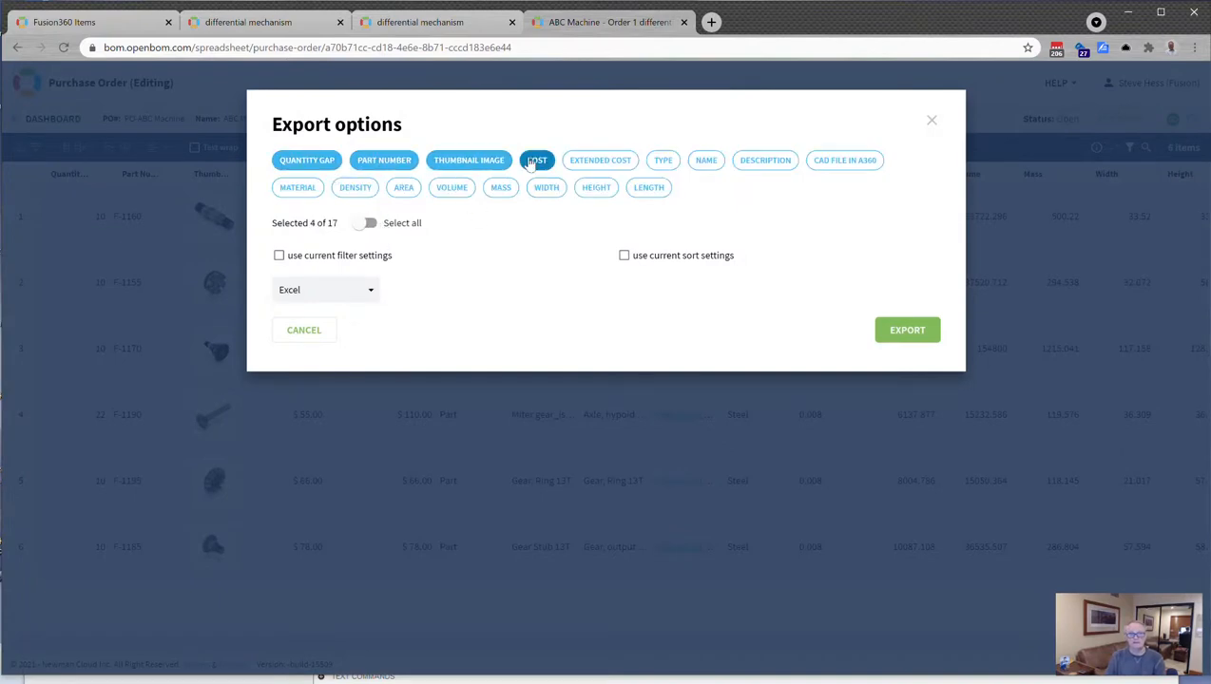
click(536, 160)
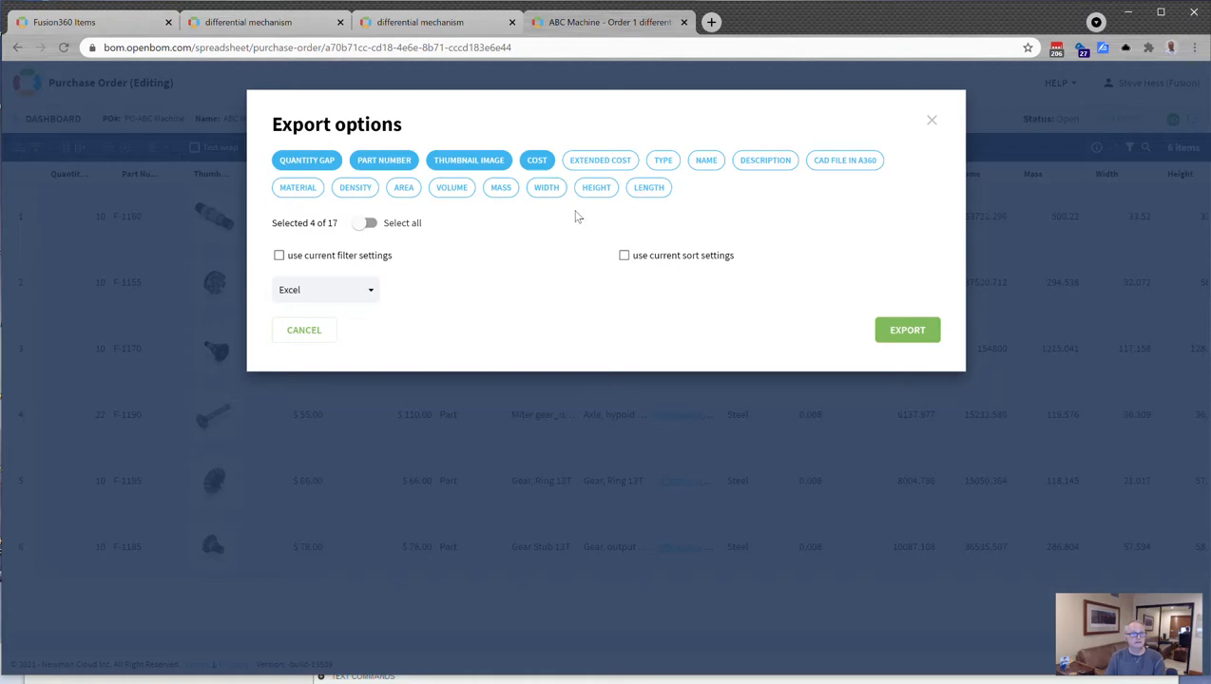
click(297, 188)
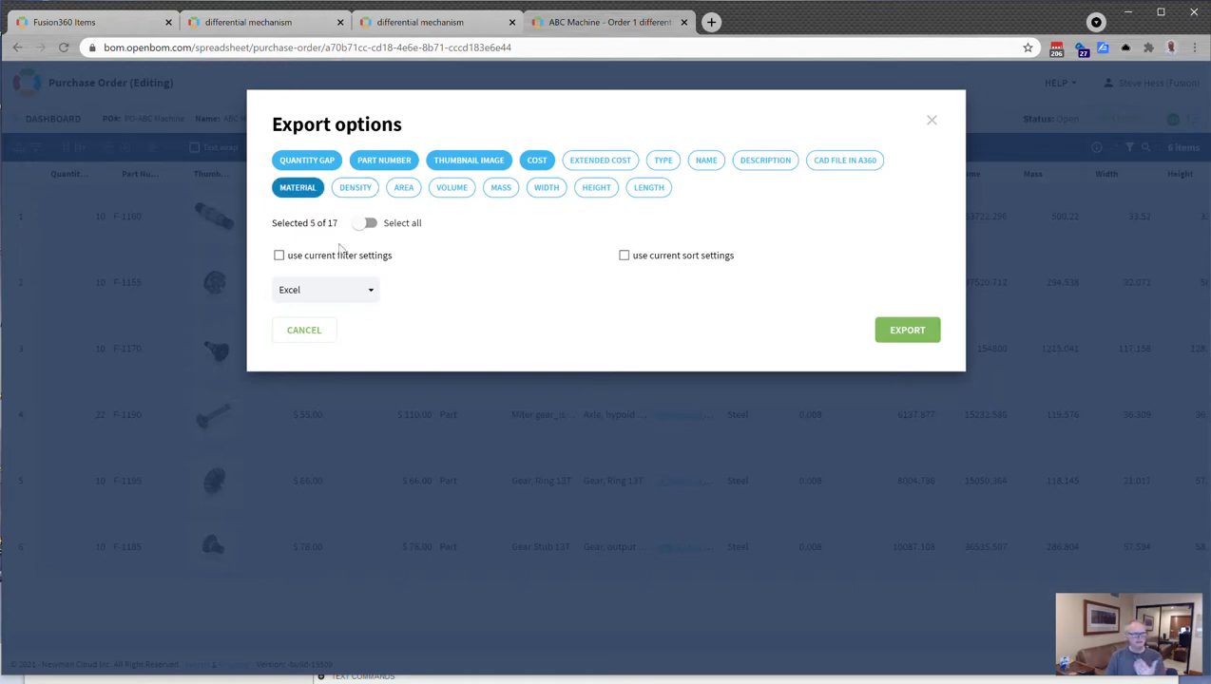
click(325, 289)
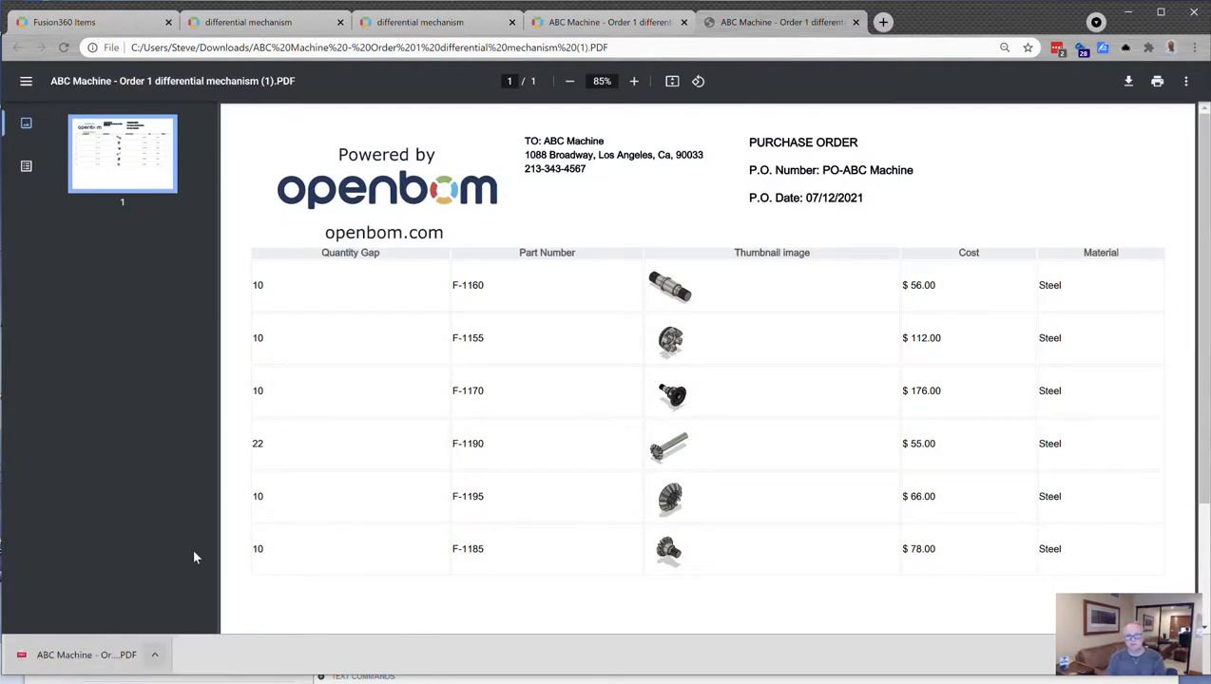
mouse_move(437, 479)
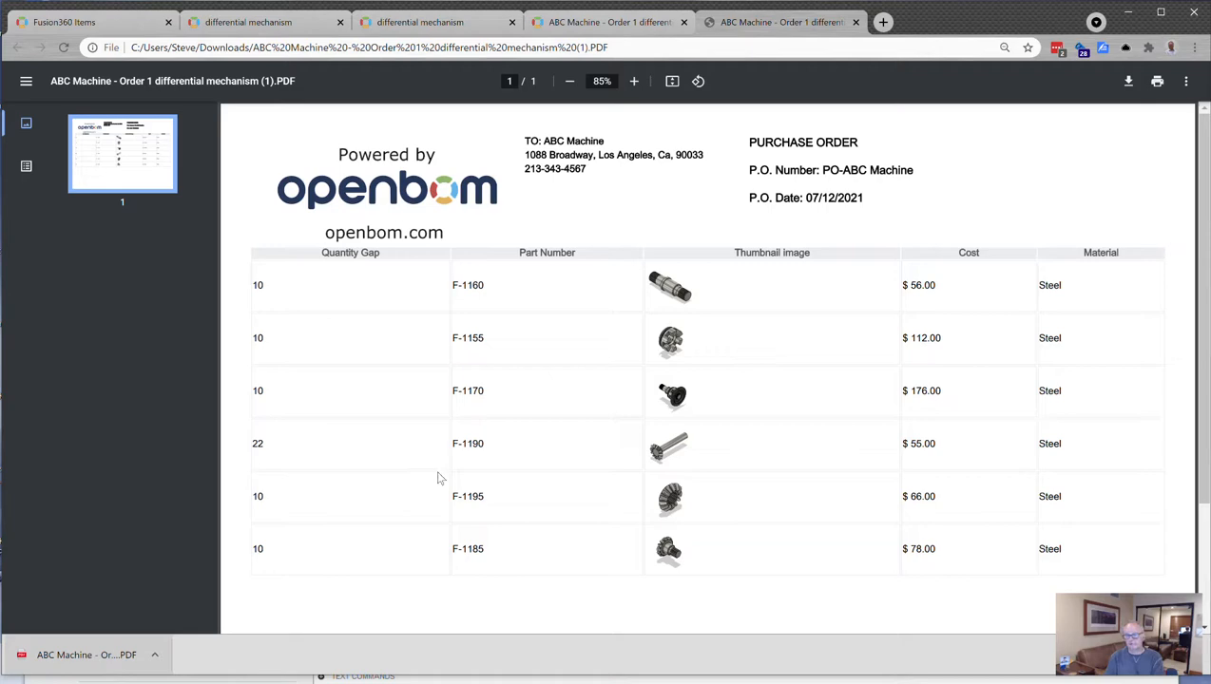
mouse_move(639, 300)
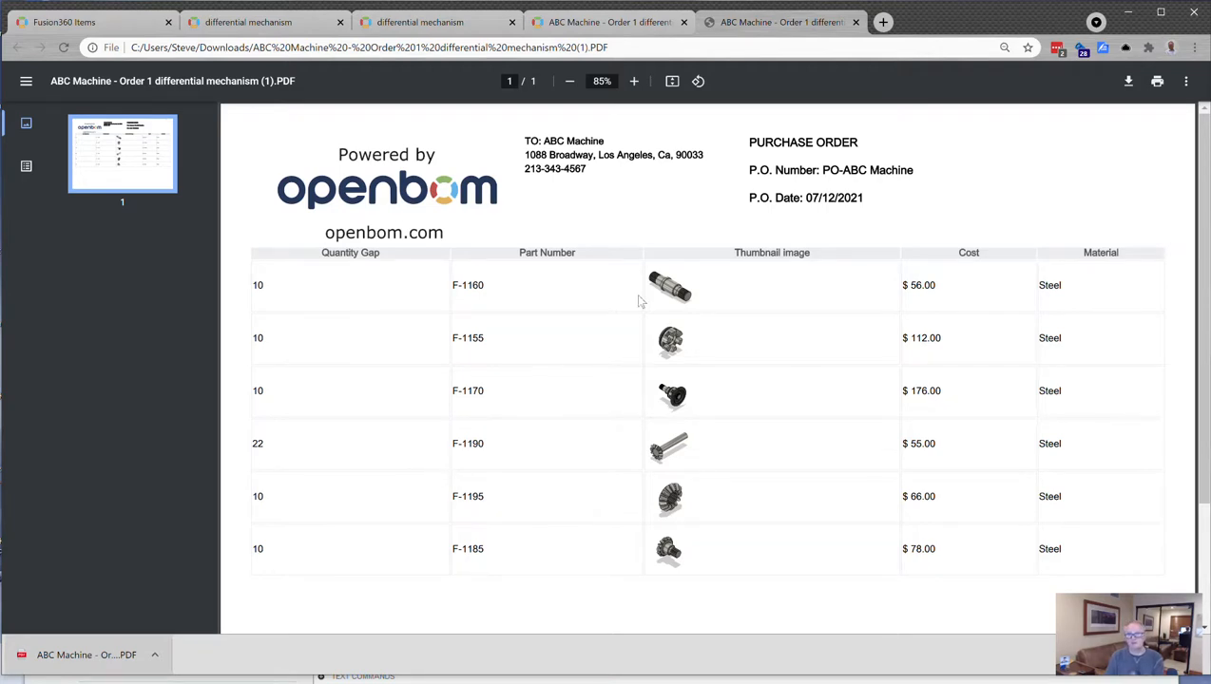
Step: Return from the exported PDF to the ABC Machine purchase order in OpenBOM
click(609, 22)
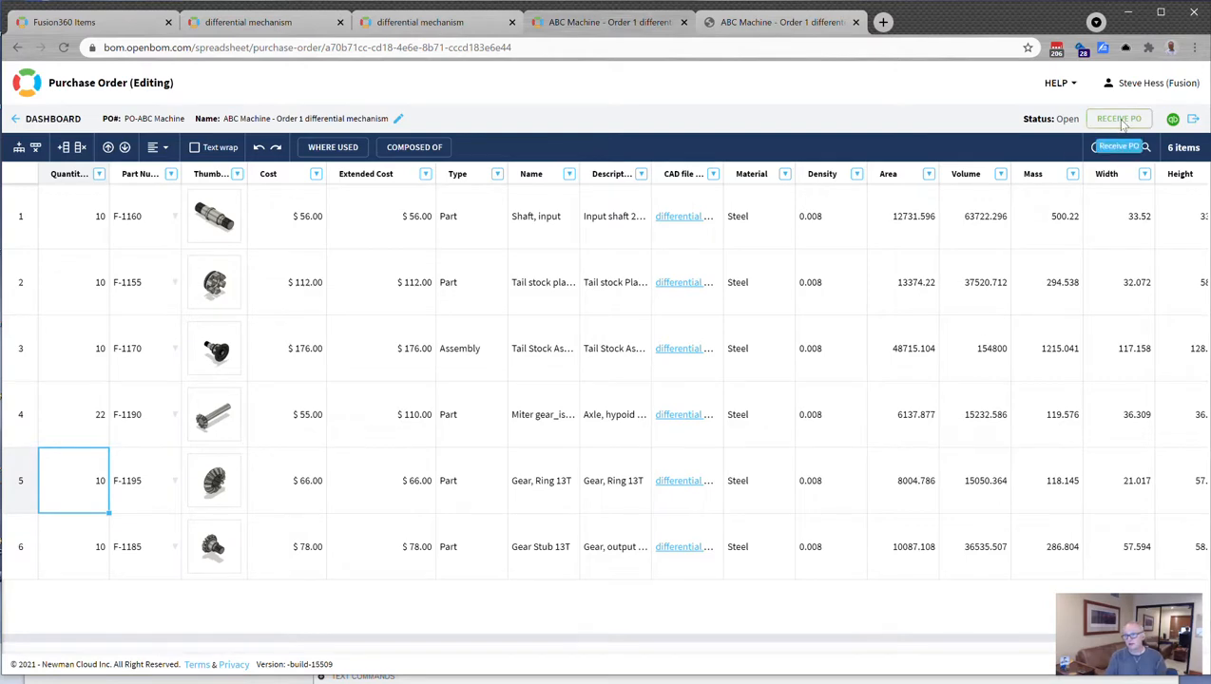
Step: Receive the ABC Machine purchase order into inventory and confirm, setting its status to Received
click(1117, 118)
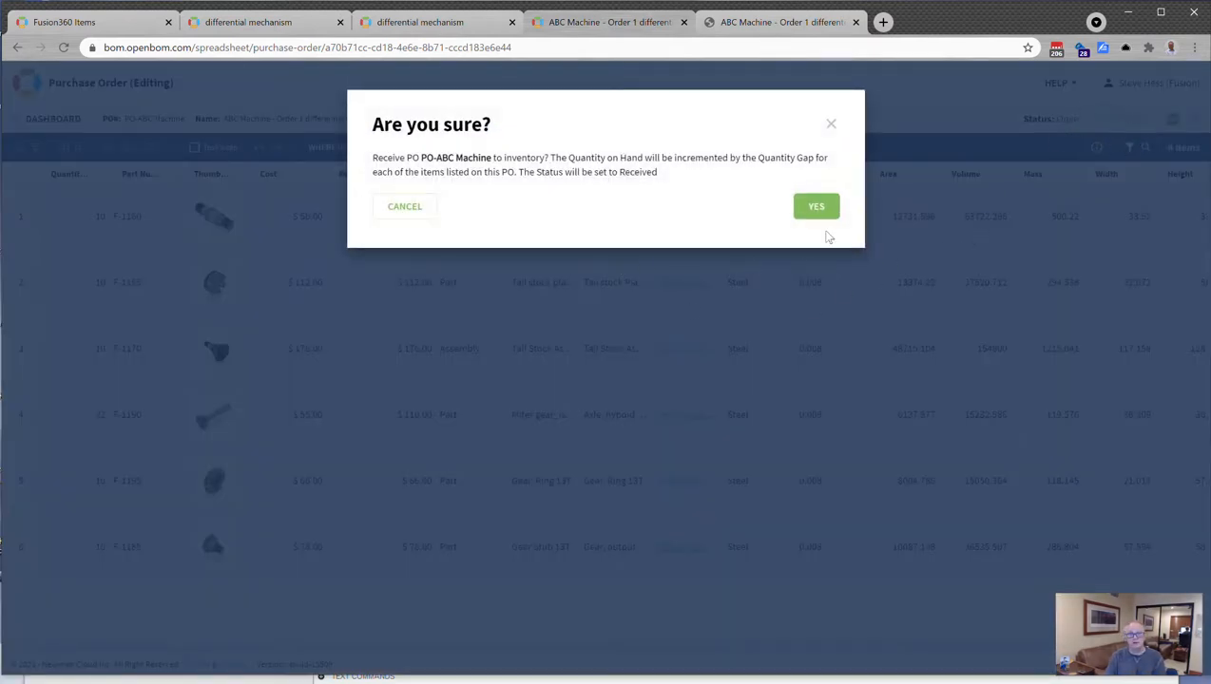
click(815, 205)
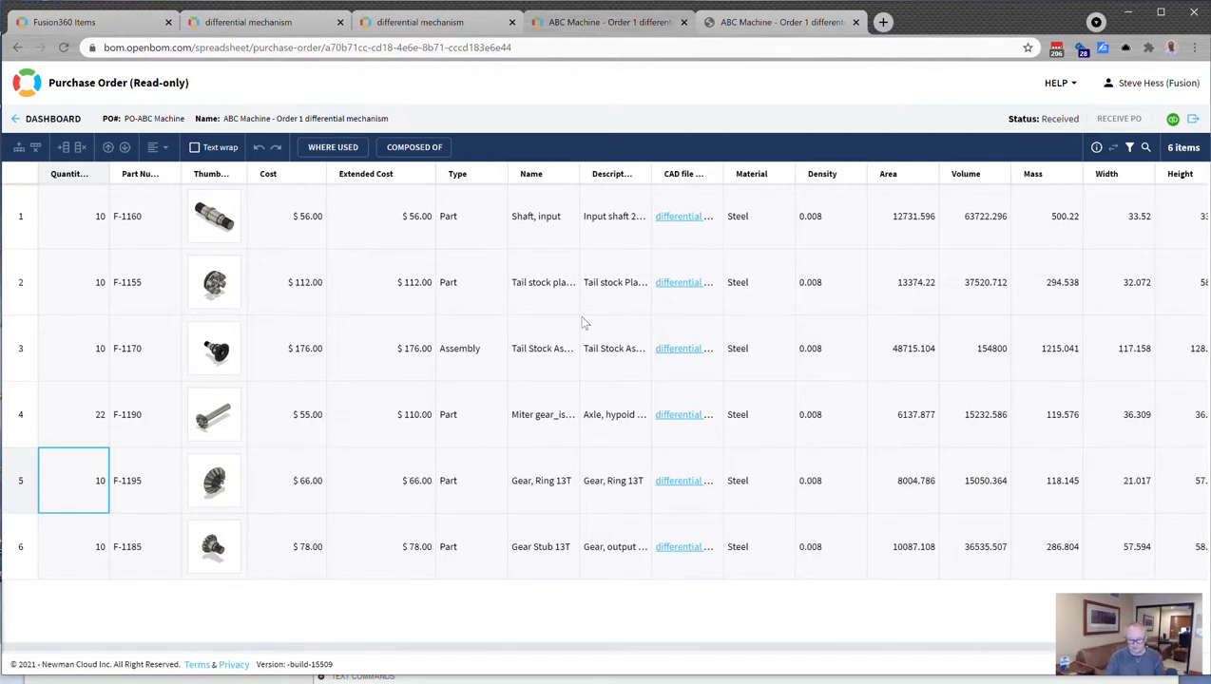
mouse_move(532, 586)
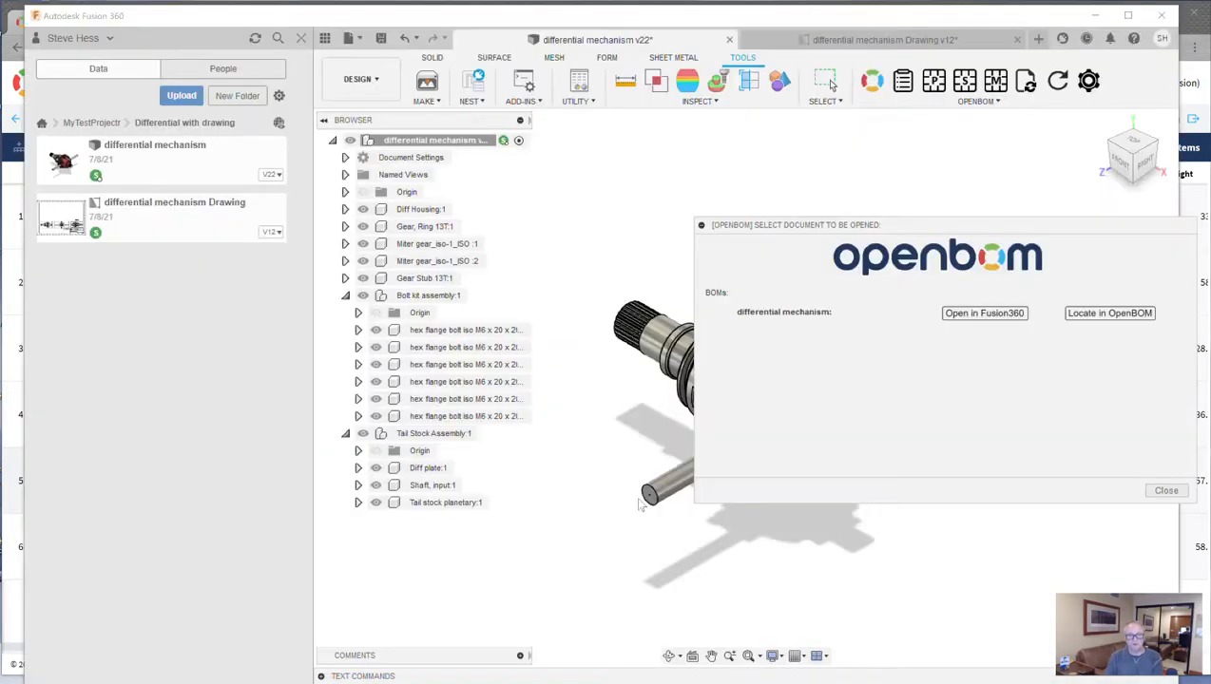
Step: Dismiss the OpenBOM document chooser, switch to the differential mechanism drawing and bring up OpenBOM settings
click(1165, 490)
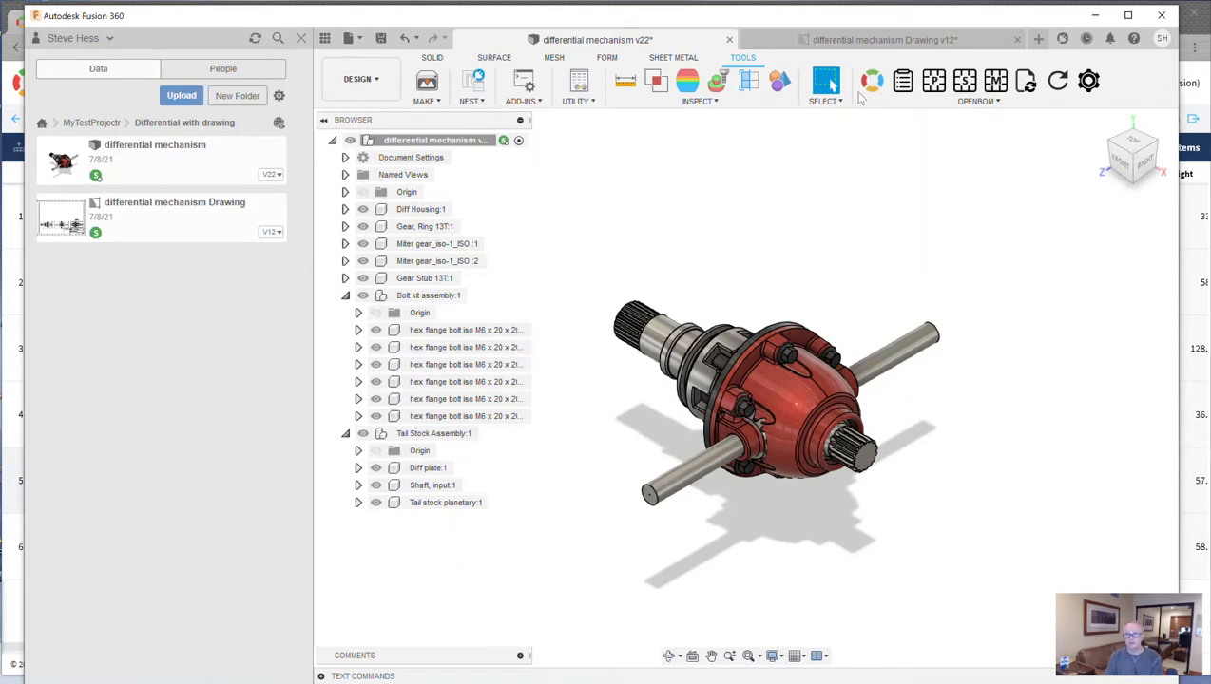
click(884, 40)
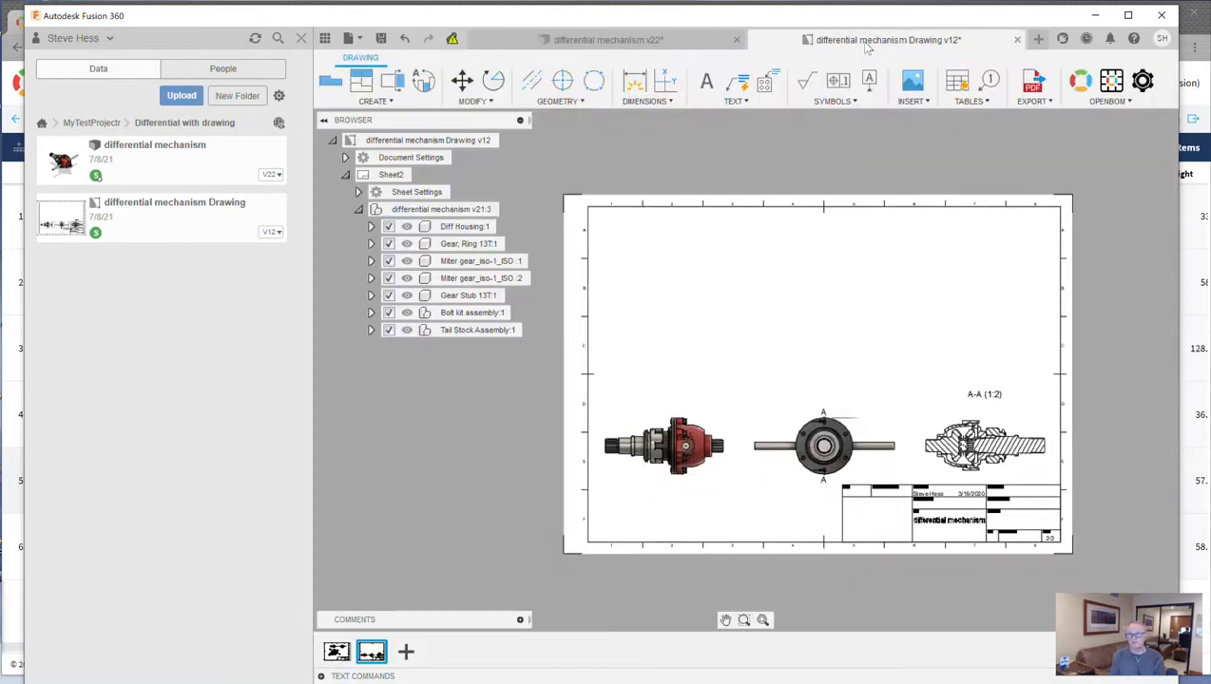
mouse_move(1117, 133)
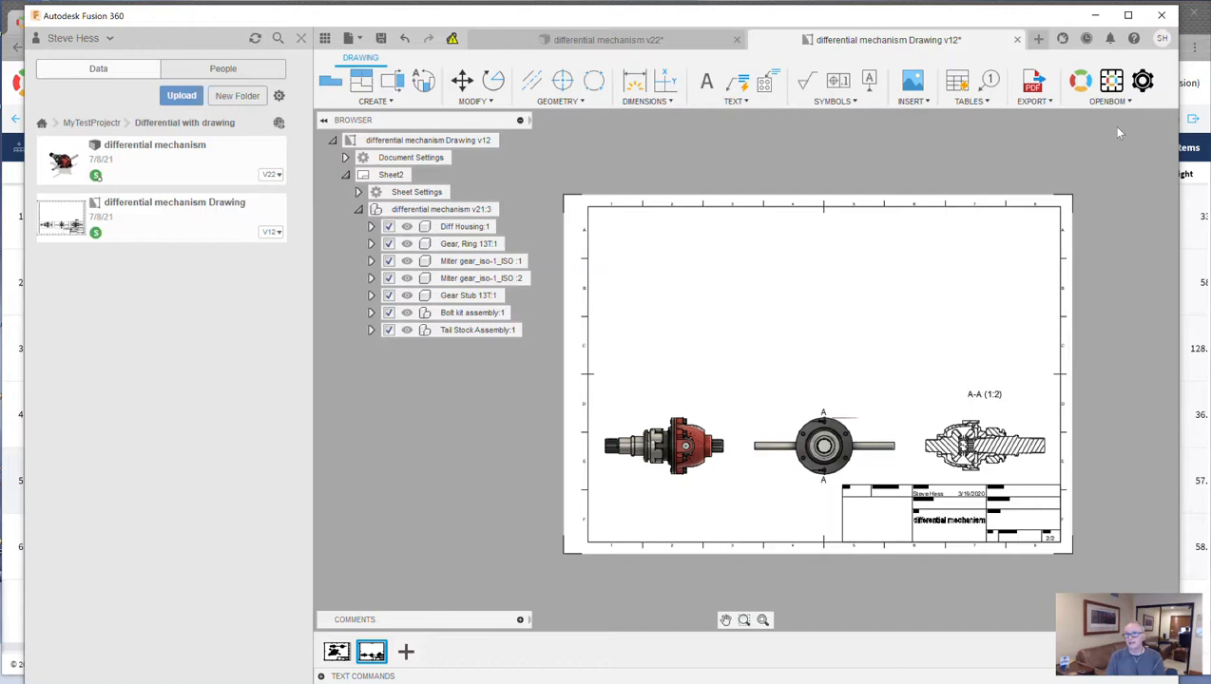
click(1109, 80)
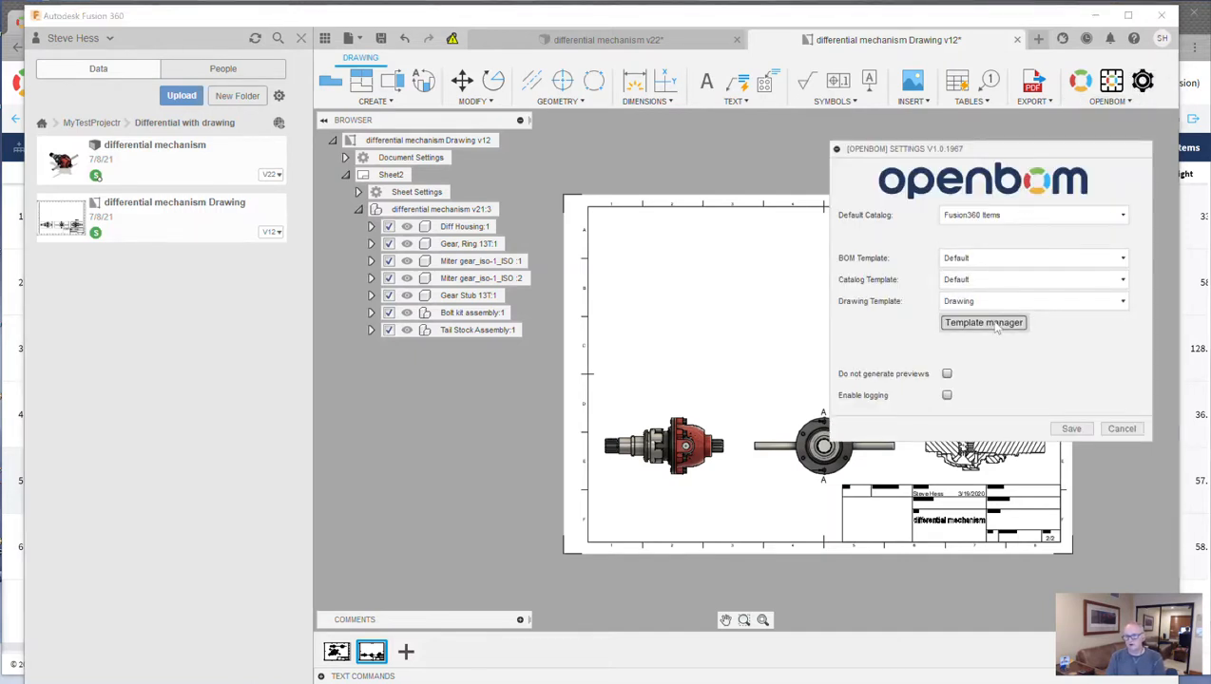
Step: Choose the Drawing template for drawing BOMs and save the OpenBOM settings
click(983, 323)
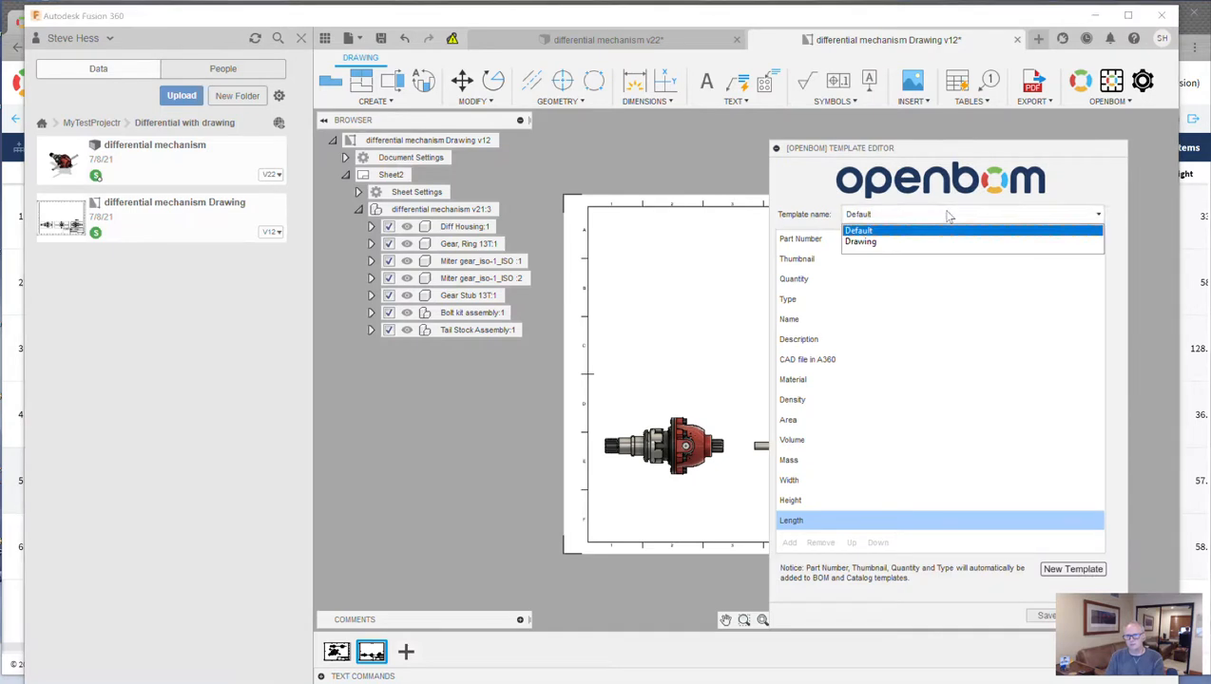
click(861, 242)
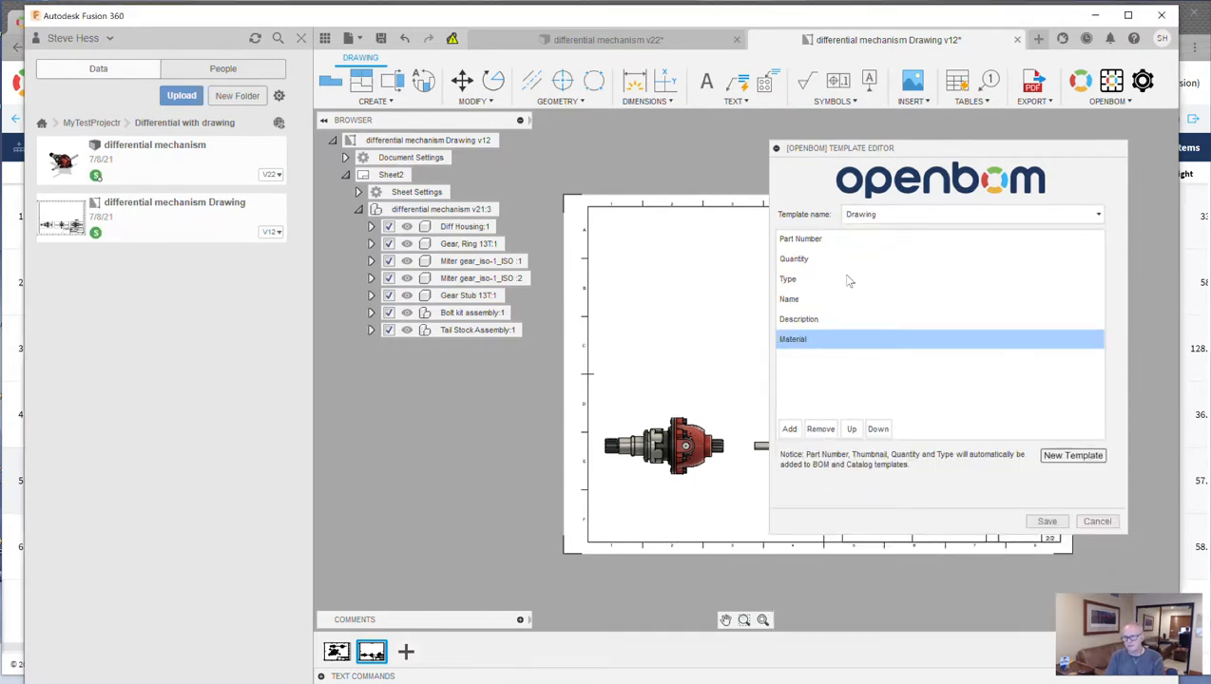
mouse_move(947, 570)
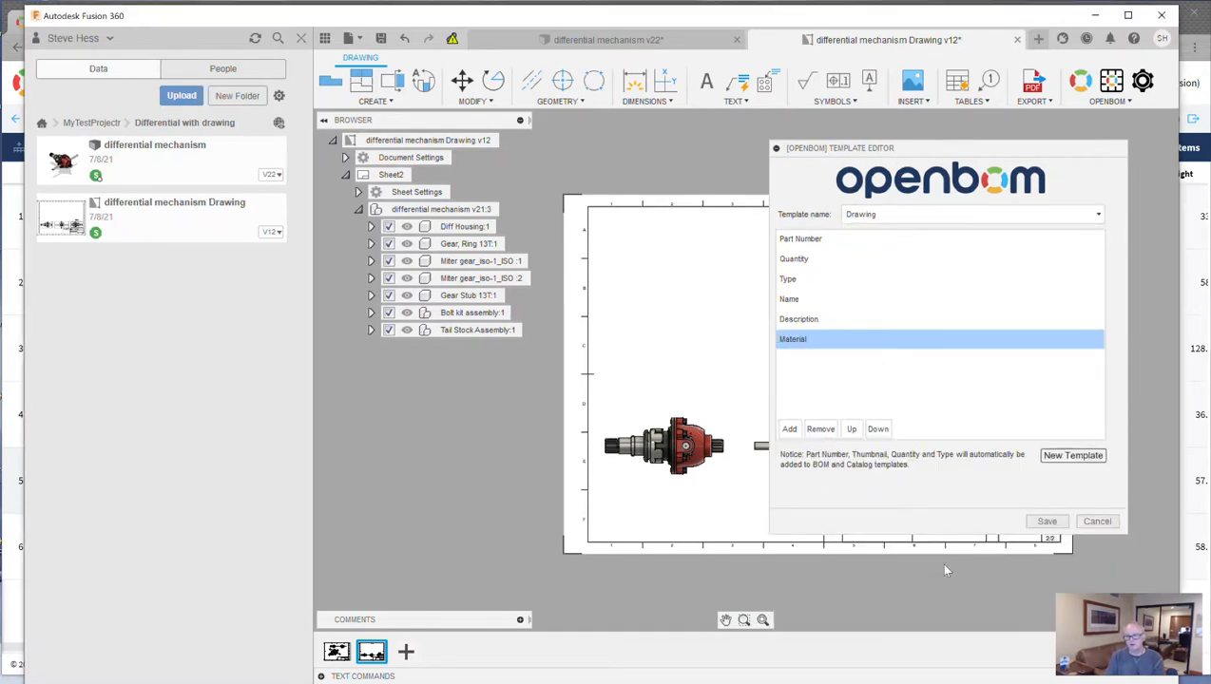
click(1096, 521)
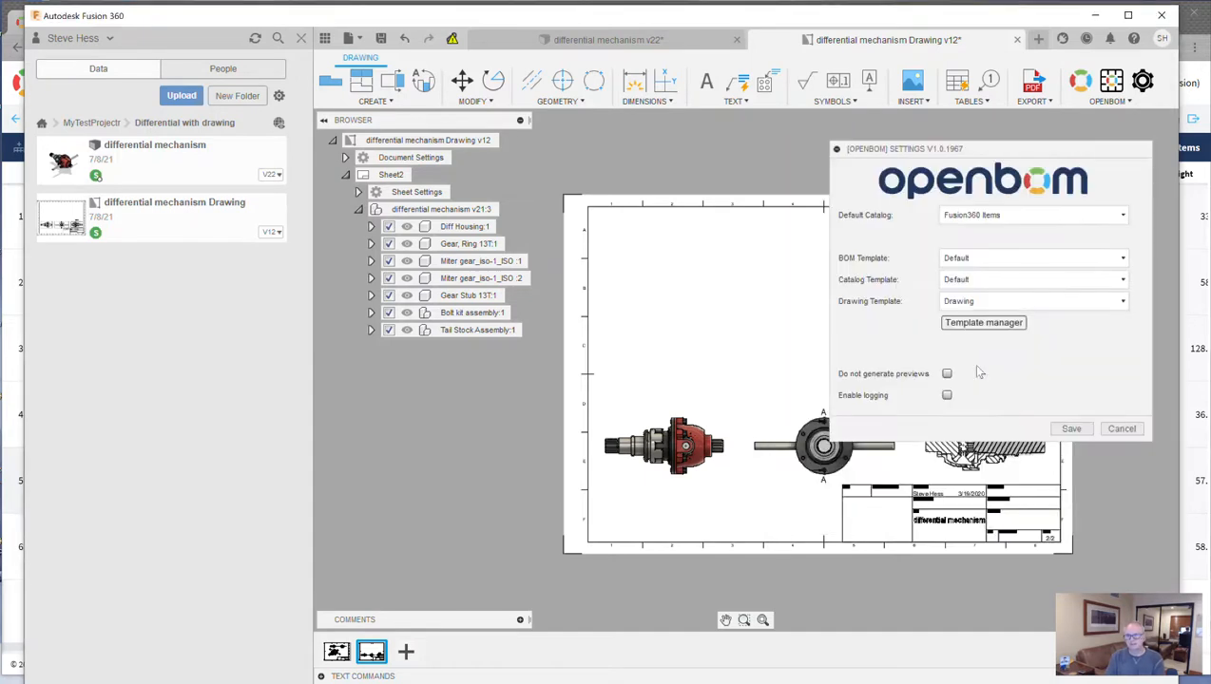
click(1121, 429)
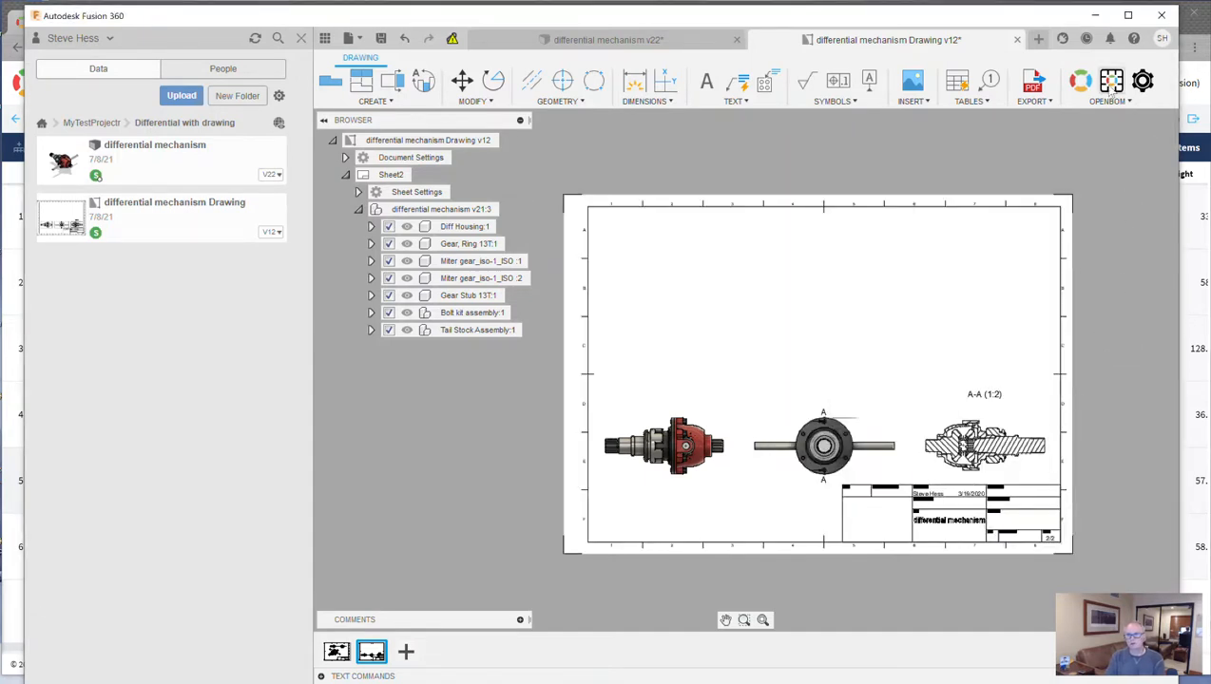
Step: Dismiss the empty BOM selection, generate the F1230-Parts list from the design, then return to the drawing
click(1110, 86)
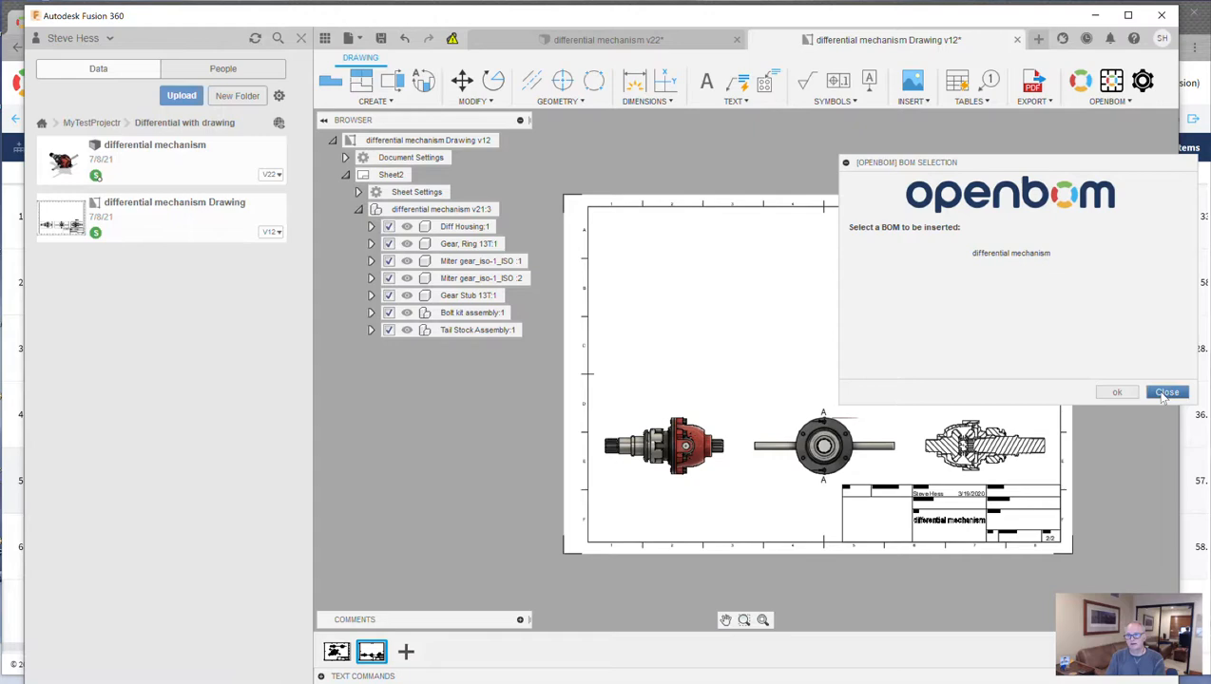
click(1167, 391)
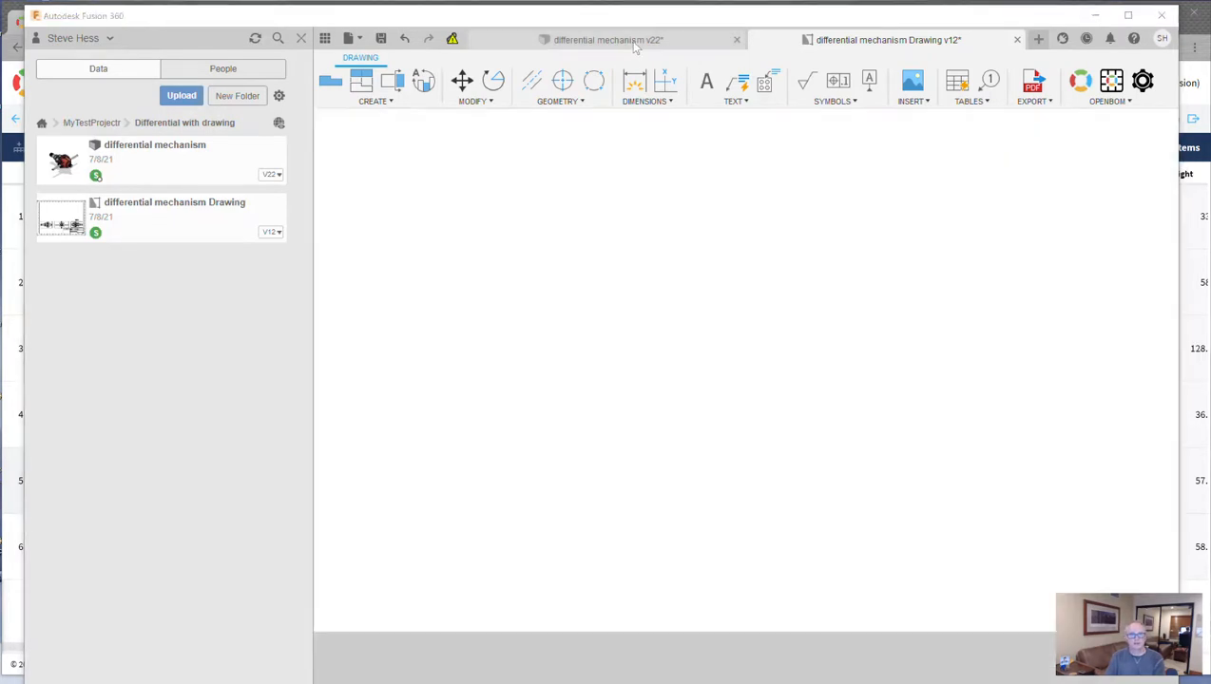
click(596, 38)
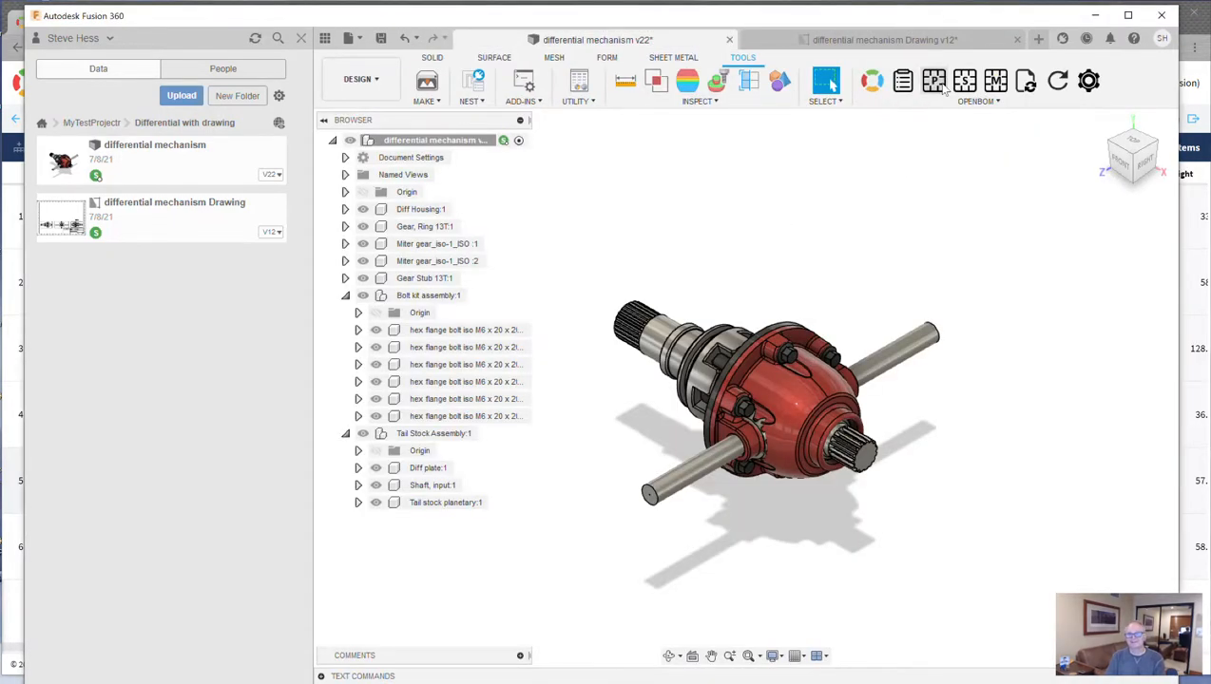
click(933, 79)
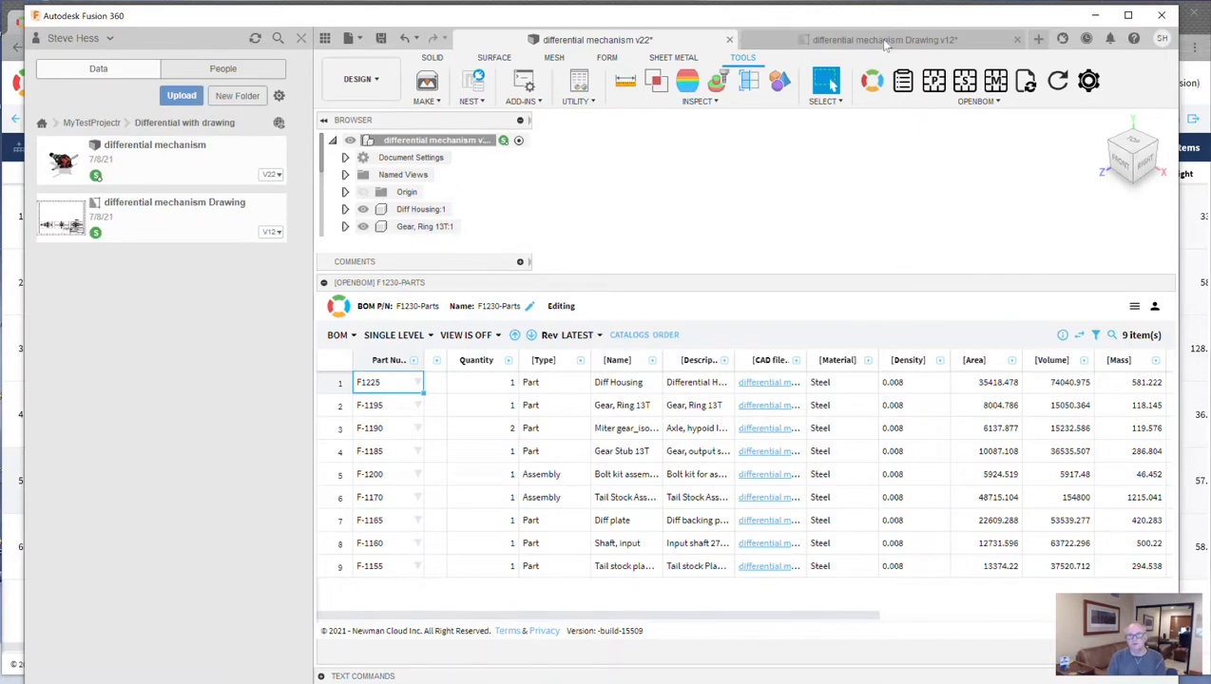
click(884, 40)
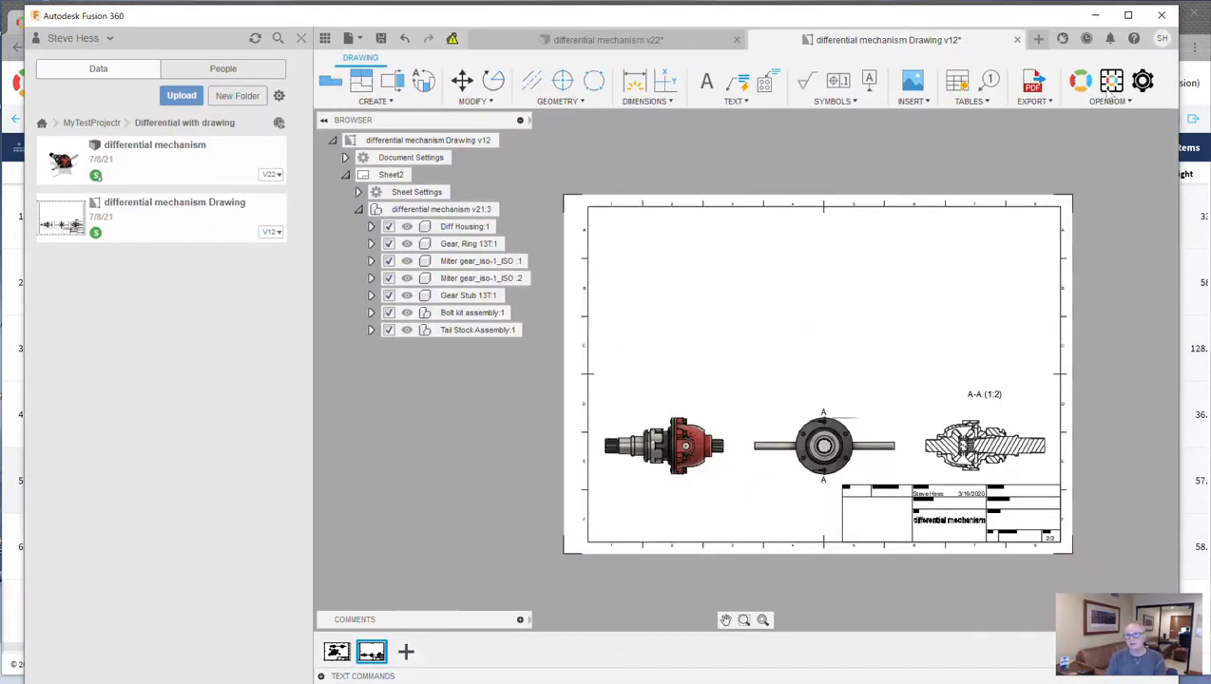
Step: Insert the F1230-Parts BOM table and place it above the views on the drawing sheet
click(1110, 84)
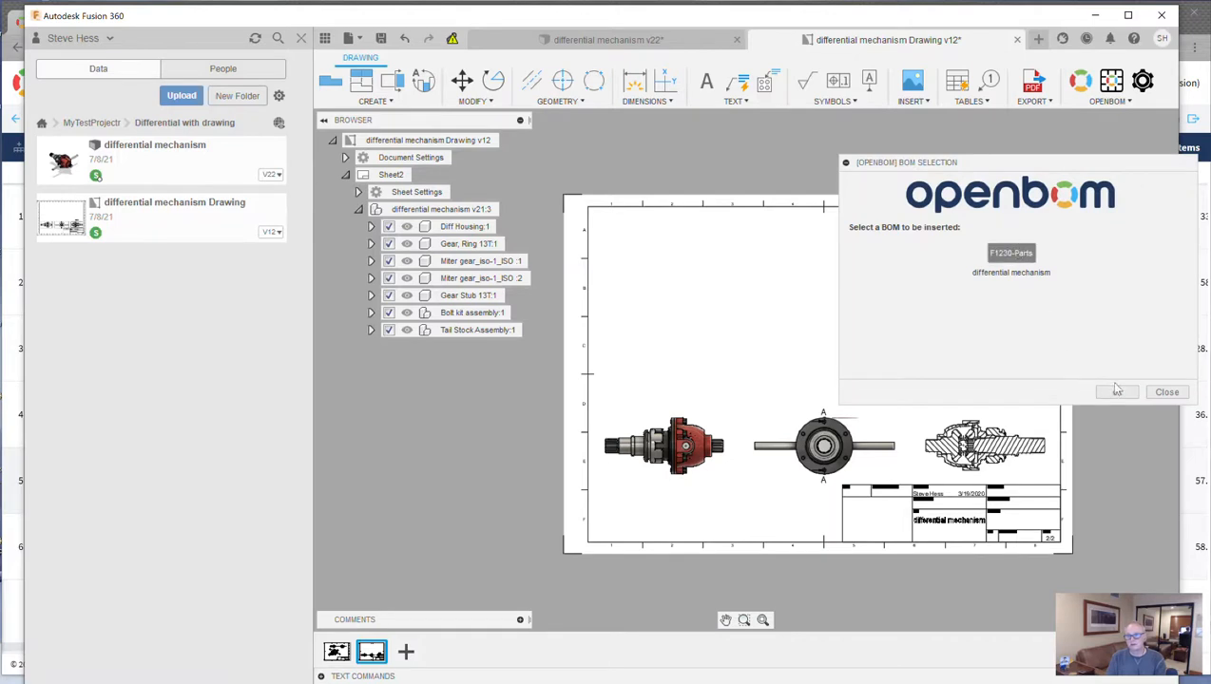
click(1011, 253)
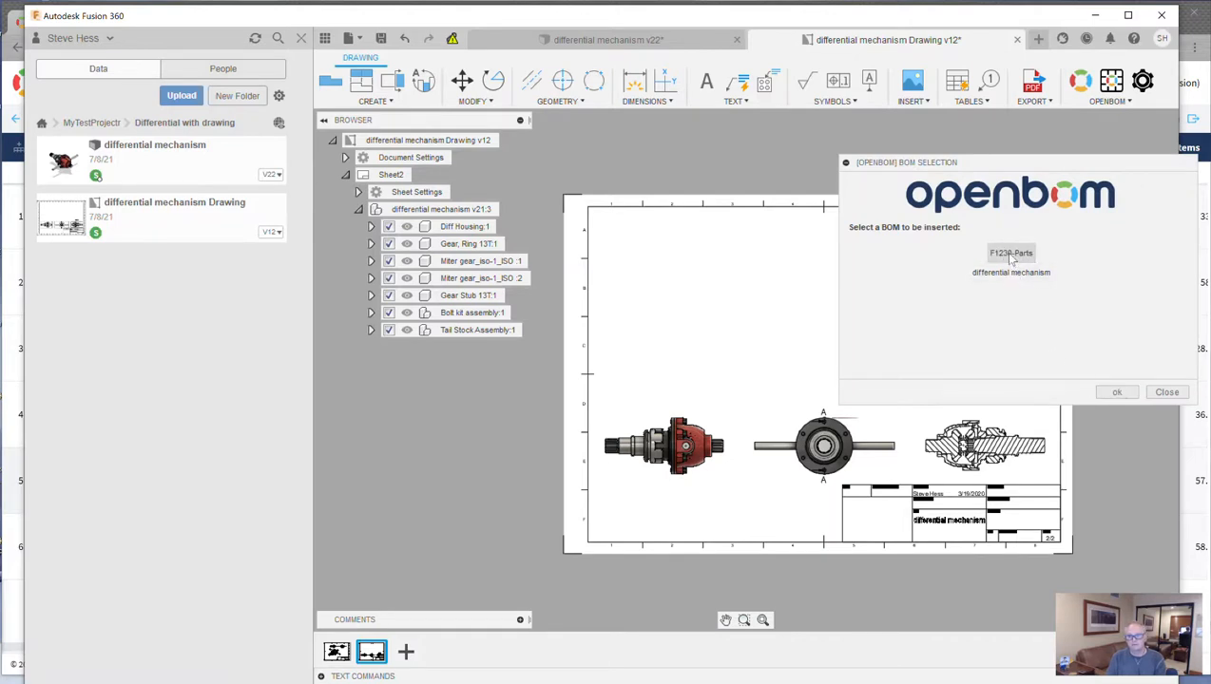
click(1011, 253)
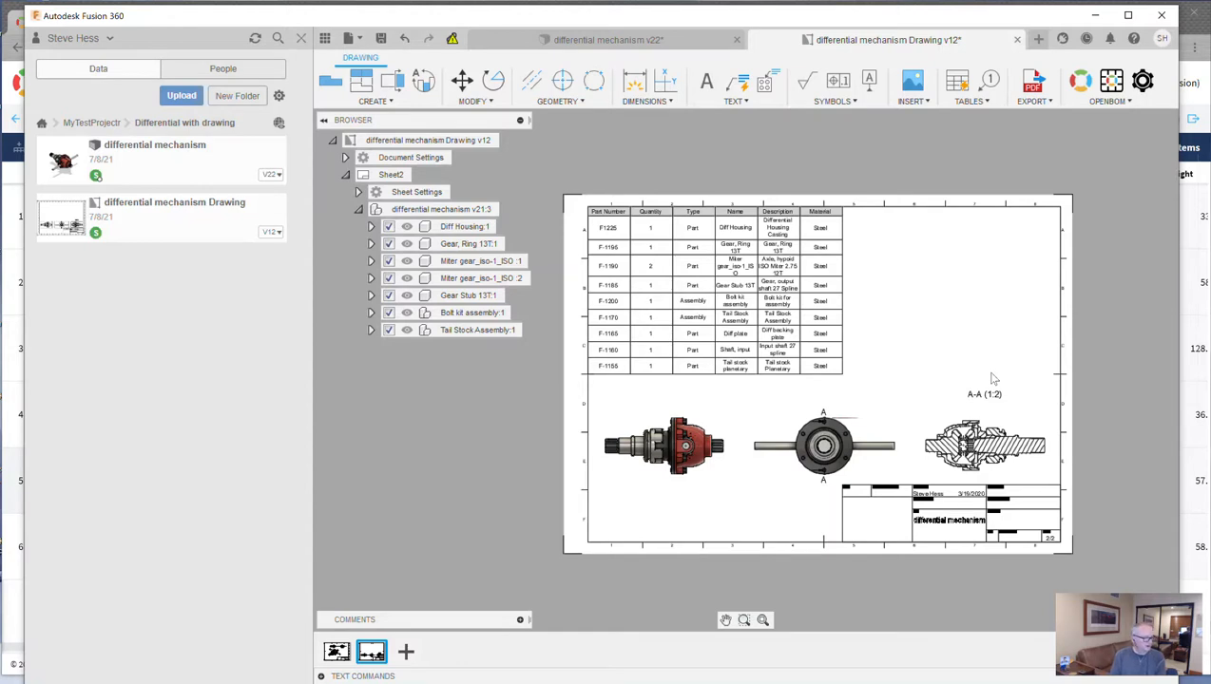
mouse_move(517, 522)
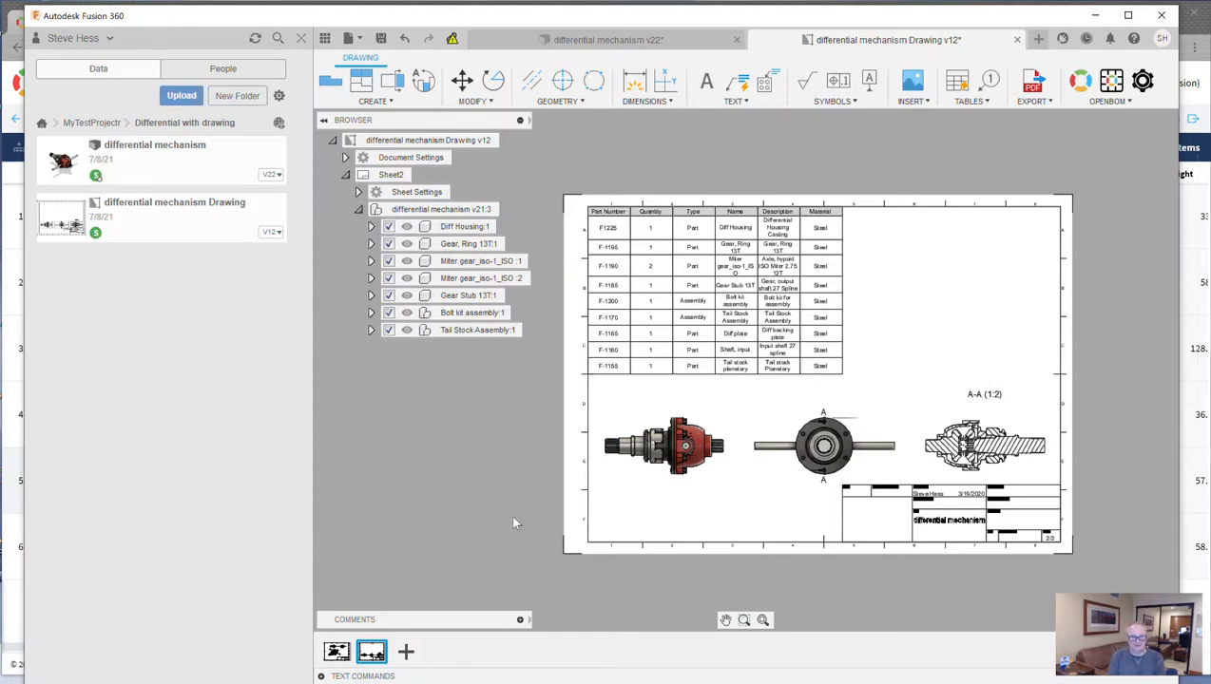
mouse_move(658, 47)
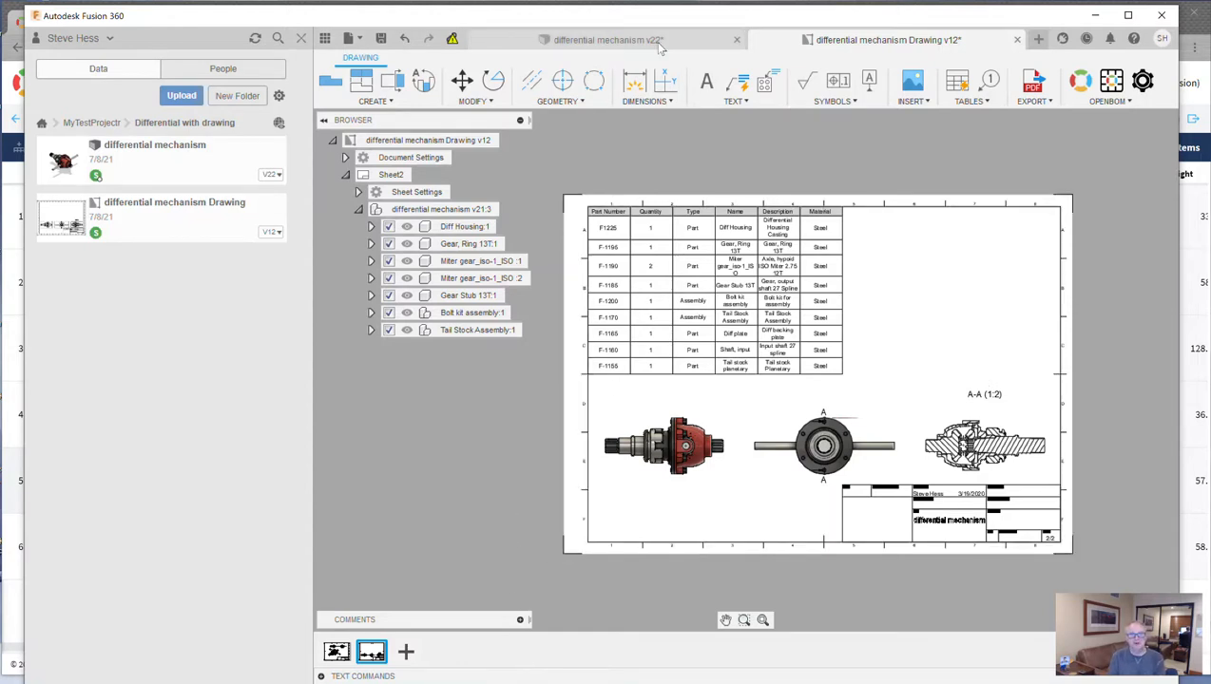
click(597, 39)
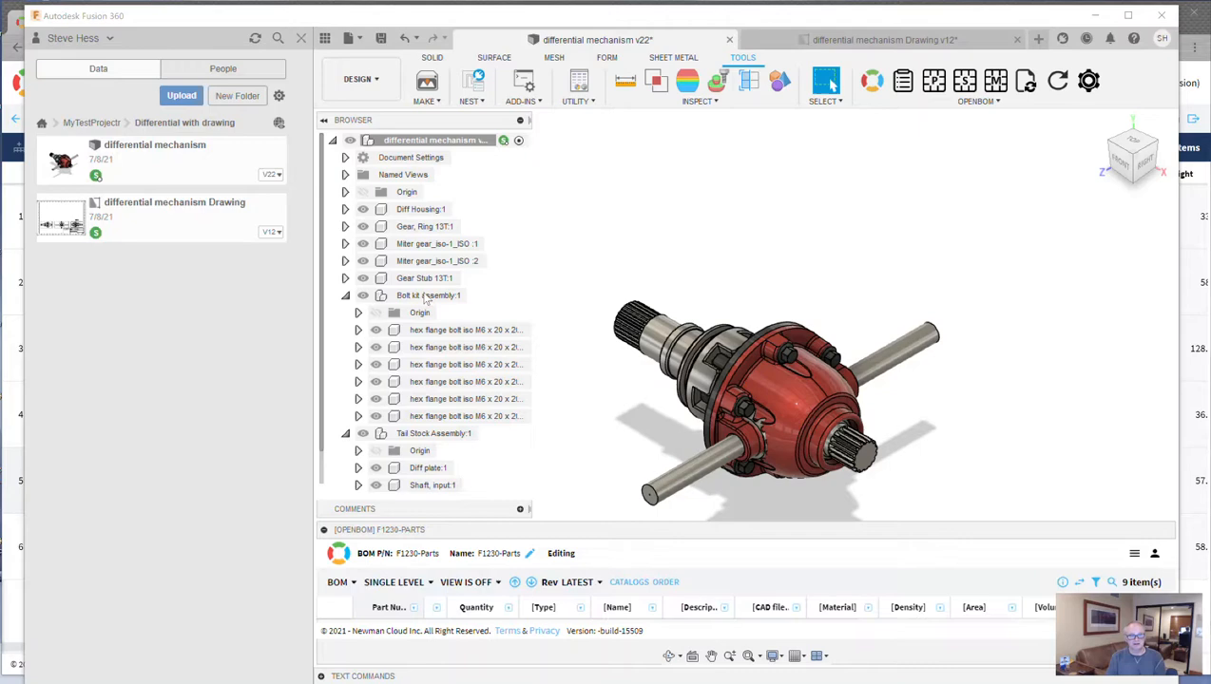
mouse_move(506, 294)
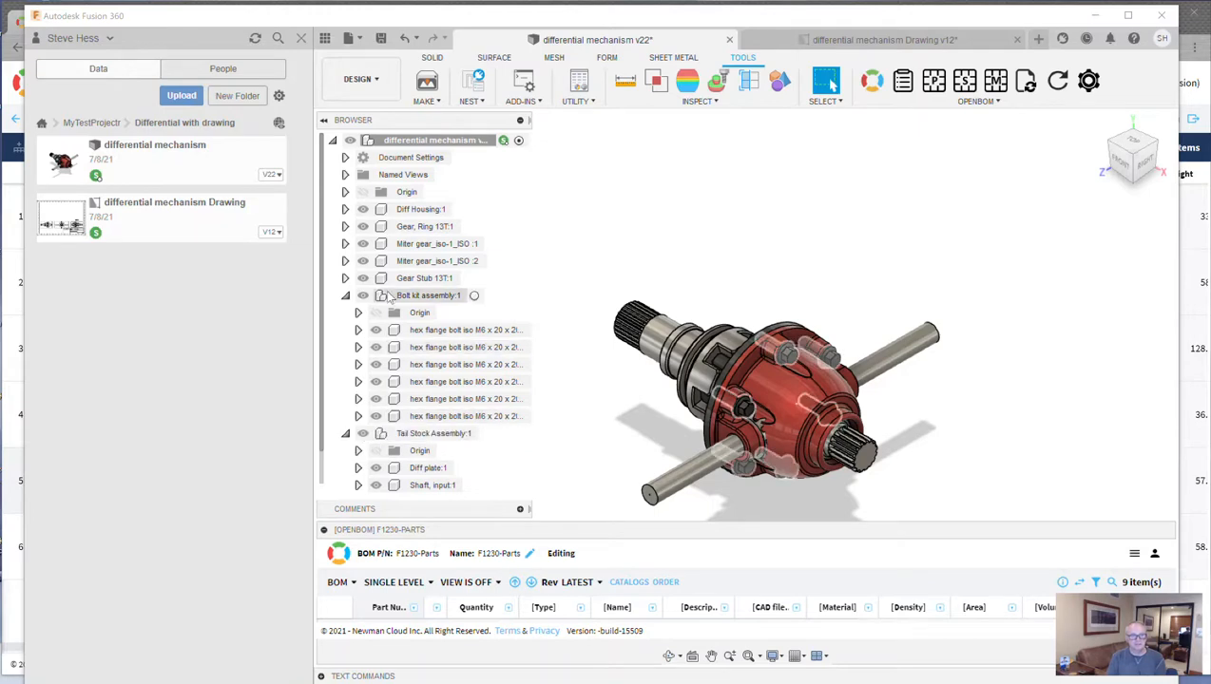
right_click(427, 294)
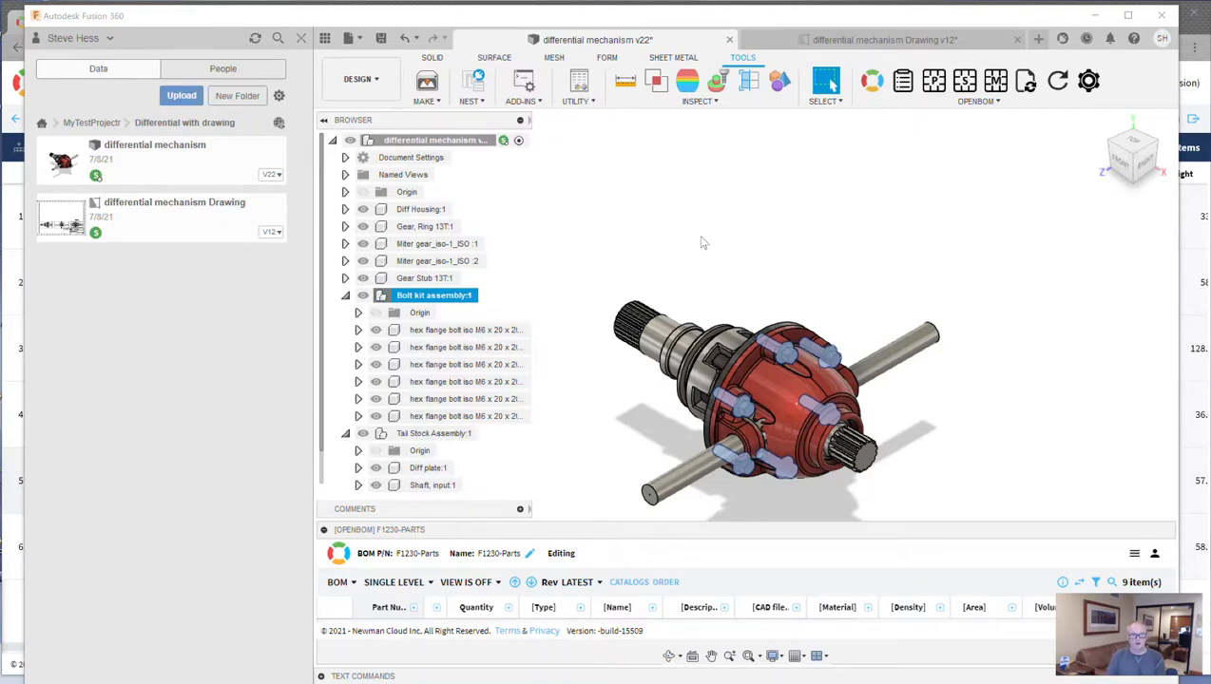
mouse_move(992, 126)
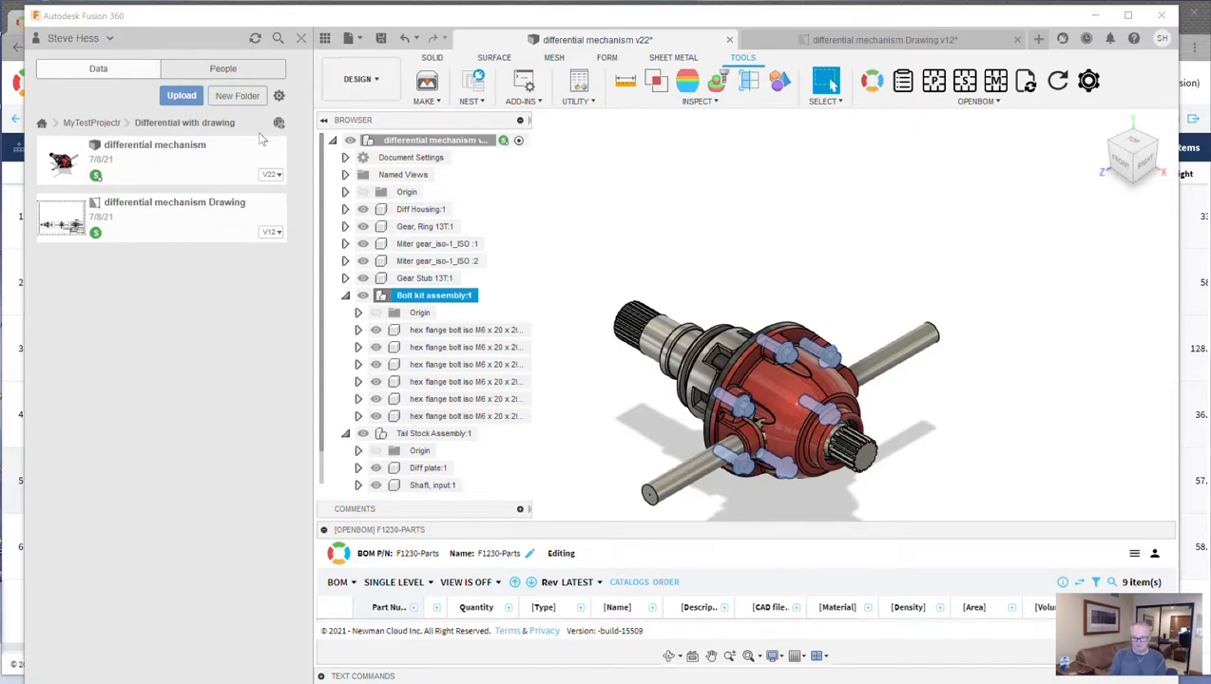
mouse_move(188, 152)
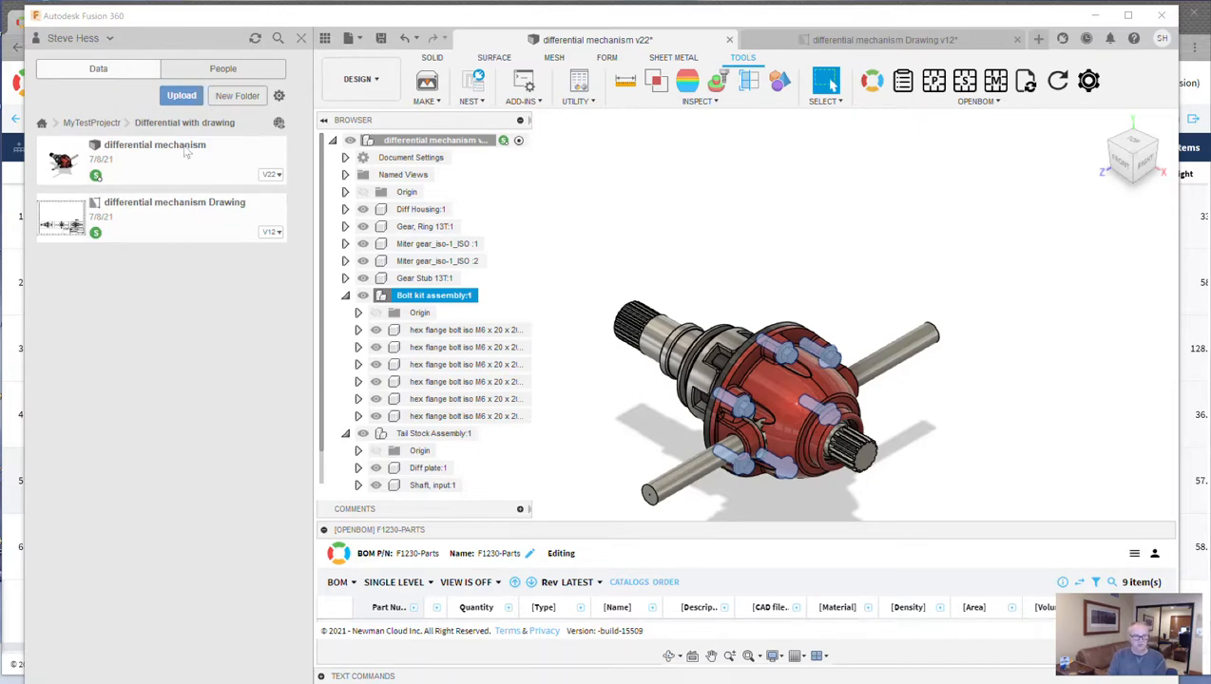
click(884, 40)
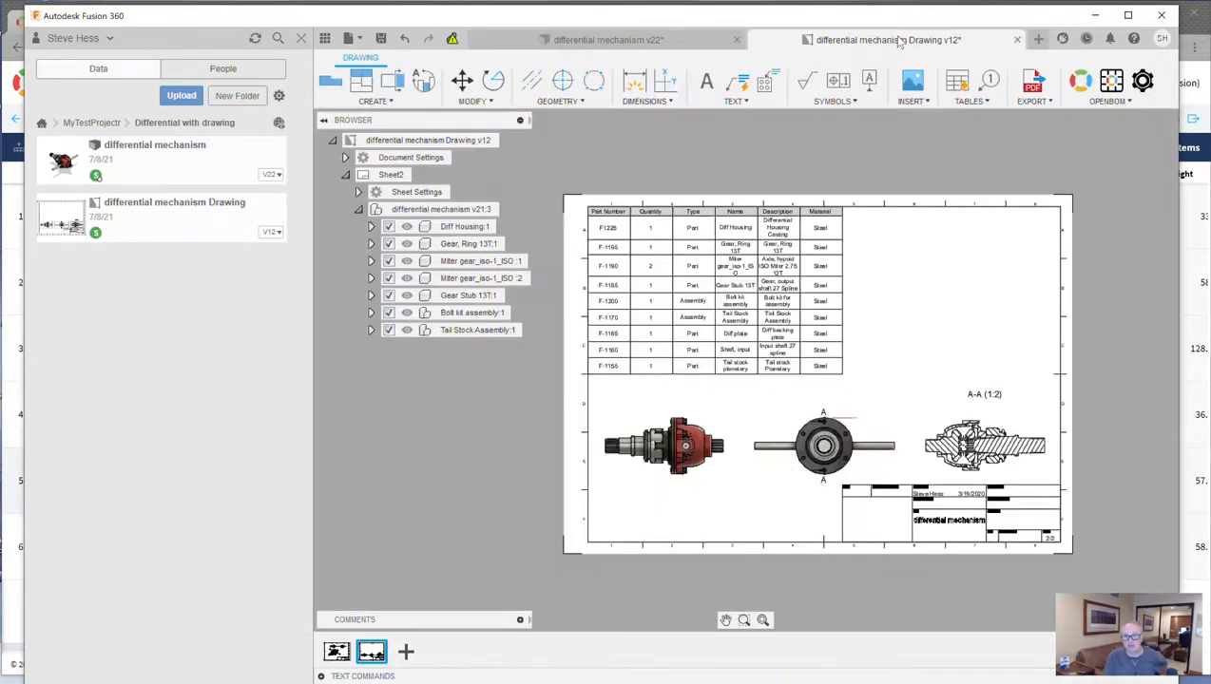
mouse_move(867, 59)
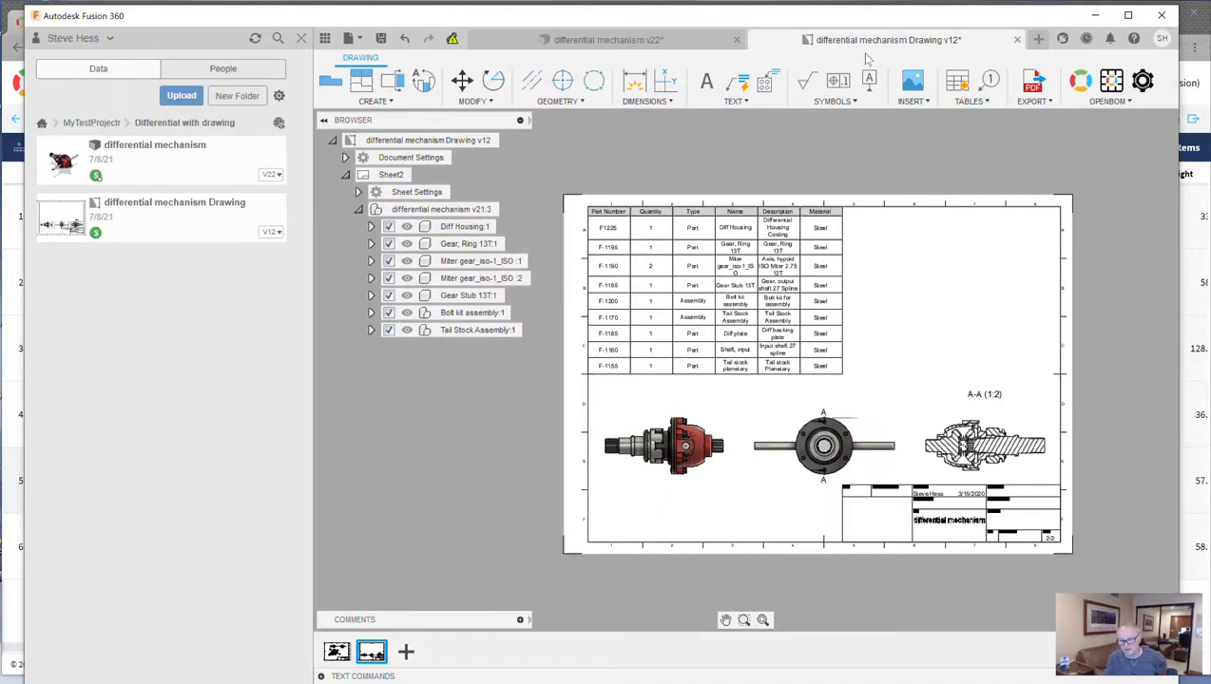